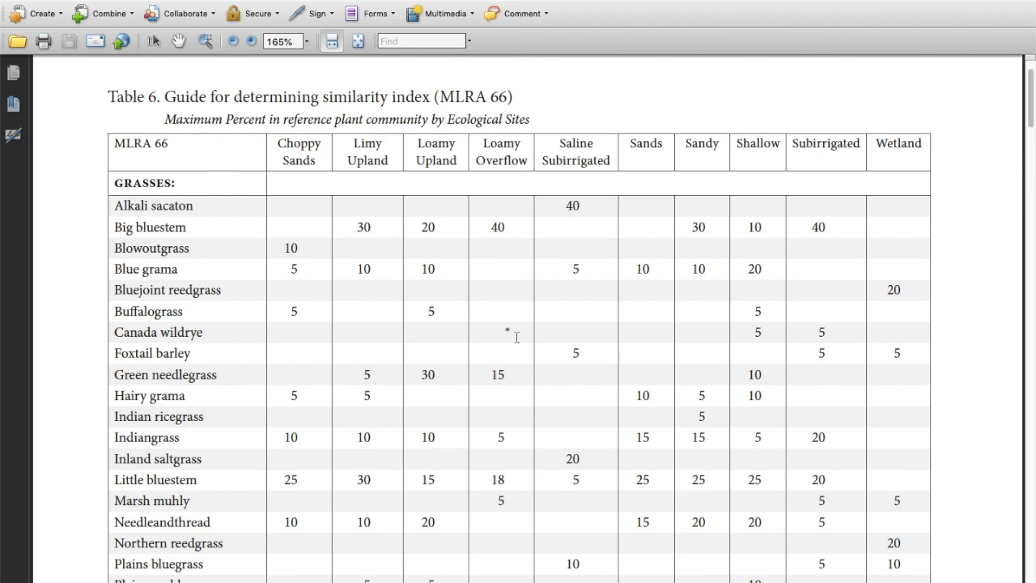
{"action": "mouse_move", "coordinate": [593, 226]}
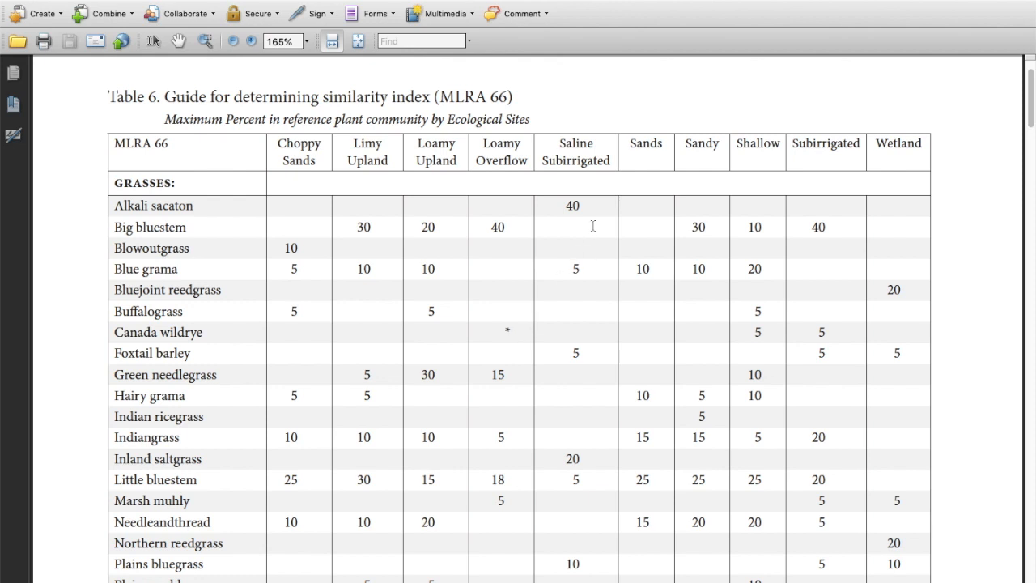
- Scroll down the PDF past Table 6 to the blank Table 18 worksheet rows
{"action": "scroll", "scroll_direction": "down", "scroll_amount": 3}
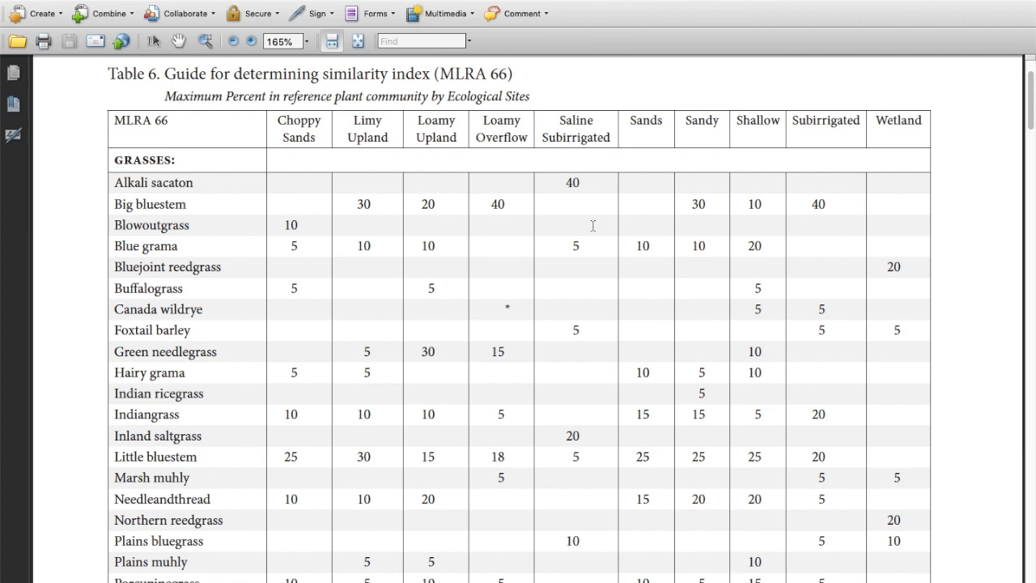
{"action": "mouse_move", "coordinate": [586, 204]}
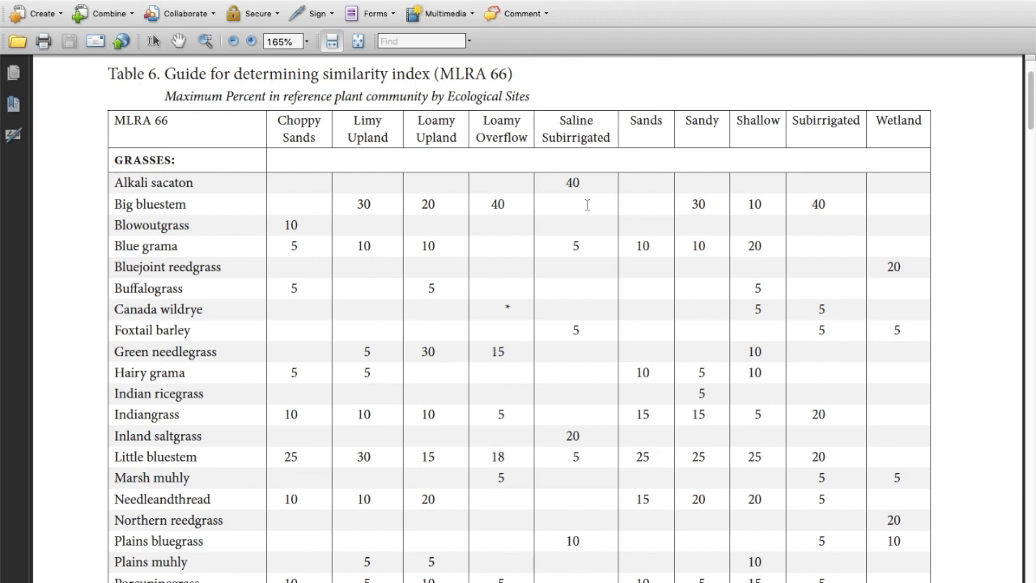
{"action": "scroll", "scroll_direction": "down", "scroll_amount": 3}
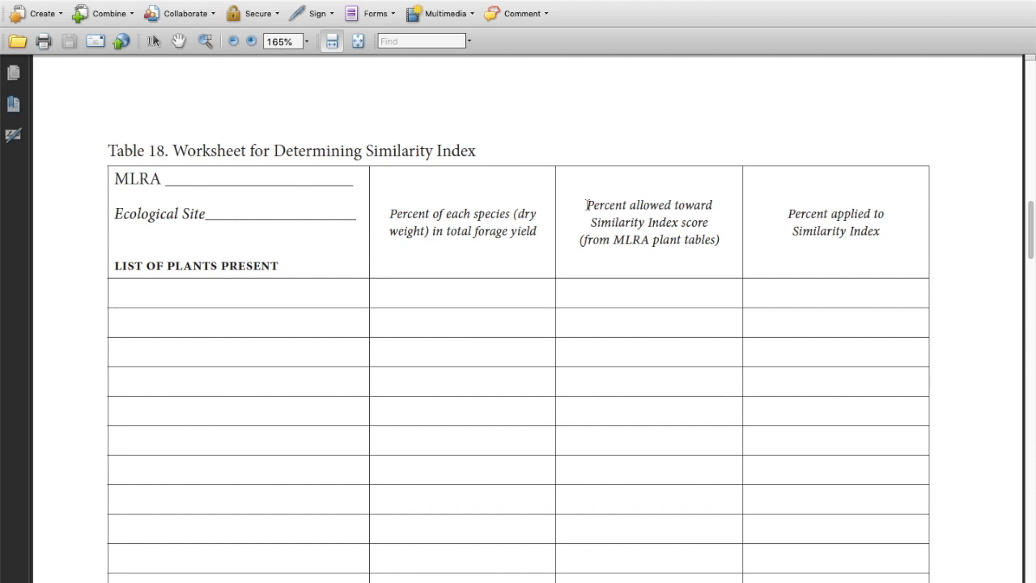
{"action": "scroll", "scroll_direction": "down", "scroll_amount": 3}
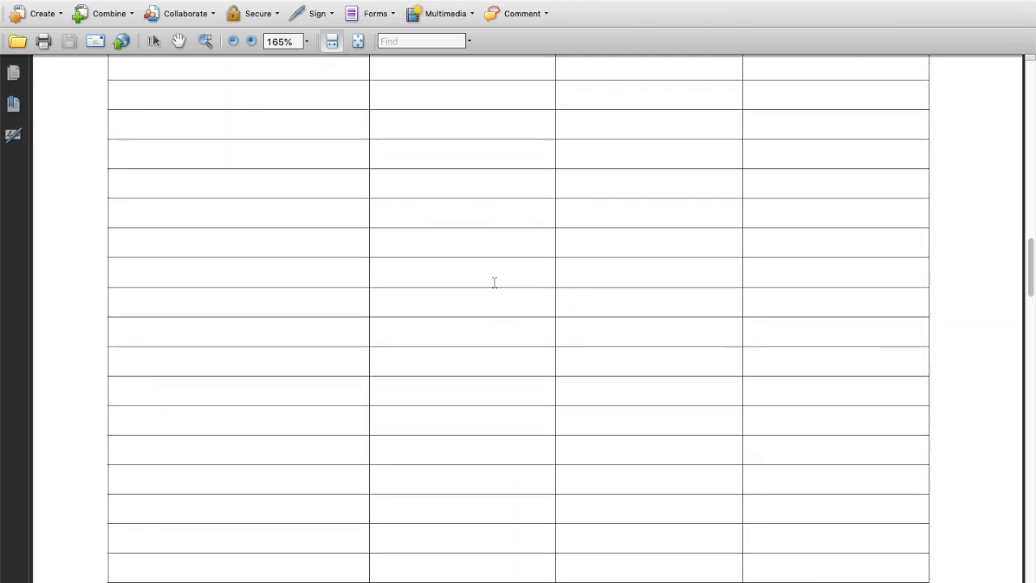
- Scroll down to the judging card's Station 5–7 Ecological Sites table
{"action": "scroll", "scroll_direction": "down", "scroll_amount": 3}
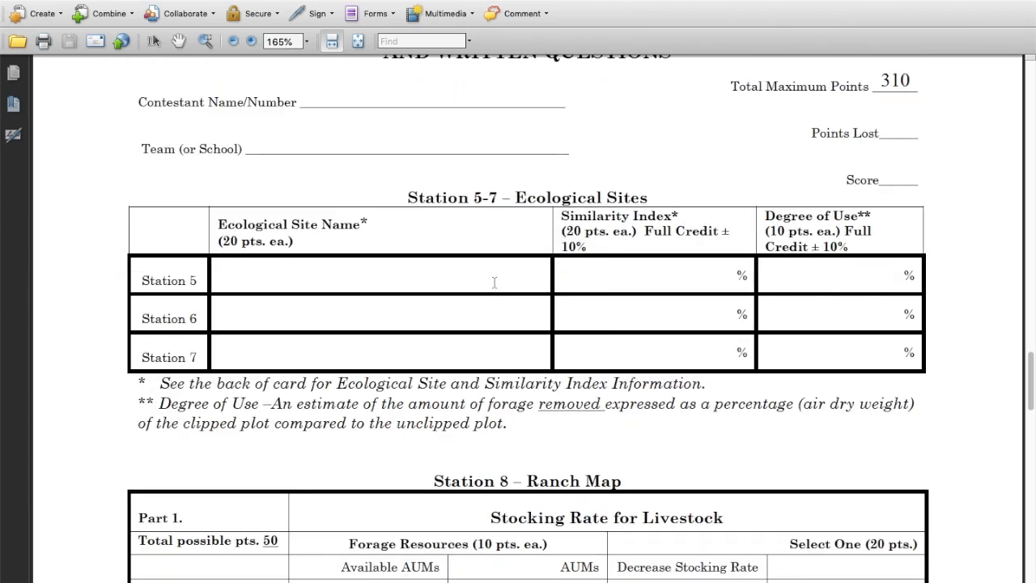
{"action": "mouse_move", "coordinate": [300, 275]}
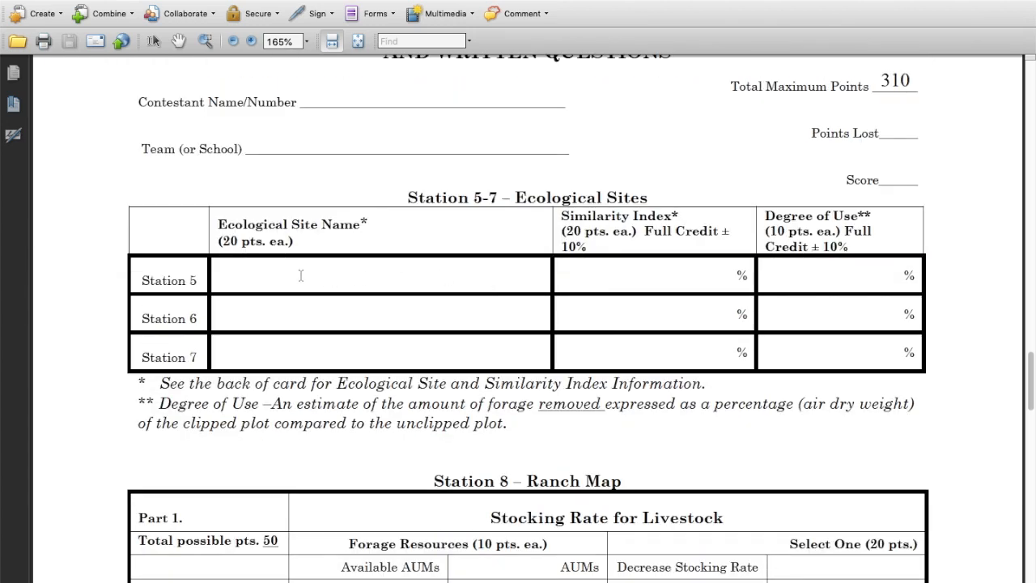
{"action": "mouse_move", "coordinate": [625, 274]}
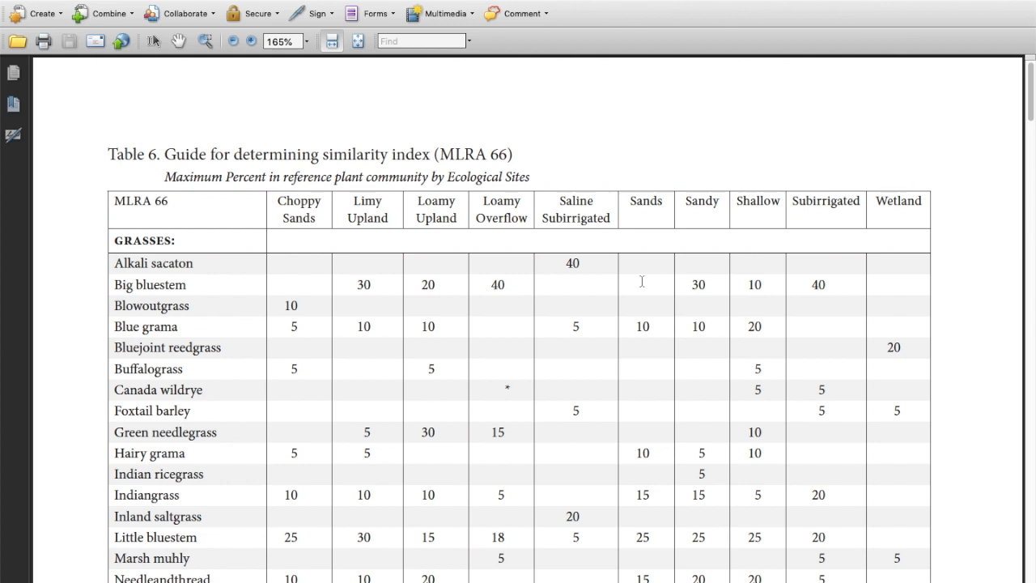
{"action": "mouse_move", "coordinate": [639, 274]}
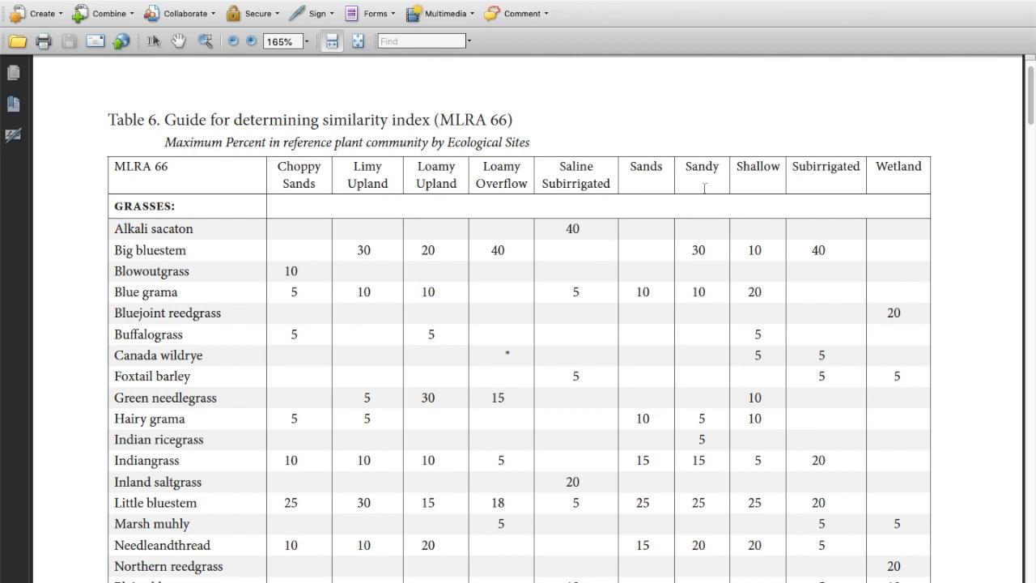
{"action": "mouse_move", "coordinate": [702, 200]}
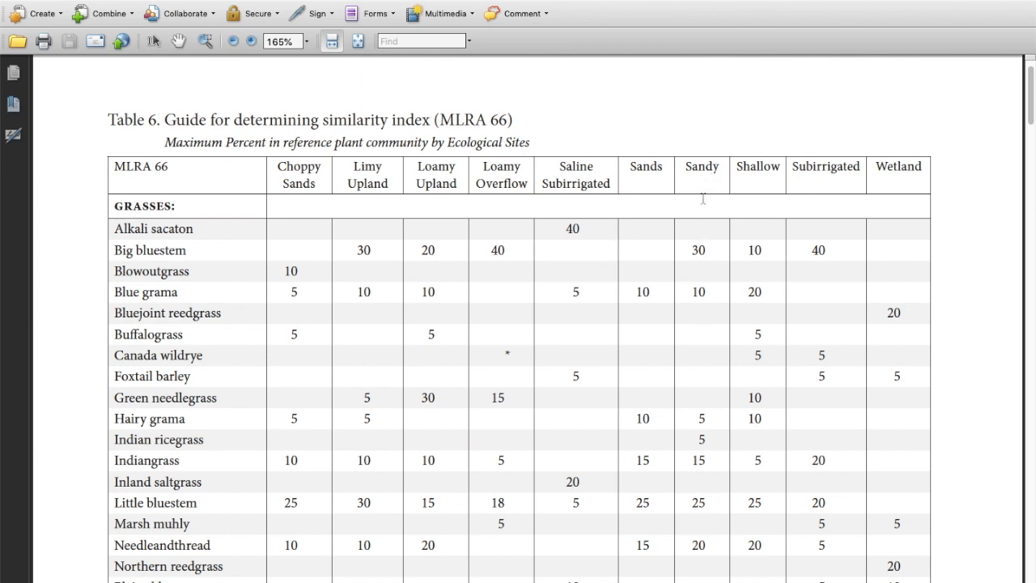
{"action": "mouse_move", "coordinate": [698, 339]}
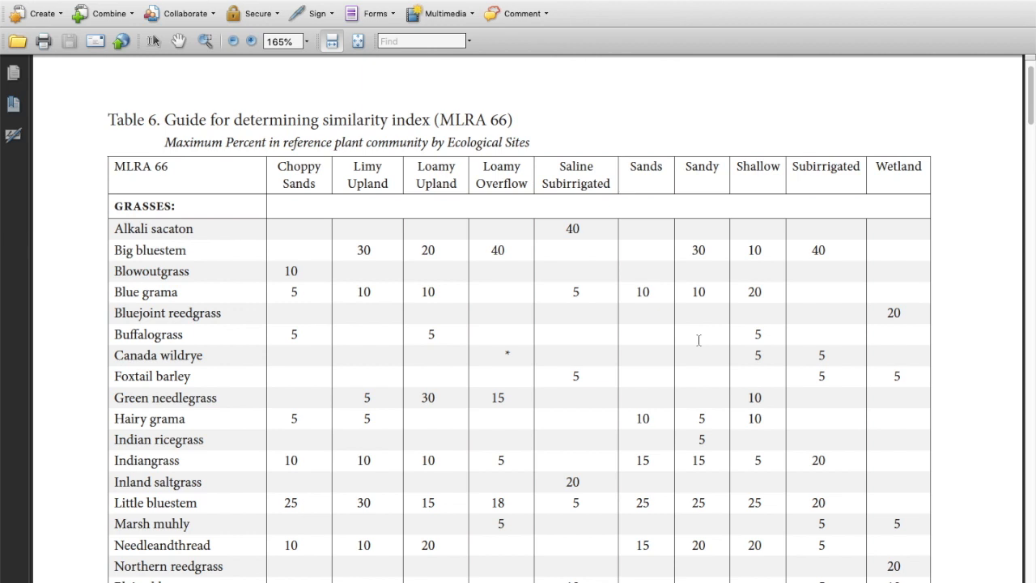
{"action": "mouse_move", "coordinate": [675, 173]}
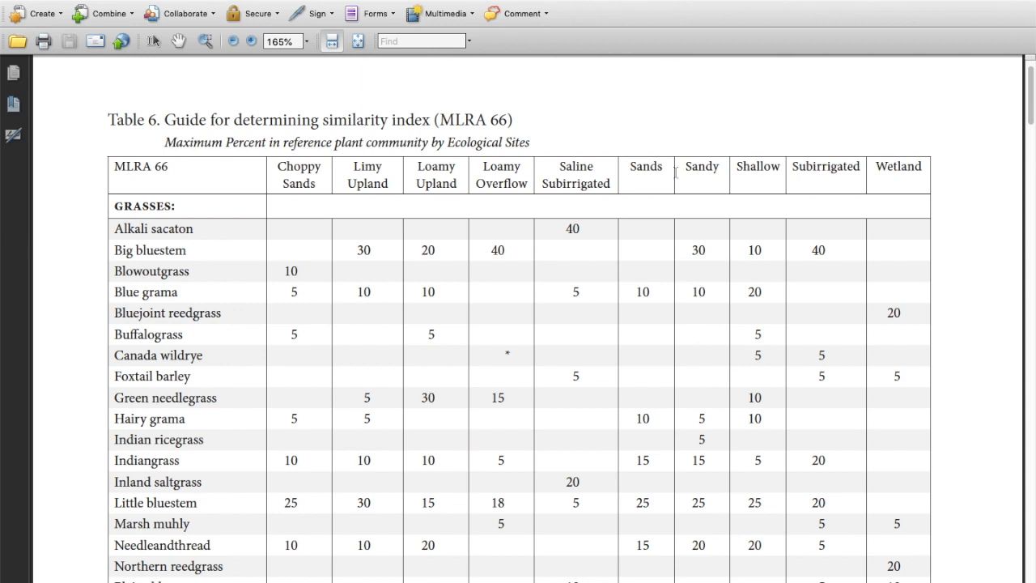
{"action": "mouse_move", "coordinate": [715, 128]}
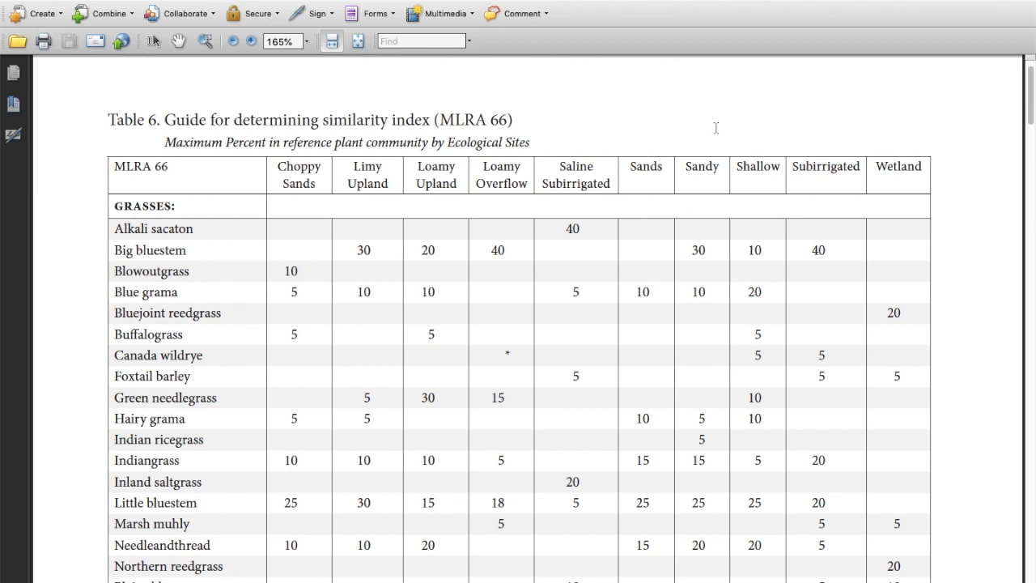
{"action": "mouse_move", "coordinate": [676, 257]}
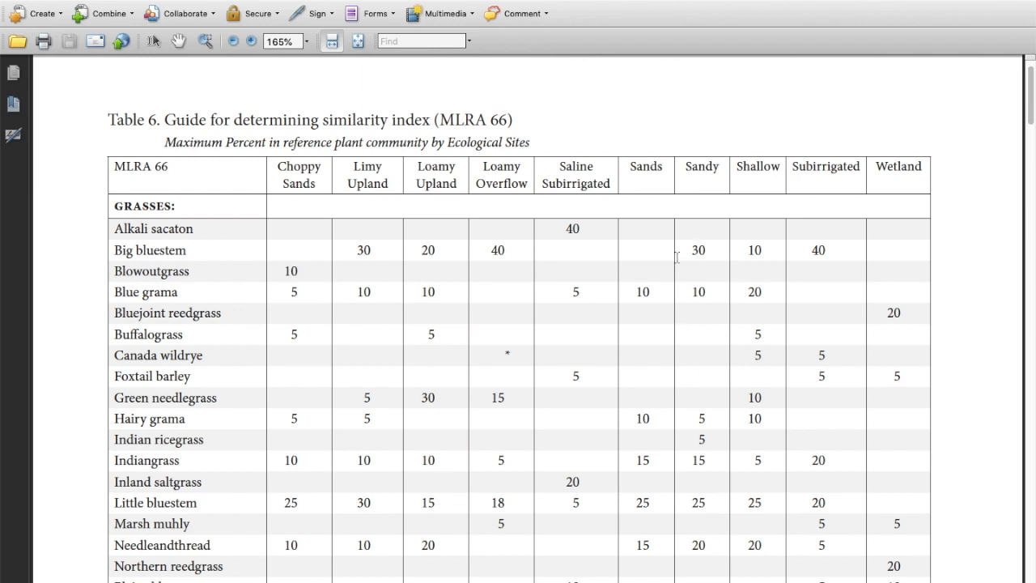
- Scroll down from Table 6 to view the empty Table 18 worksheet
{"action": "scroll", "scroll_direction": "down", "scroll_amount": 3}
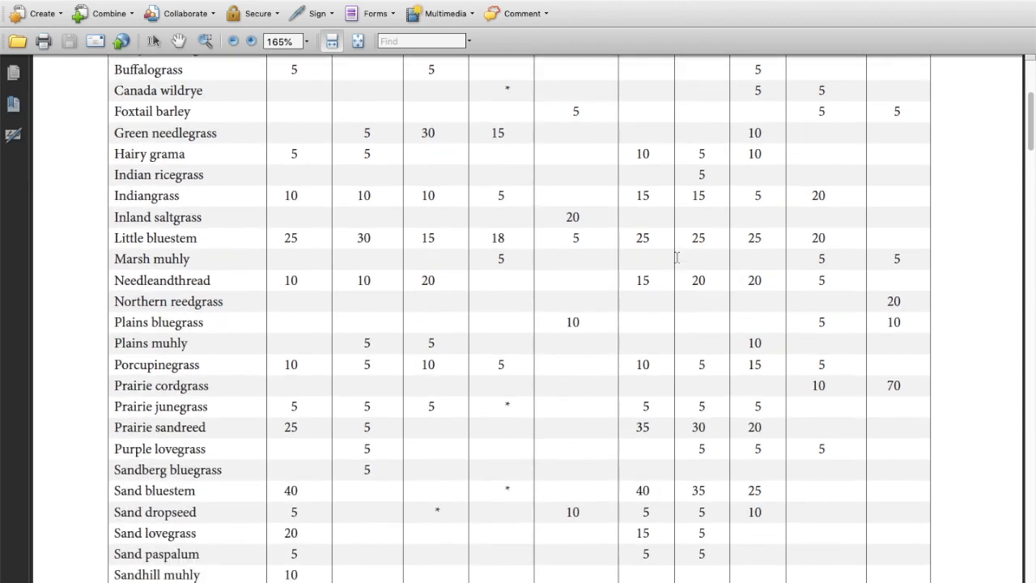
{"action": "scroll", "scroll_direction": "down", "scroll_amount": 3}
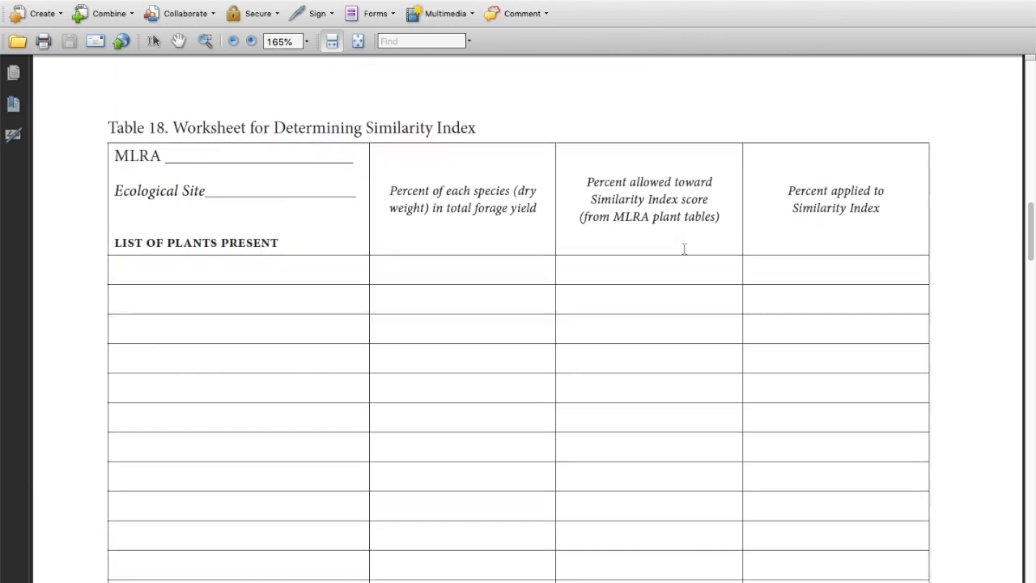
{"action": "scroll", "scroll_direction": "down", "scroll_amount": 3}
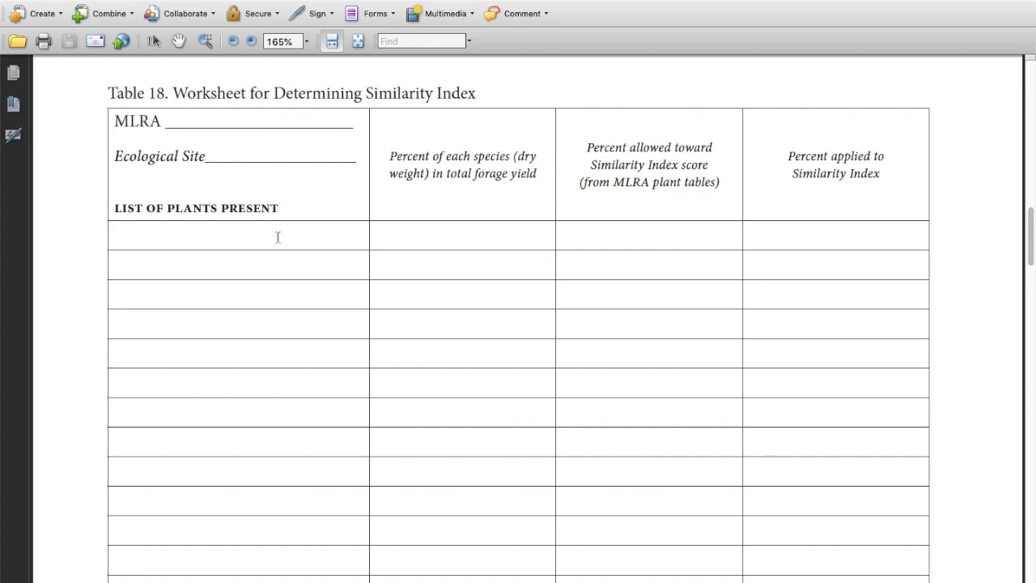
{"action": "scroll", "scroll_direction": "down", "scroll_amount": 3}
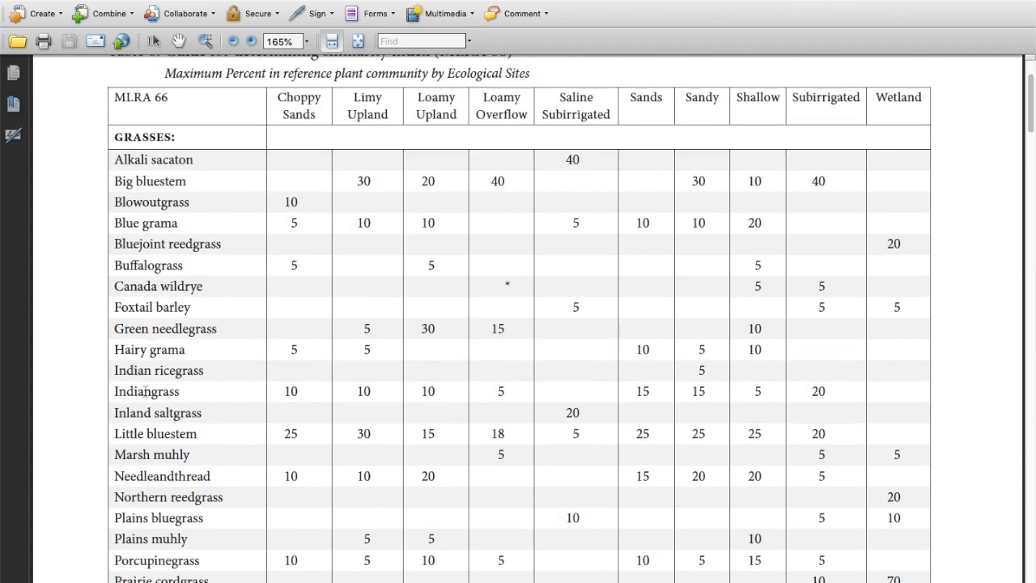
- Scroll Table 6 down to the grass-likes, forbs, shrubs rows and footnotes on page 51
{"action": "scroll", "scroll_direction": "down", "scroll_amount": 3}
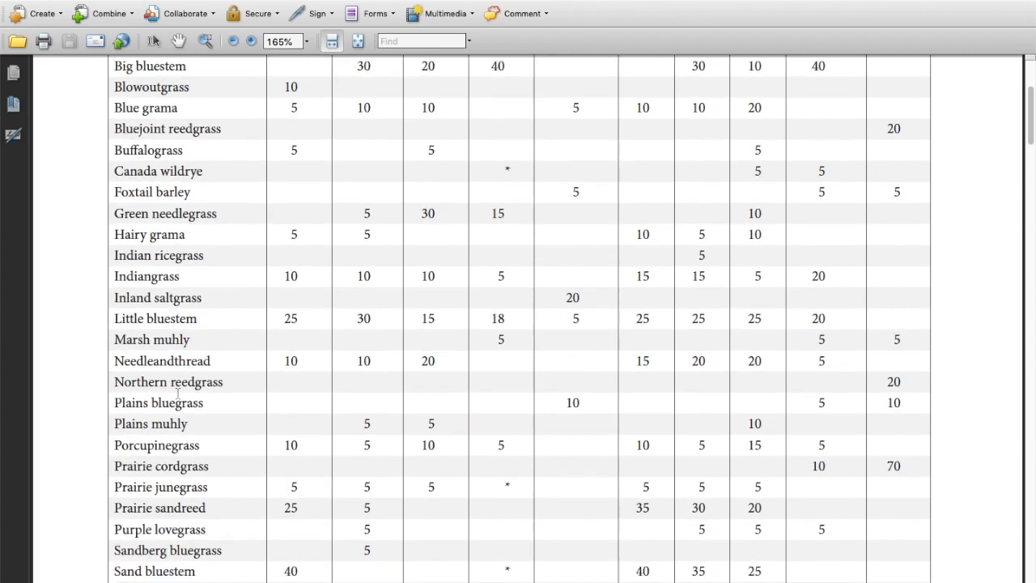
{"action": "scroll", "scroll_direction": "down", "scroll_amount": 3}
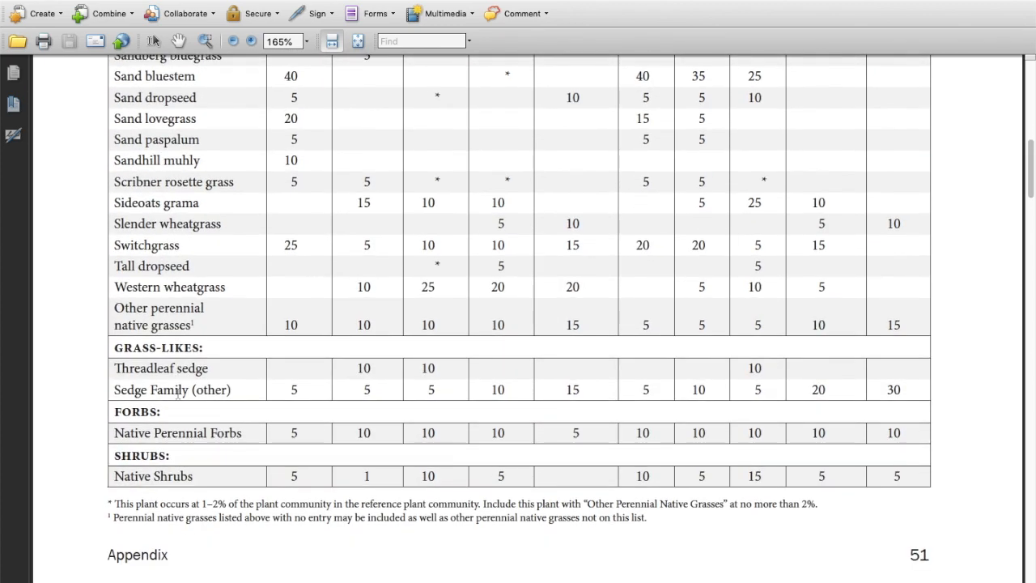
{"action": "scroll", "scroll_direction": "down", "scroll_amount": 3}
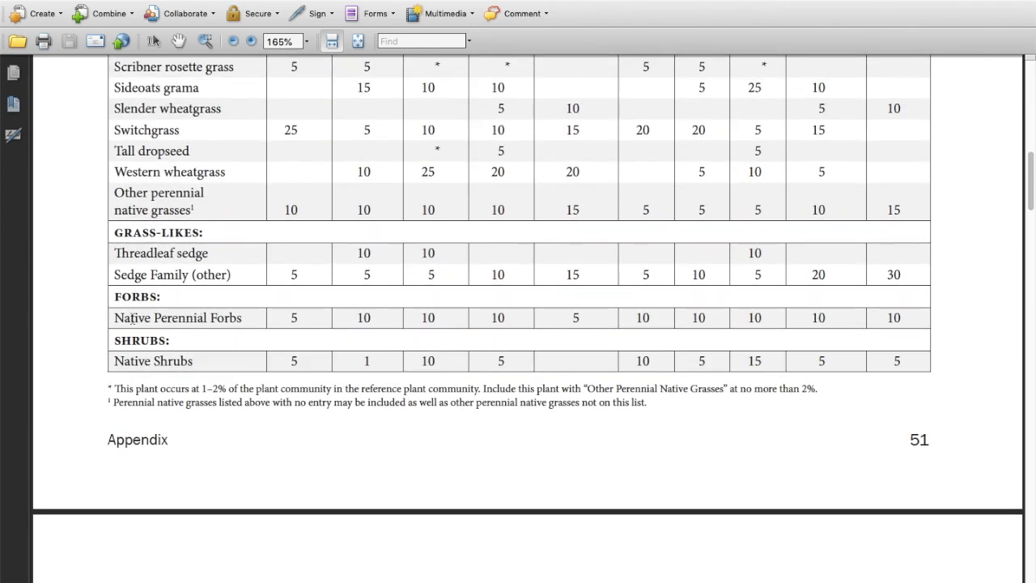
{"action": "mouse_move", "coordinate": [536, 325]}
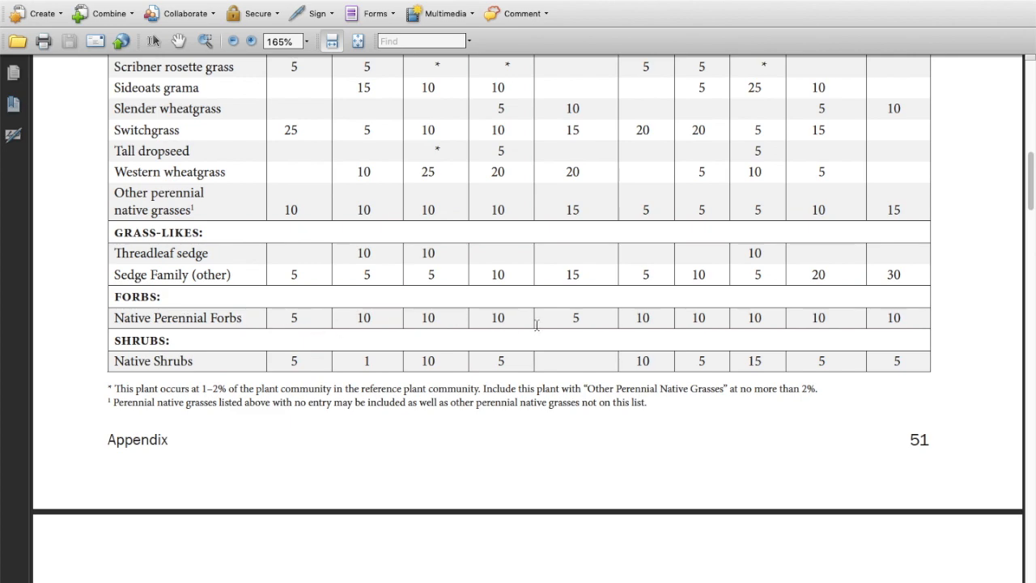
{"action": "mouse_move", "coordinate": [480, 355]}
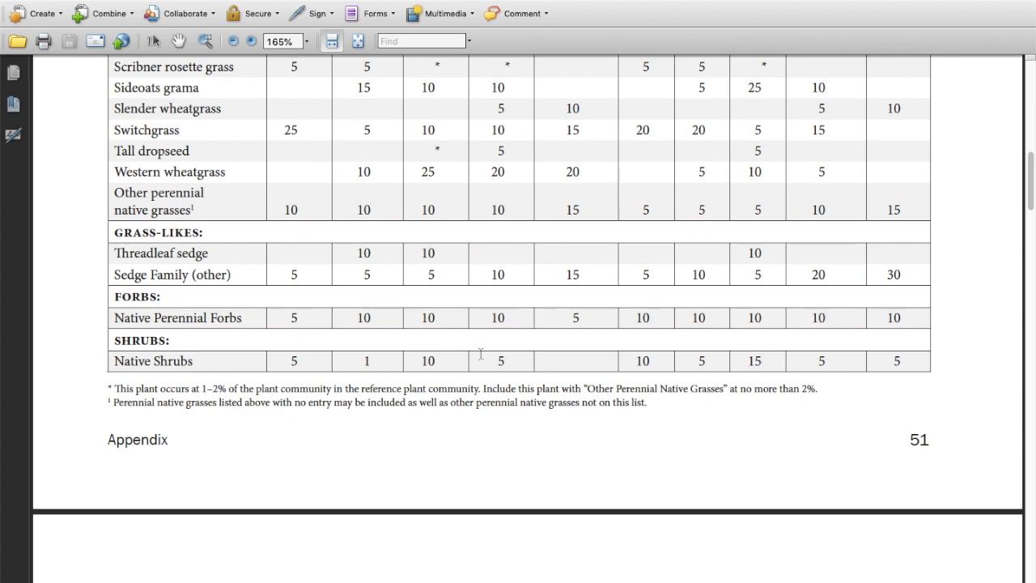
- Scroll down to the next page to show the Table 18 worksheet
{"action": "scroll", "scroll_direction": "down", "scroll_amount": 3}
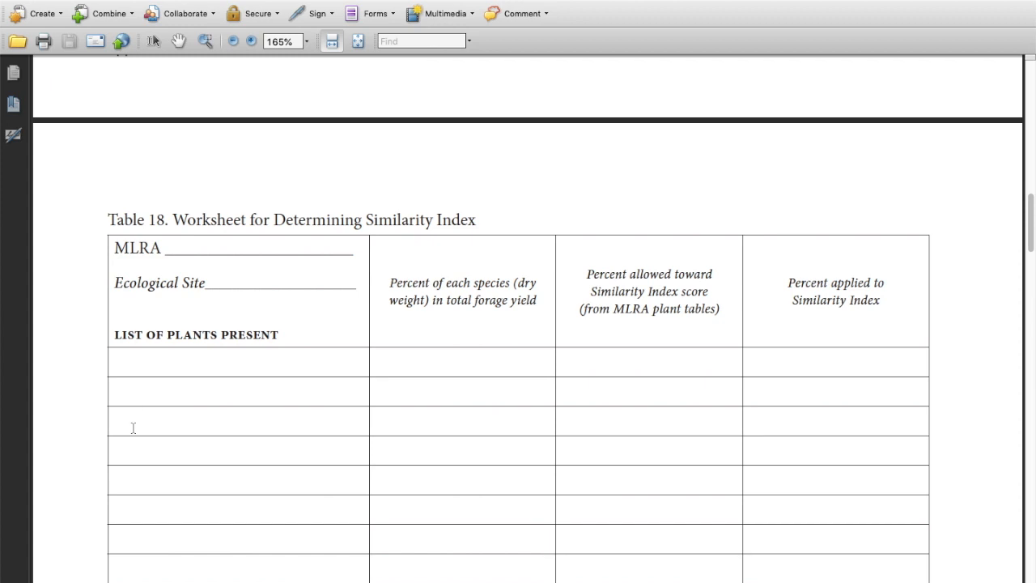
{"action": "mouse_move", "coordinate": [266, 442]}
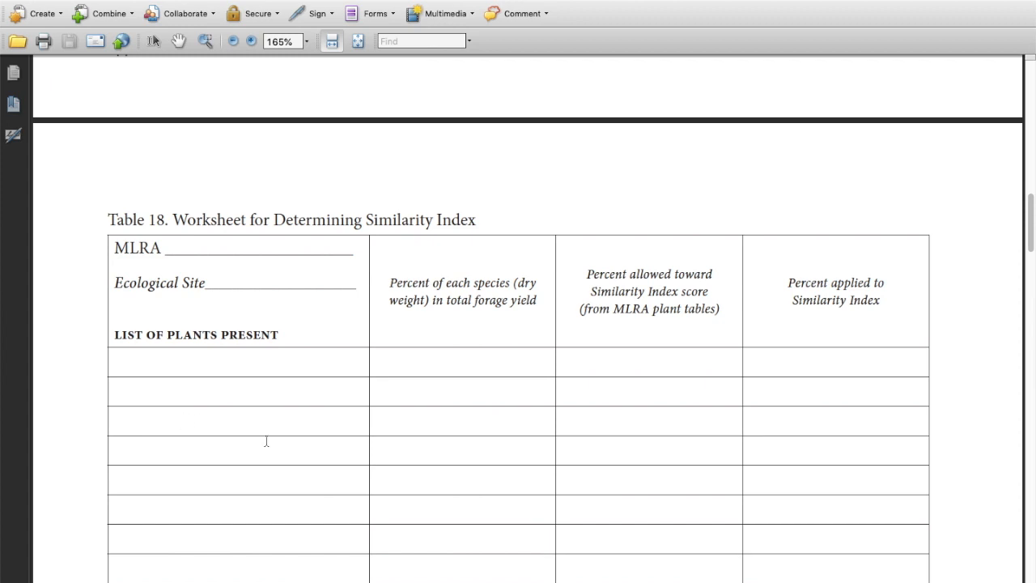
{"action": "scroll", "scroll_direction": "down", "scroll_amount": 3}
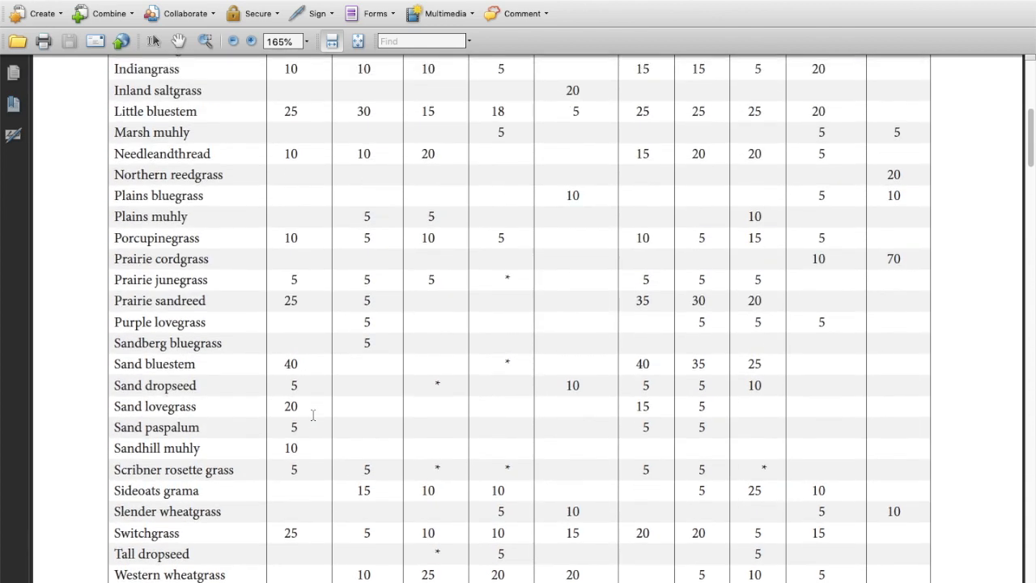
{"action": "scroll", "scroll_direction": "down", "scroll_amount": 3}
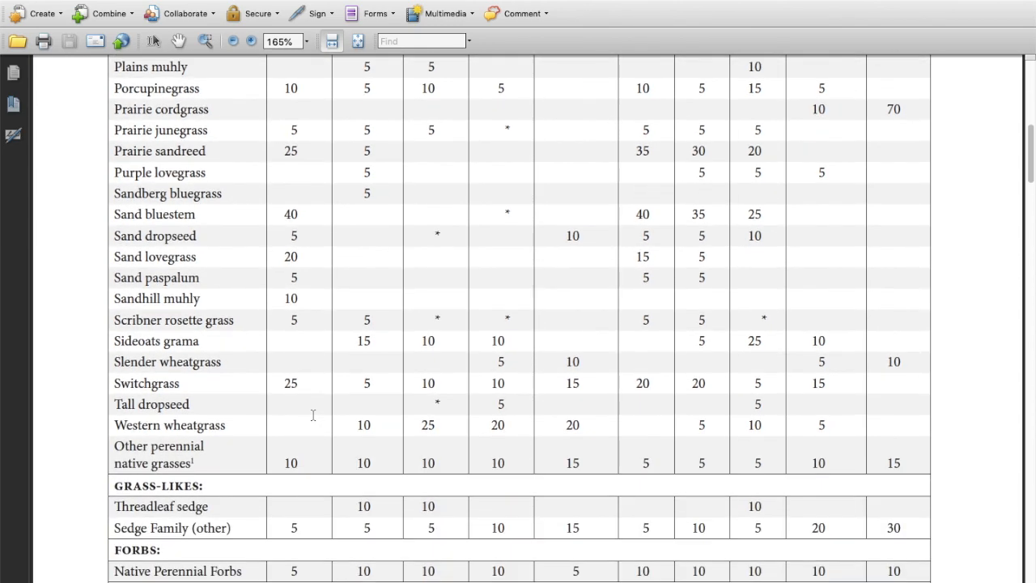
{"action": "scroll", "scroll_direction": "down", "scroll_amount": 3}
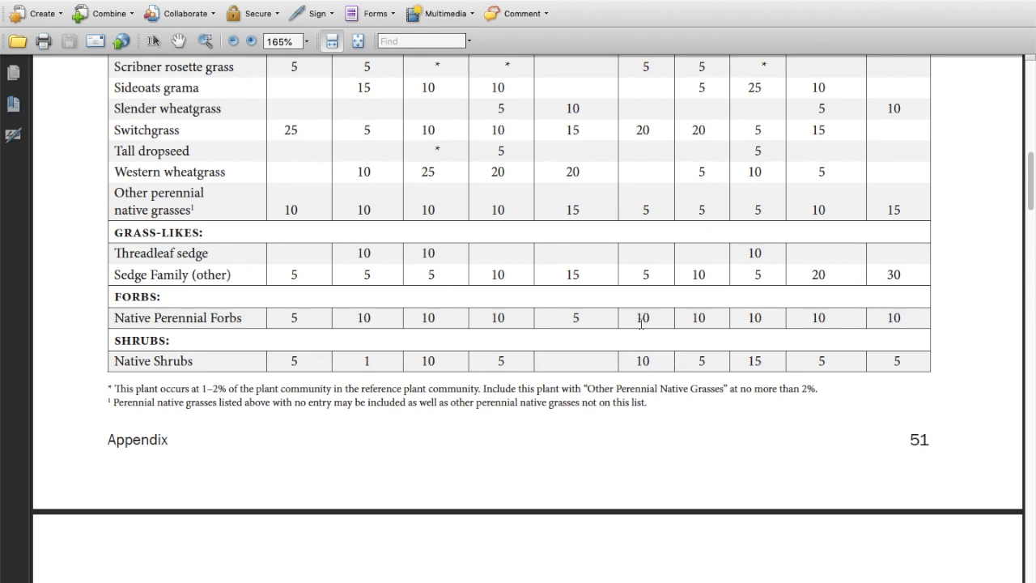
{"action": "scroll", "scroll_direction": "up", "scroll_amount": 3}
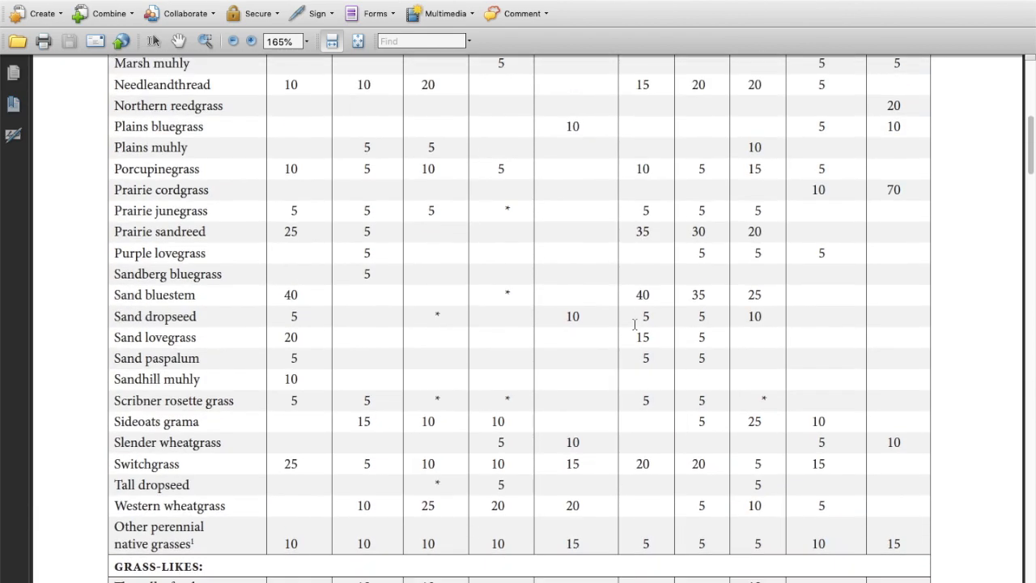
{"action": "scroll", "scroll_direction": "down", "scroll_amount": 3}
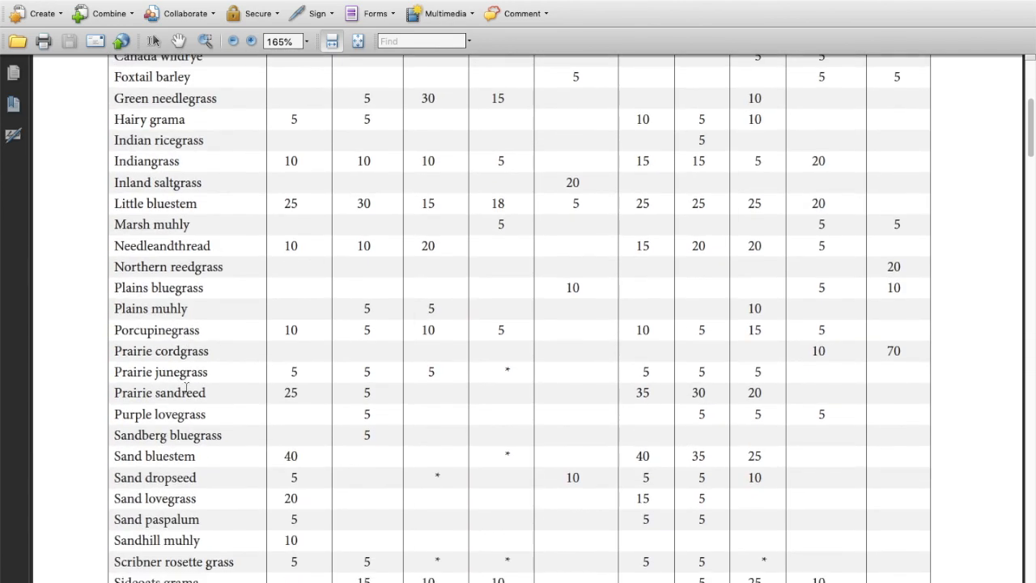
{"action": "scroll", "scroll_direction": "down", "scroll_amount": 3}
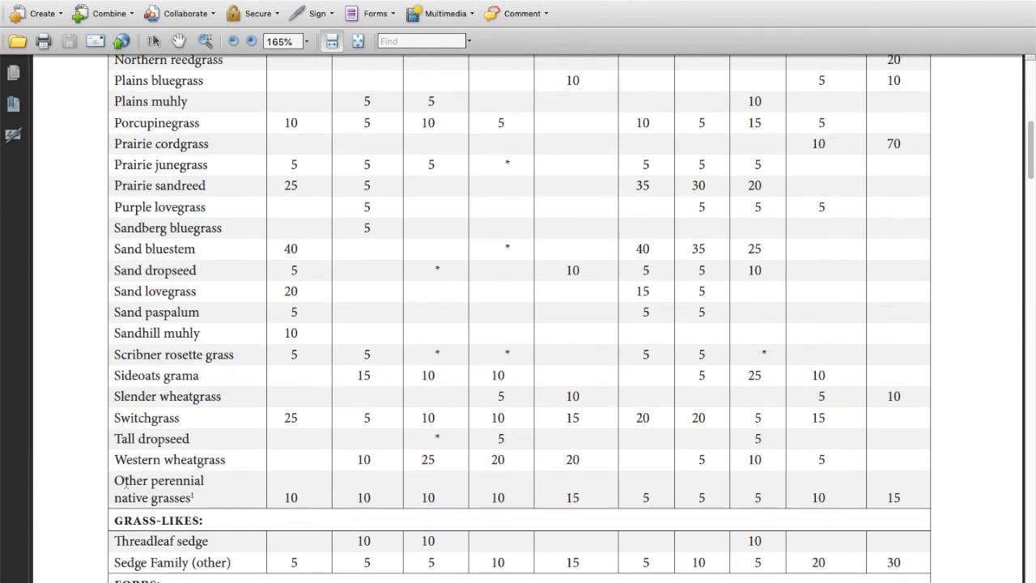
{"action": "mouse_move", "coordinate": [548, 510]}
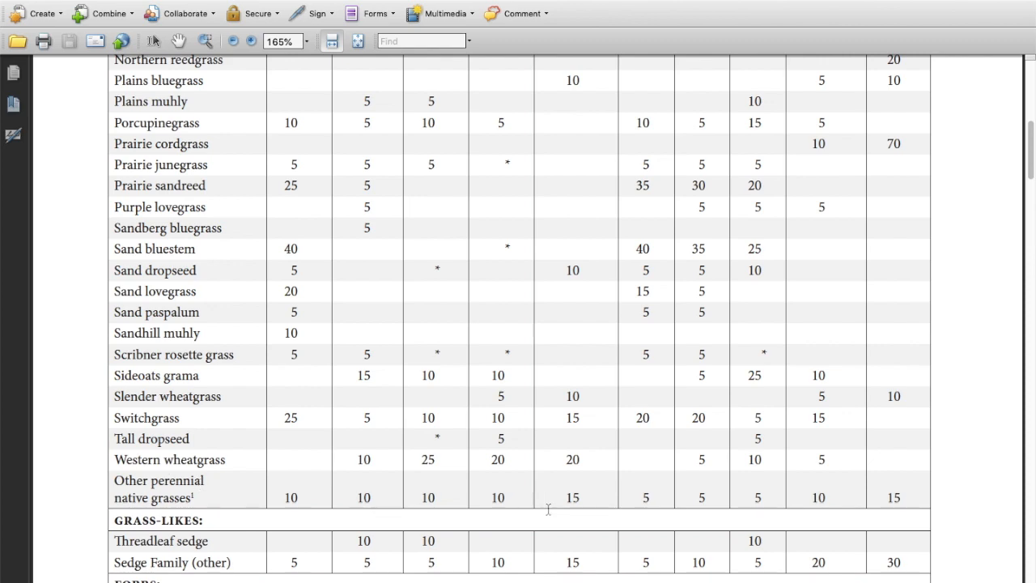
{"action": "scroll", "scroll_direction": "down", "scroll_amount": 3}
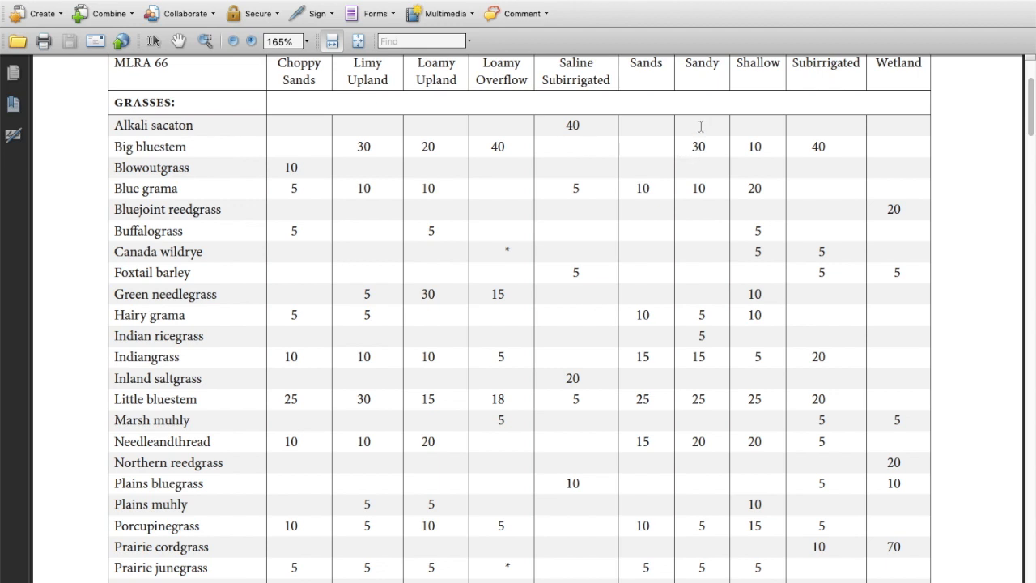
{"action": "mouse_move", "coordinate": [697, 231]}
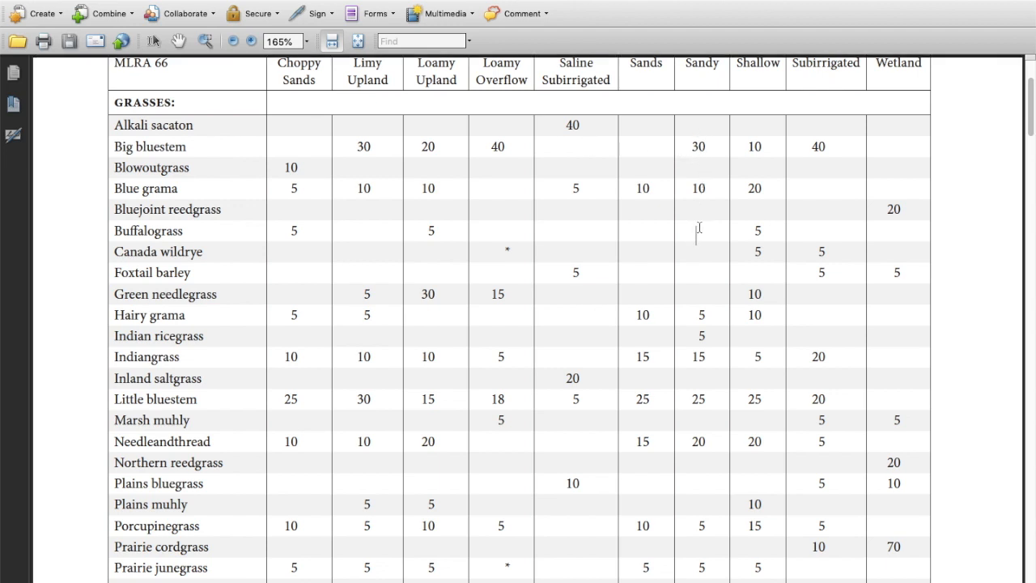
{"action": "scroll", "scroll_direction": "down", "scroll_amount": 3}
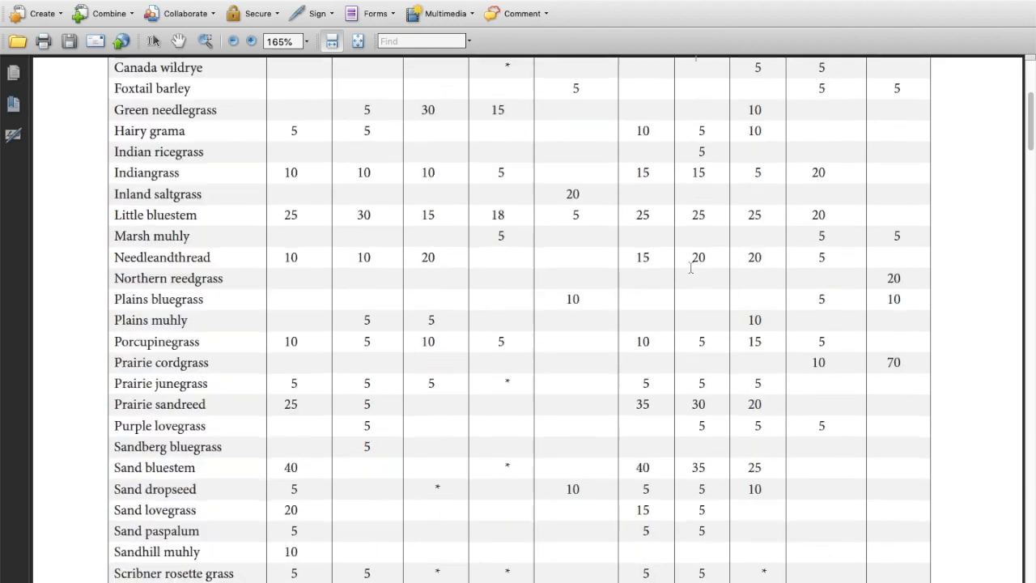
{"action": "scroll", "scroll_direction": "down", "scroll_amount": 3}
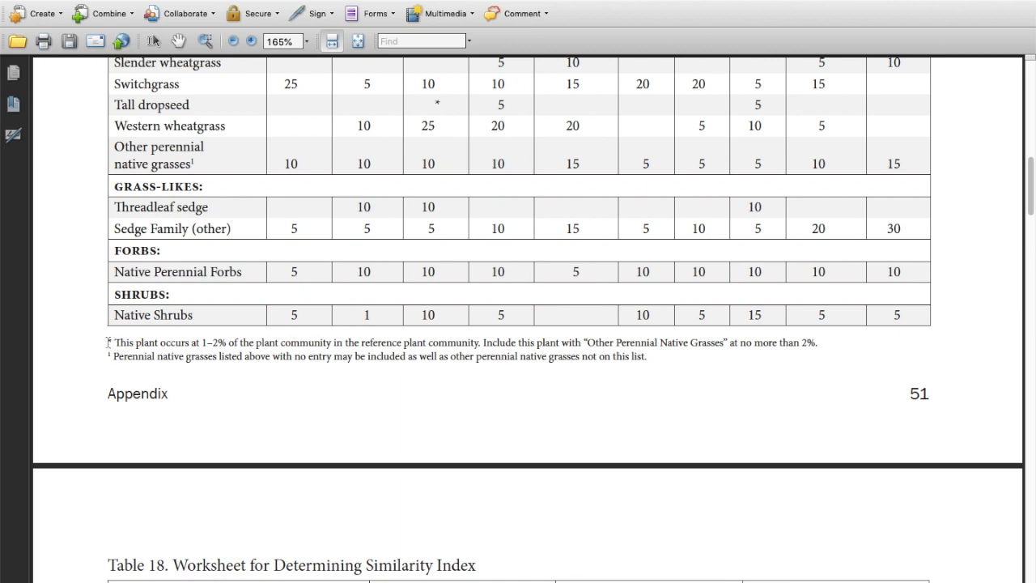
{"action": "mouse_move", "coordinate": [107, 342]}
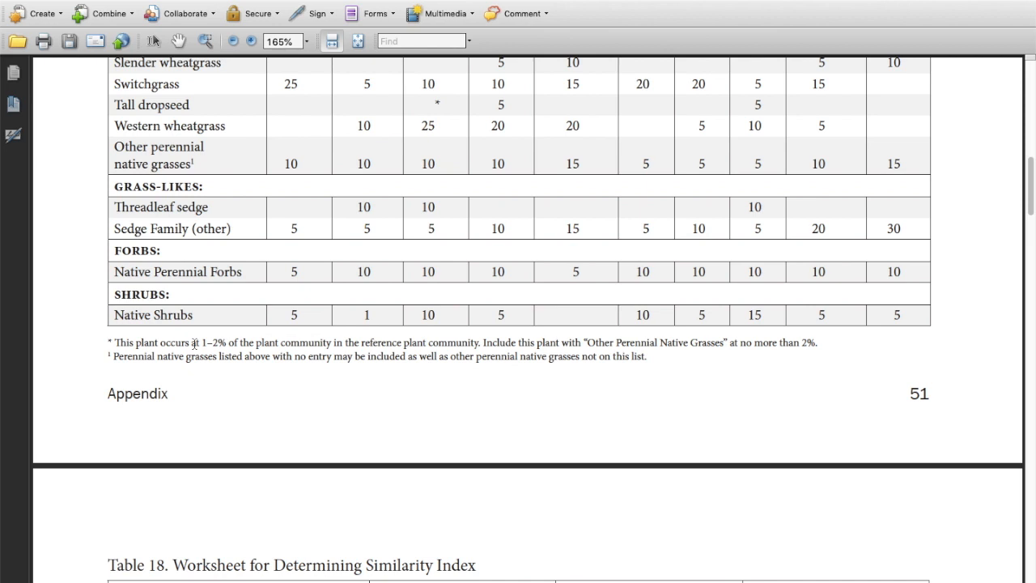
{"action": "mouse_move", "coordinate": [127, 152]}
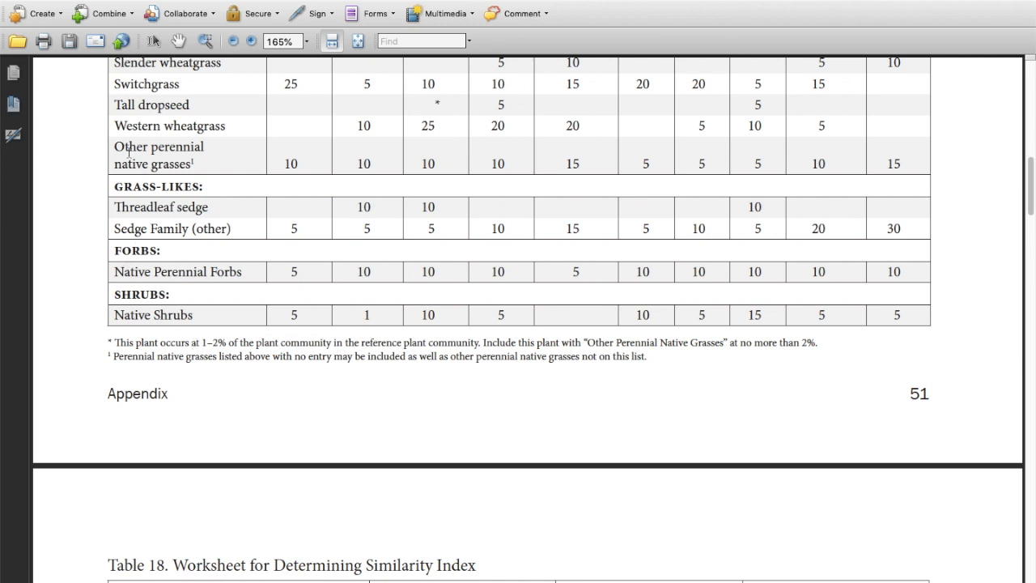
{"action": "mouse_move", "coordinate": [639, 169]}
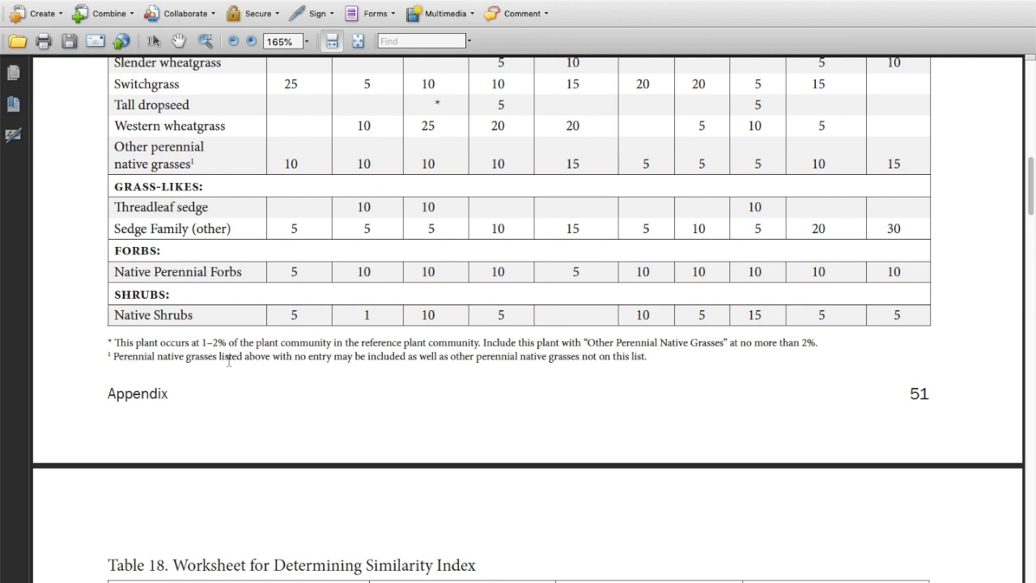
{"action": "mouse_move", "coordinate": [351, 364]}
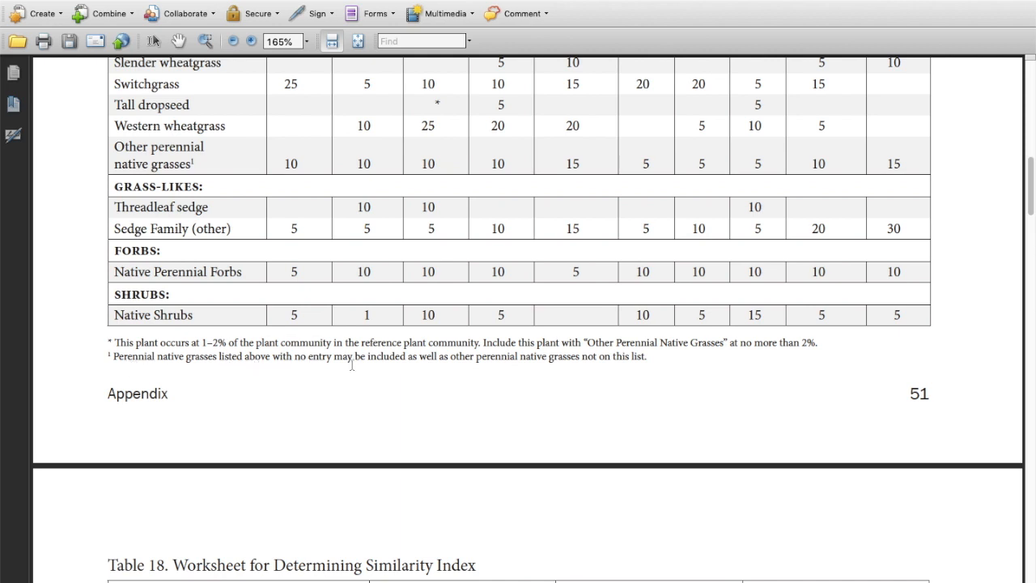
{"action": "mouse_move", "coordinate": [650, 106]}
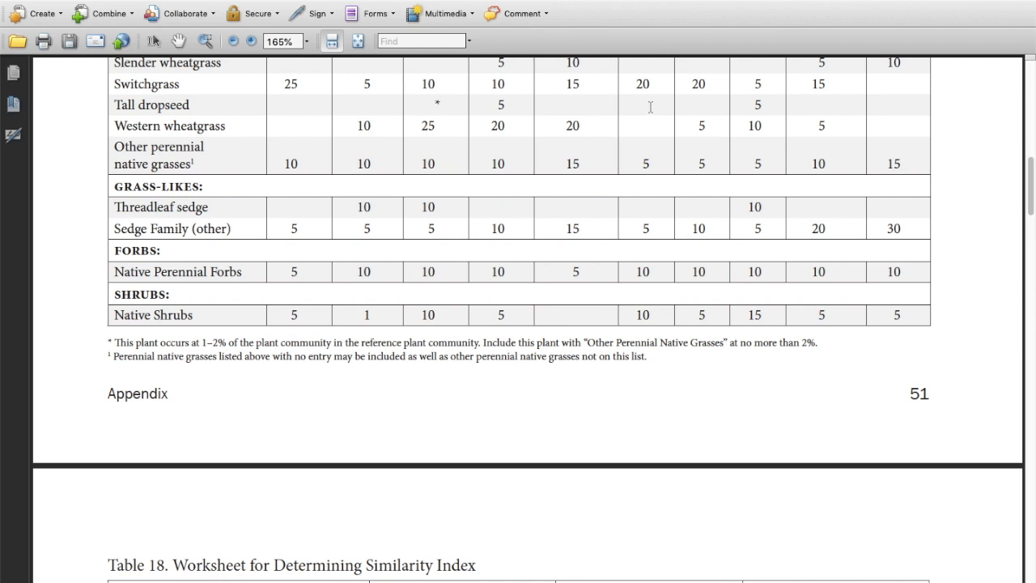
{"action": "mouse_move", "coordinate": [144, 373]}
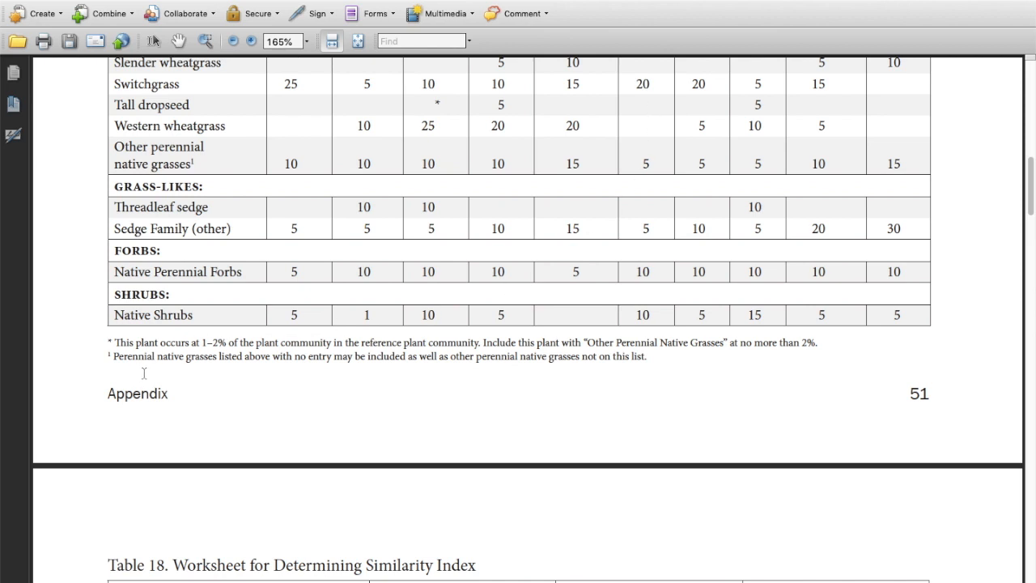
{"action": "mouse_move", "coordinate": [151, 373]}
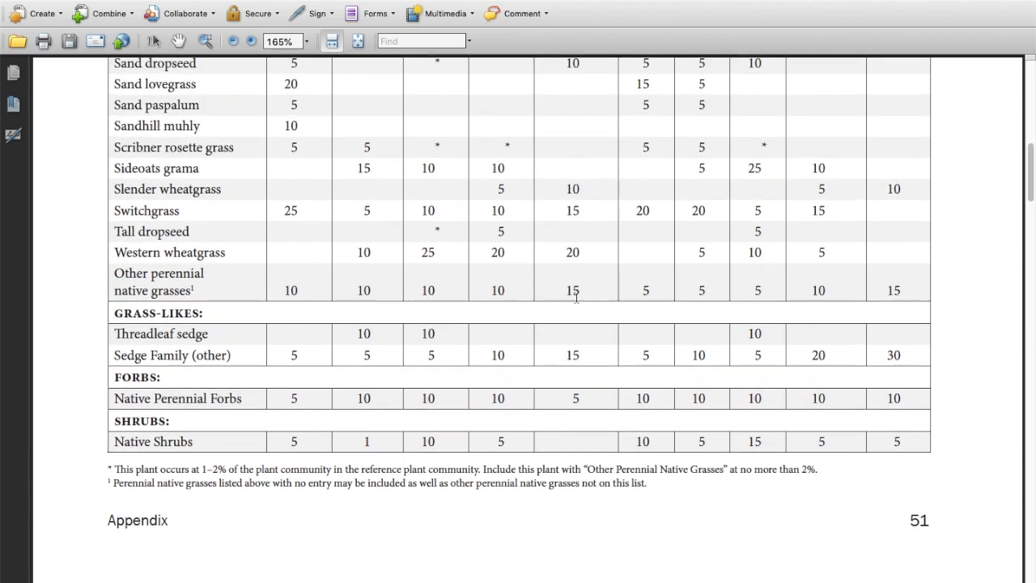
{"action": "scroll", "scroll_direction": "up", "scroll_amount": 3}
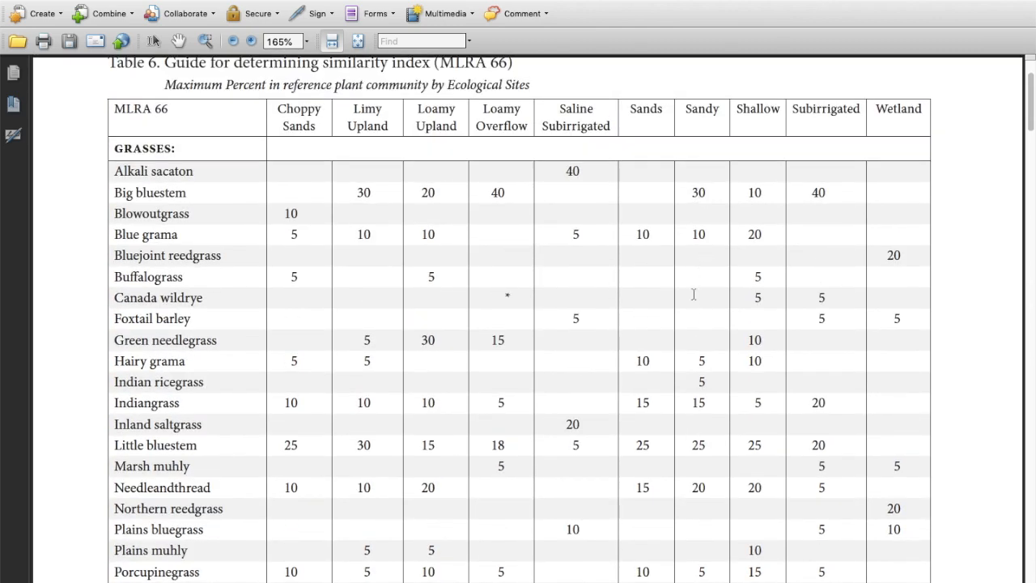
{"action": "scroll", "scroll_direction": "down", "scroll_amount": 3}
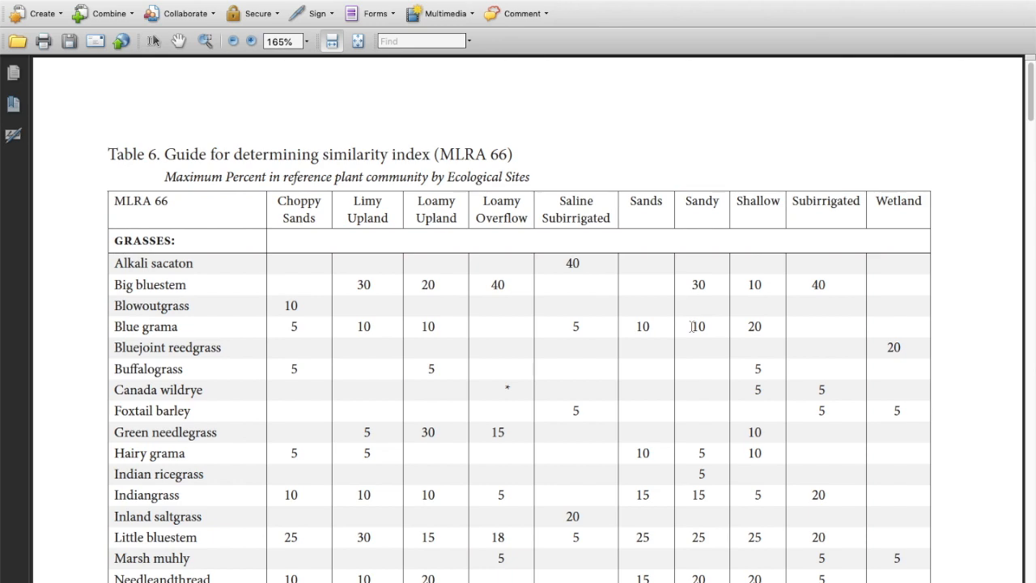
{"action": "left_click", "coordinate": [695, 372]}
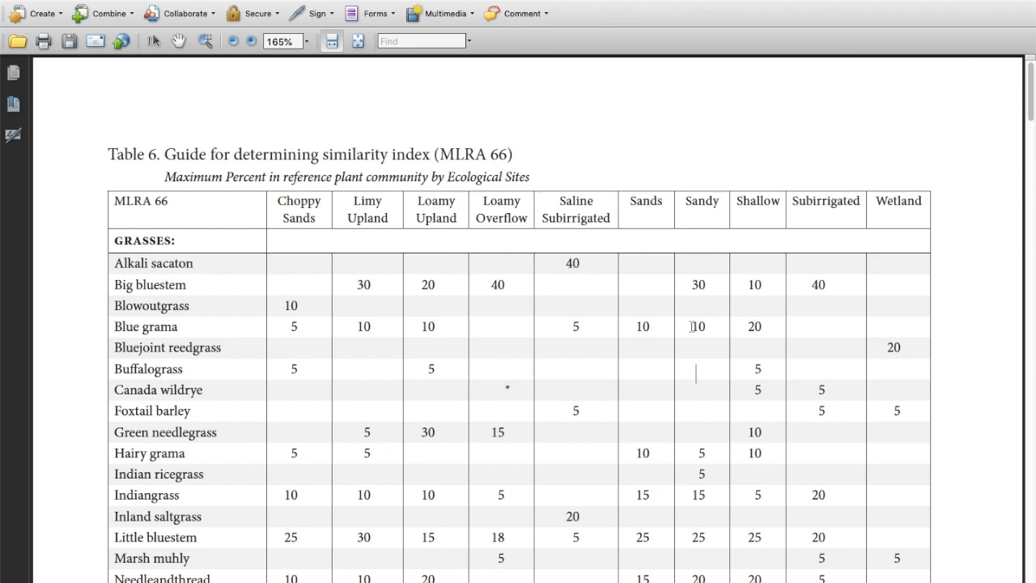
- Scroll past page 51 to the blank rows of the Table 18 similarity index worksheet
{"action": "scroll", "scroll_direction": "down", "scroll_amount": 3}
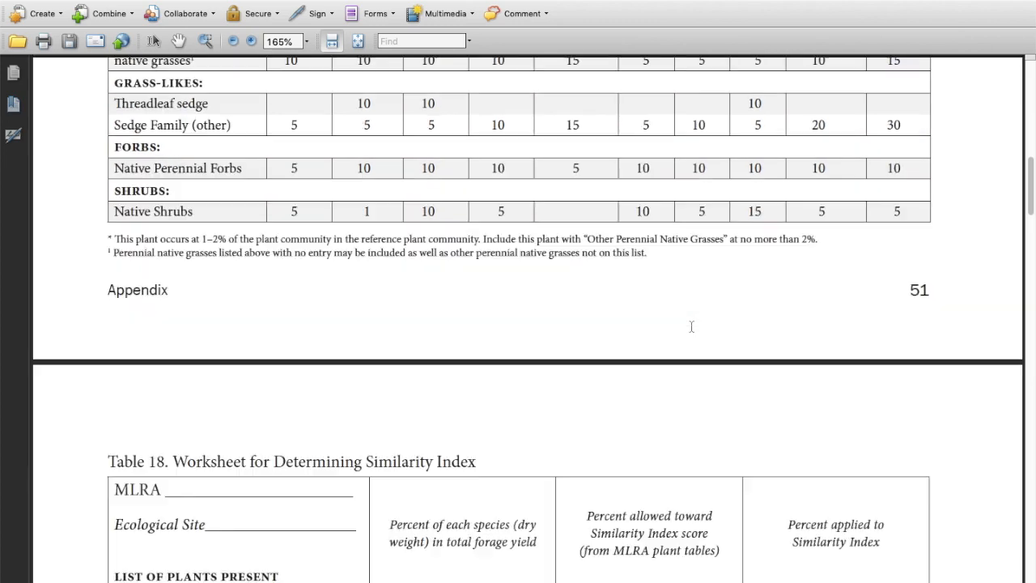
{"action": "scroll", "scroll_direction": "down", "scroll_amount": 3}
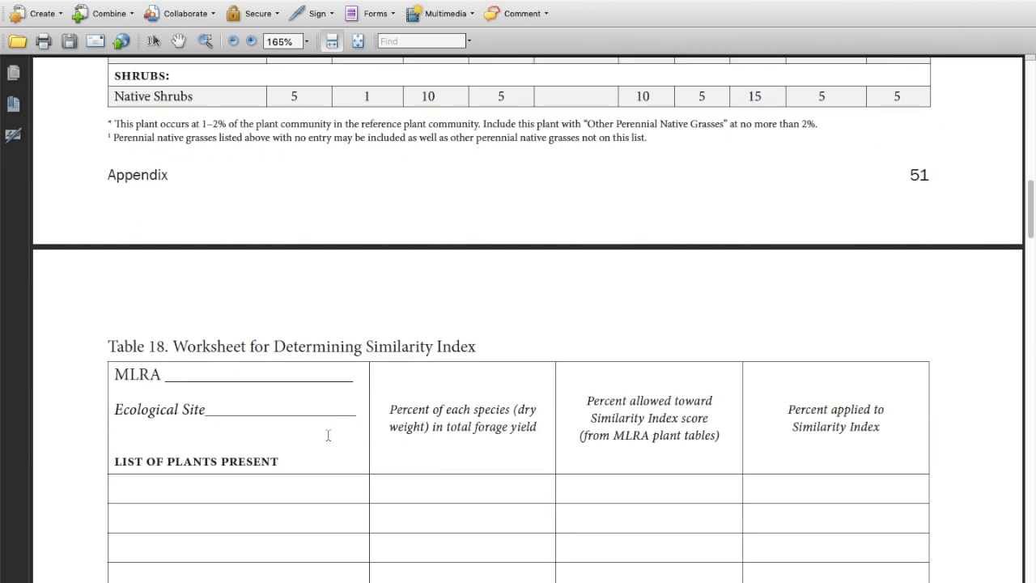
{"action": "scroll", "scroll_direction": "down", "scroll_amount": 3}
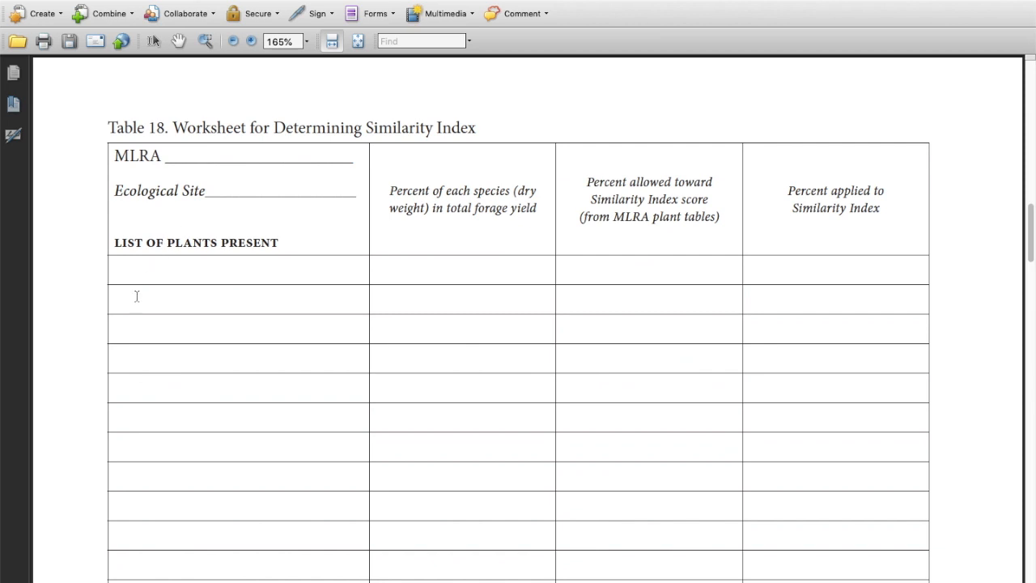
{"action": "mouse_move", "coordinate": [136, 325]}
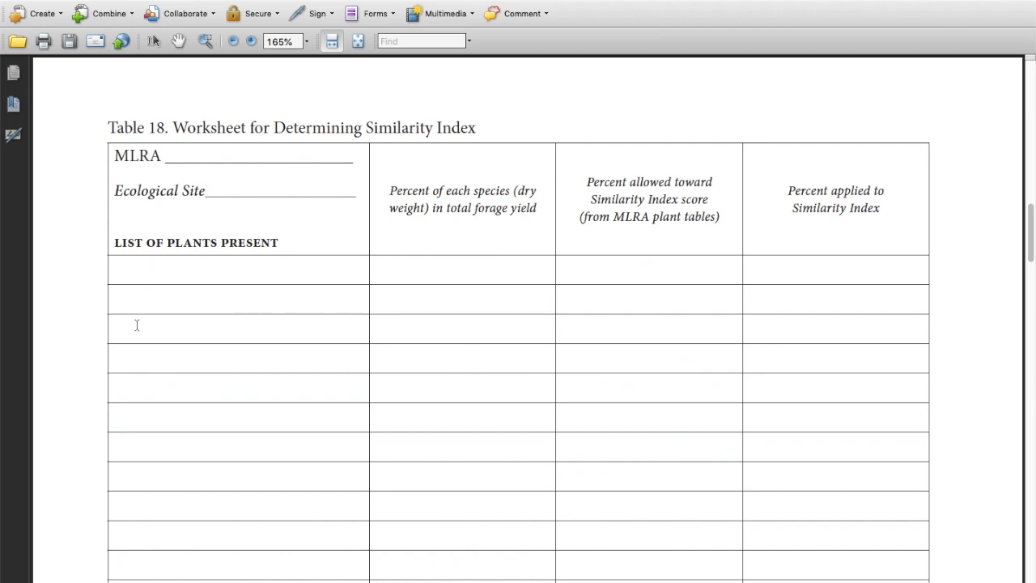
{"action": "mouse_move", "coordinate": [157, 389]}
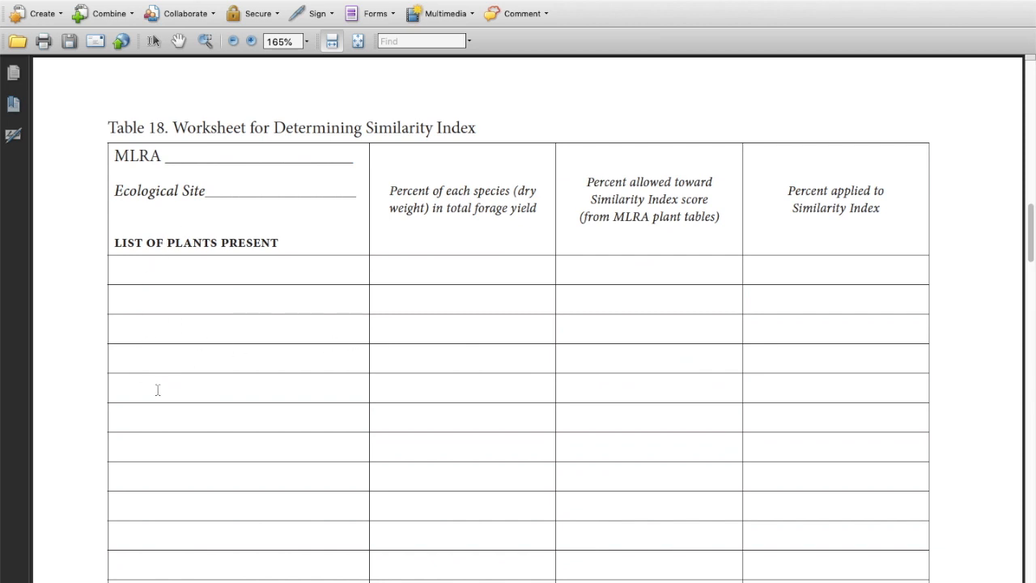
{"action": "mouse_move", "coordinate": [207, 409]}
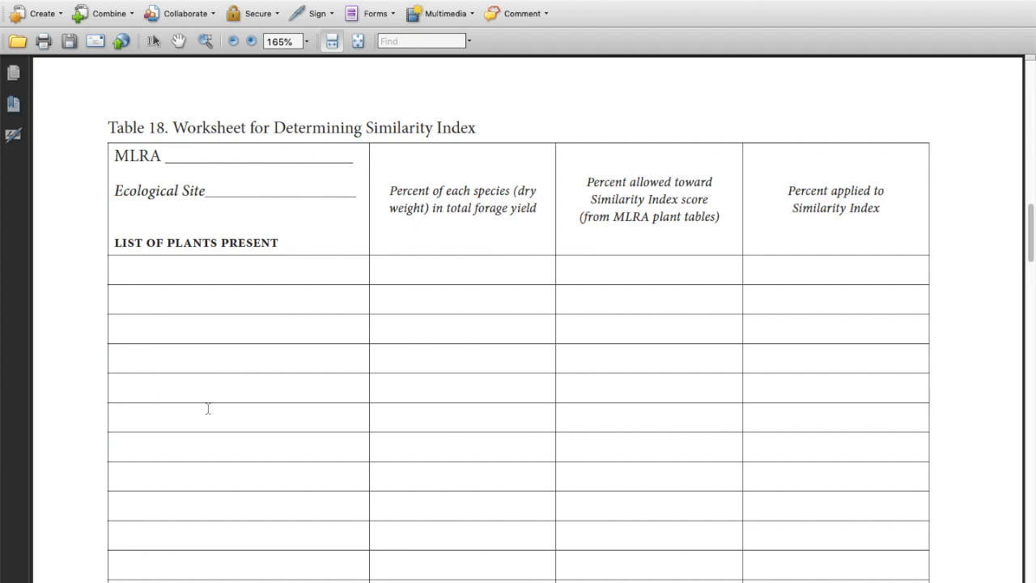
{"action": "mouse_move", "coordinate": [233, 418]}
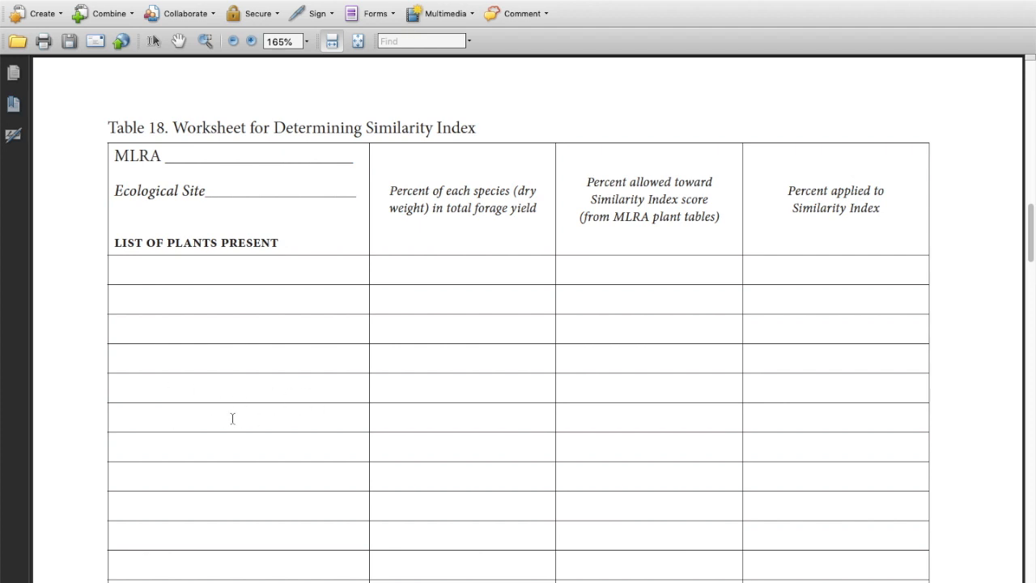
{"action": "mouse_move", "coordinate": [280, 411]}
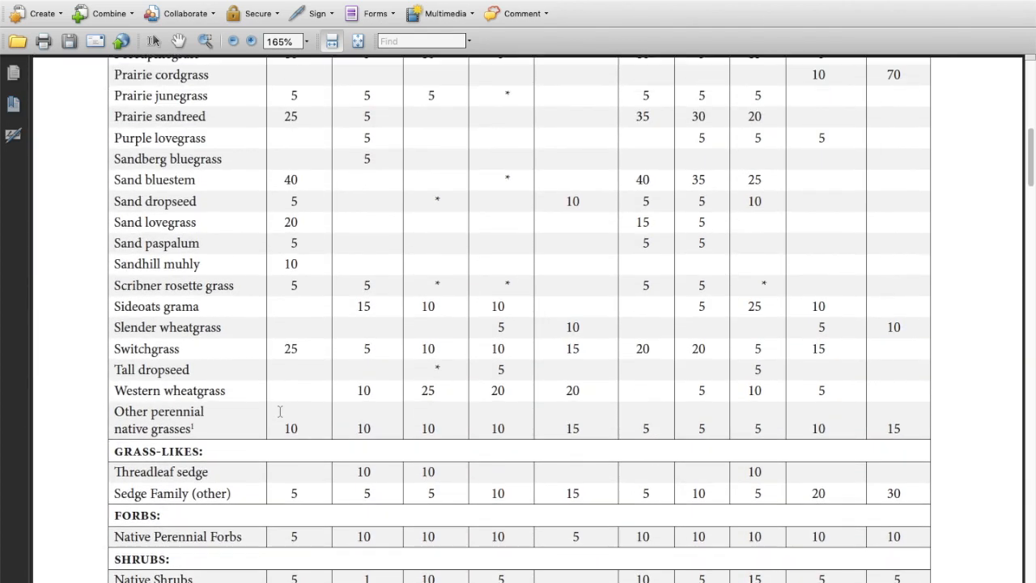
{"action": "mouse_move", "coordinate": [205, 412]}
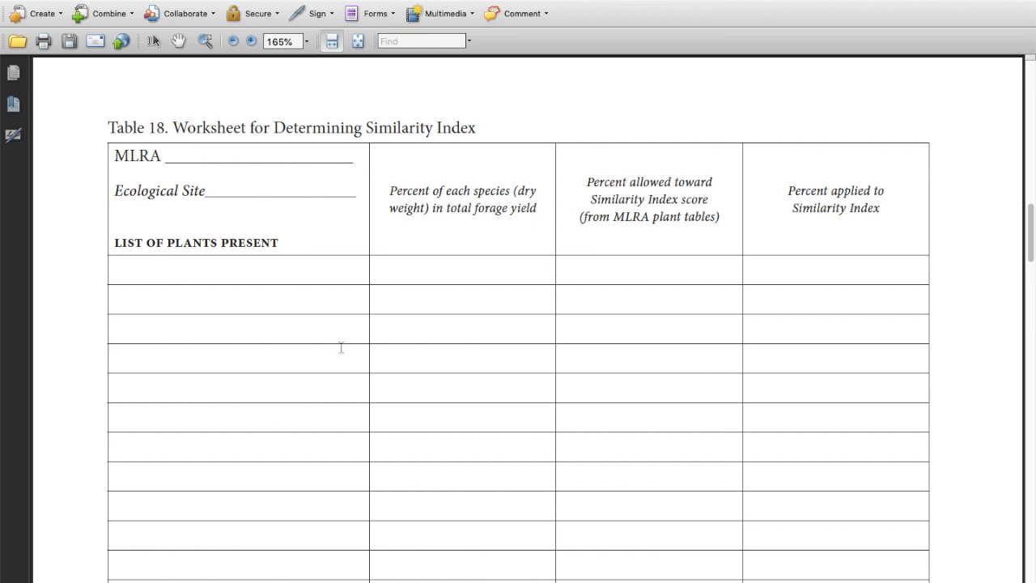
{"action": "mouse_move", "coordinate": [457, 221]}
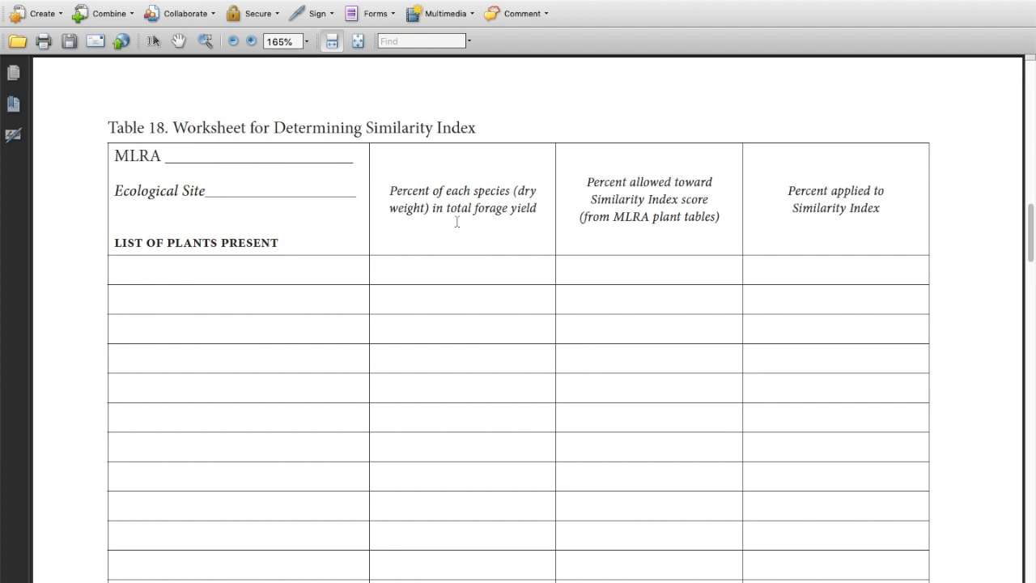
{"action": "mouse_move", "coordinate": [627, 255]}
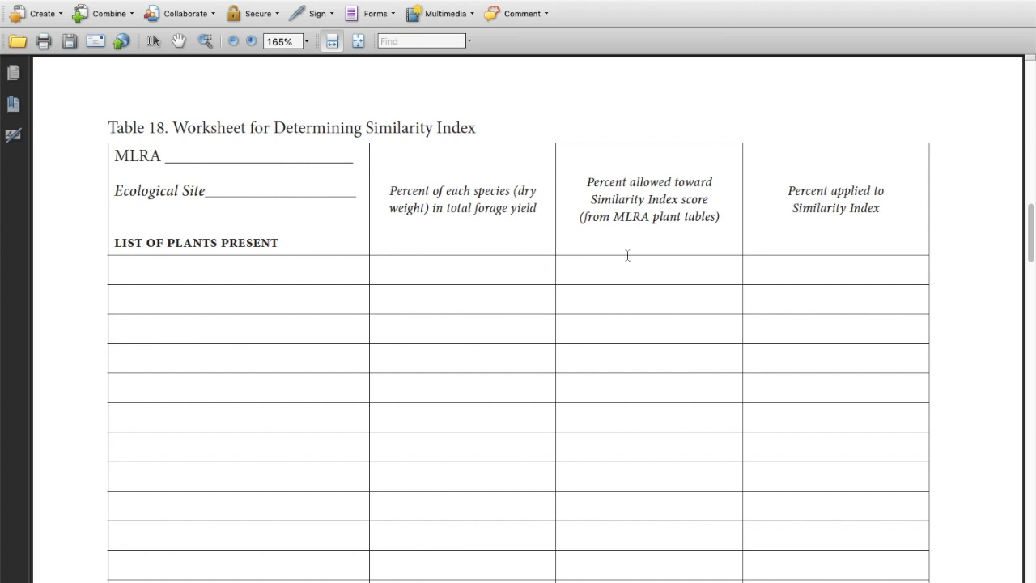
{"action": "mouse_move", "coordinate": [613, 261]}
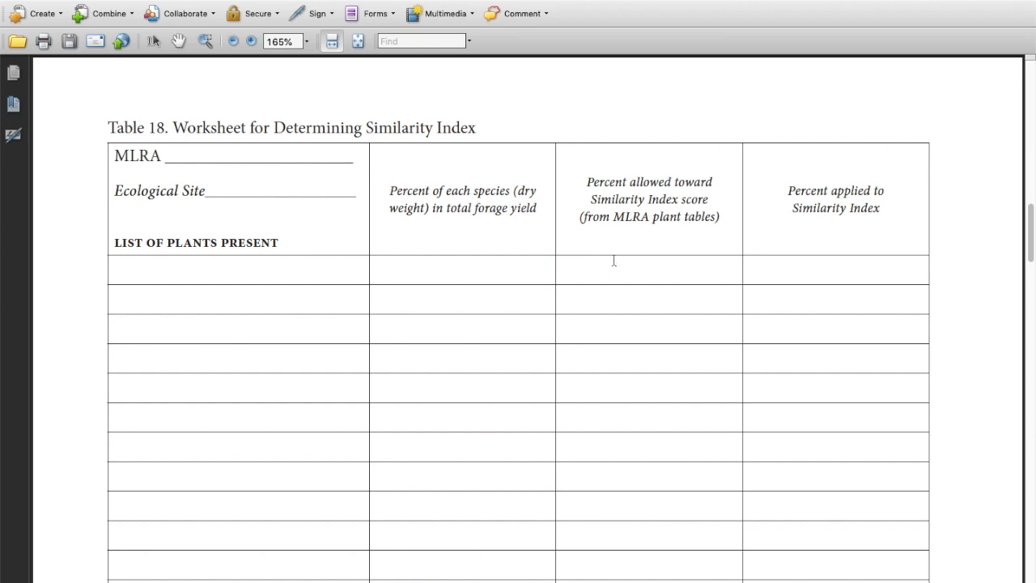
{"action": "mouse_move", "coordinate": [655, 269]}
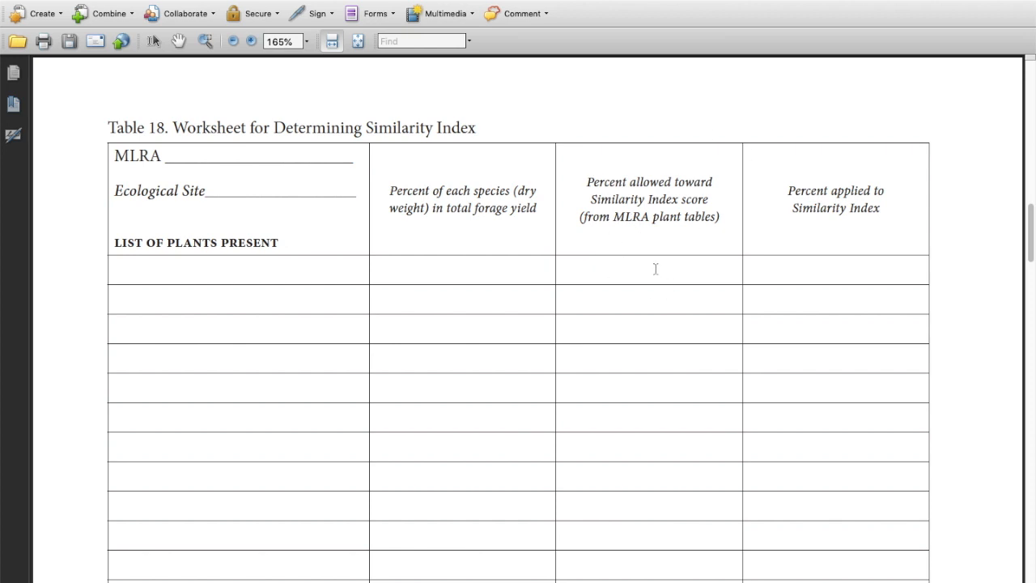
{"action": "mouse_move", "coordinate": [672, 176]}
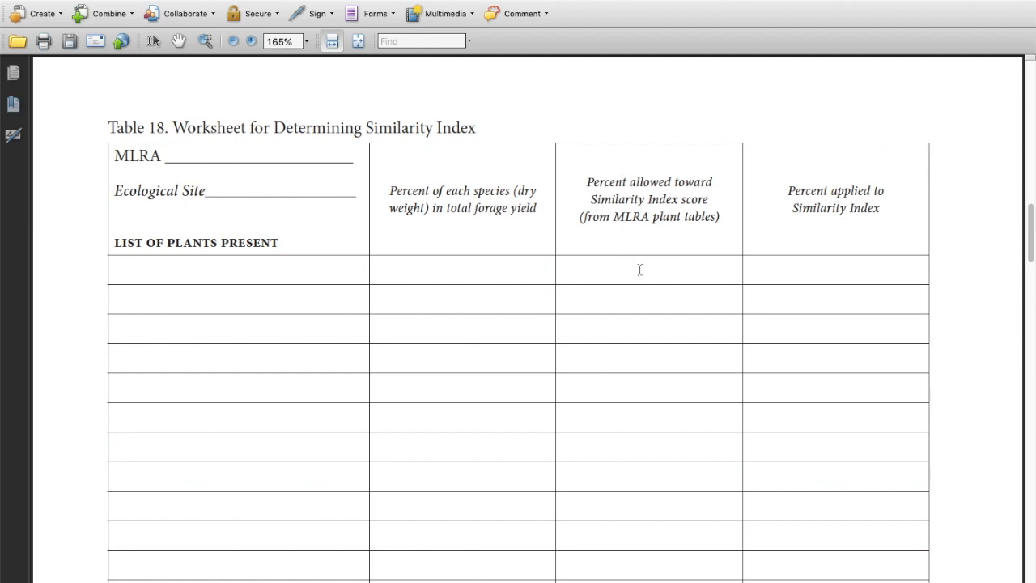
{"action": "scroll", "scroll_direction": "down", "scroll_amount": 3}
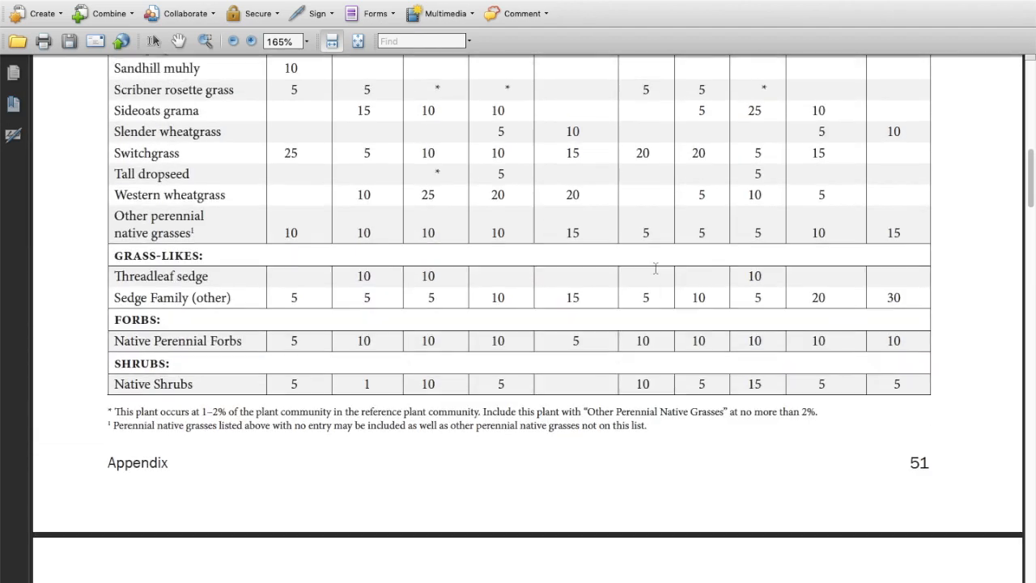
{"action": "scroll", "scroll_direction": "down", "scroll_amount": 3}
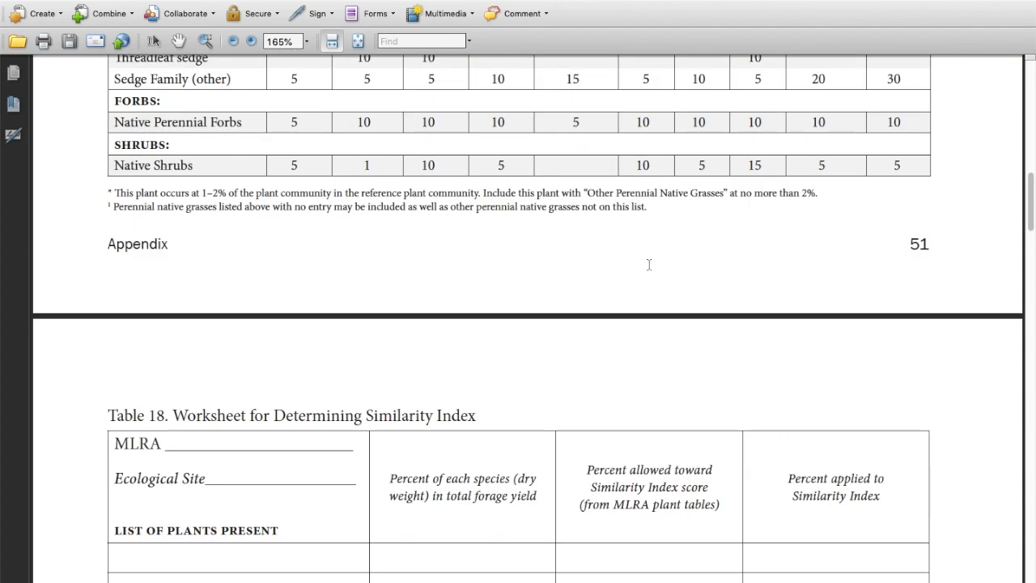
{"action": "scroll", "scroll_direction": "down", "scroll_amount": 3}
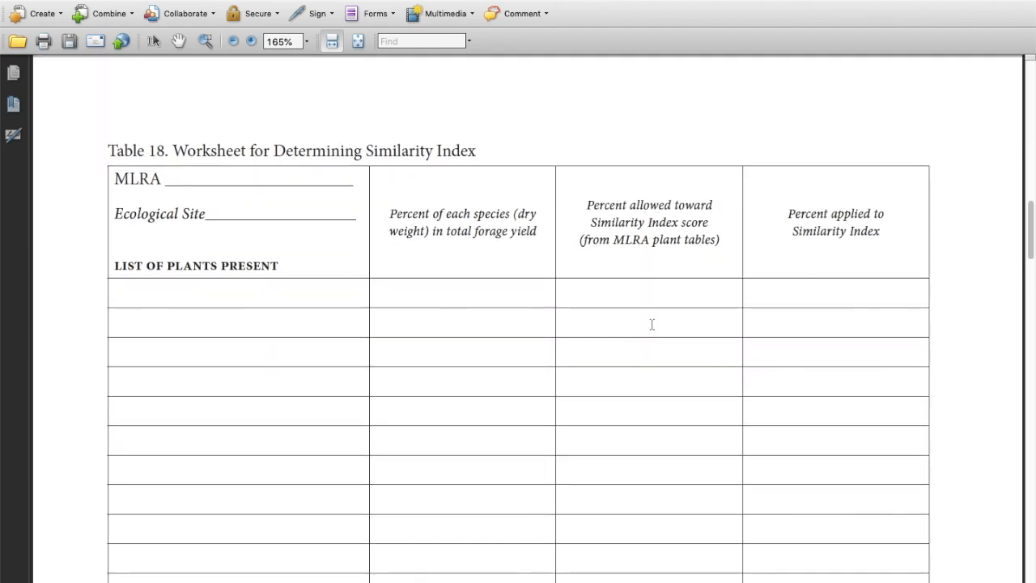
{"action": "mouse_move", "coordinate": [898, 184]}
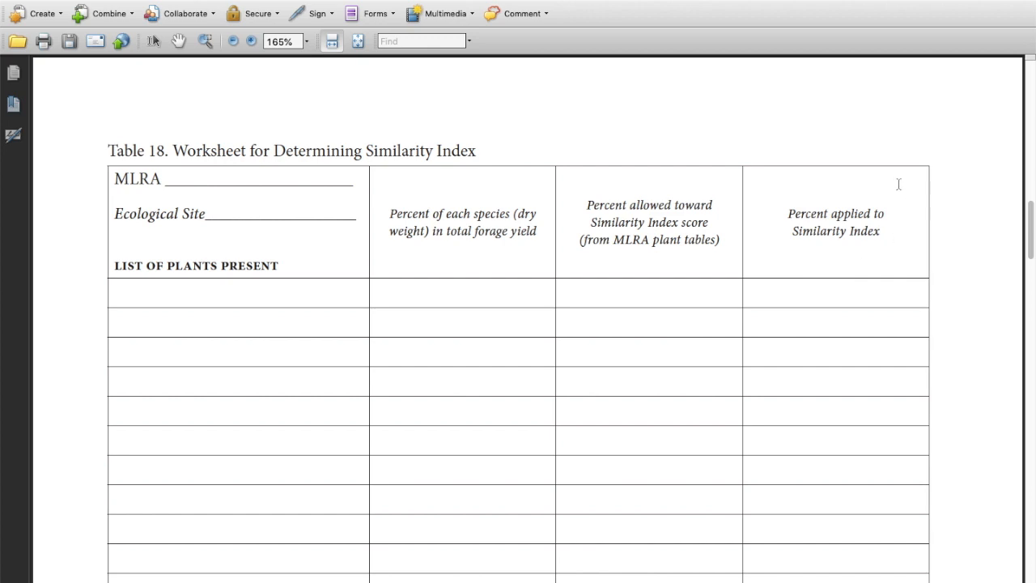
{"action": "mouse_move", "coordinate": [799, 255]}
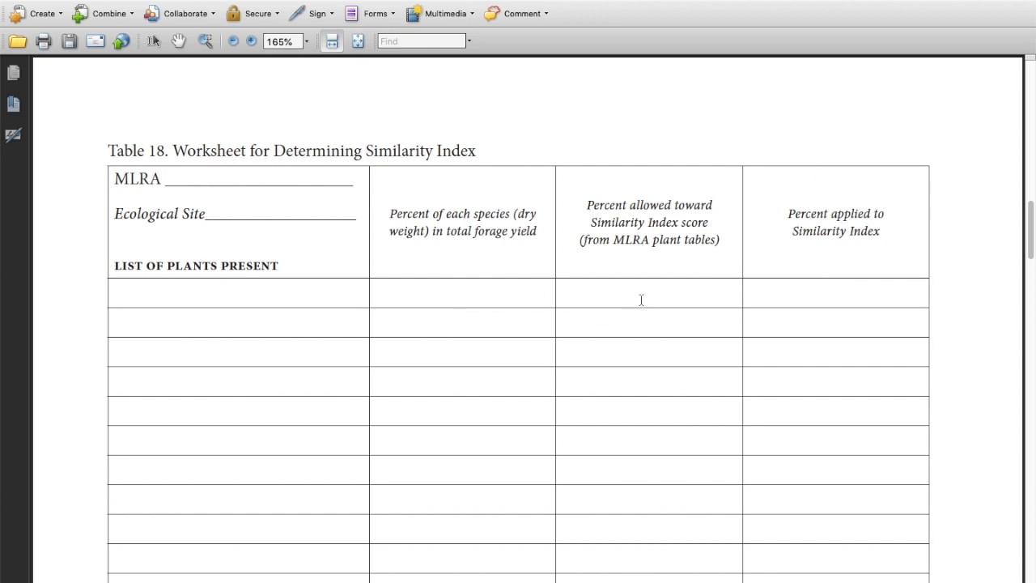
{"action": "mouse_move", "coordinate": [617, 296]}
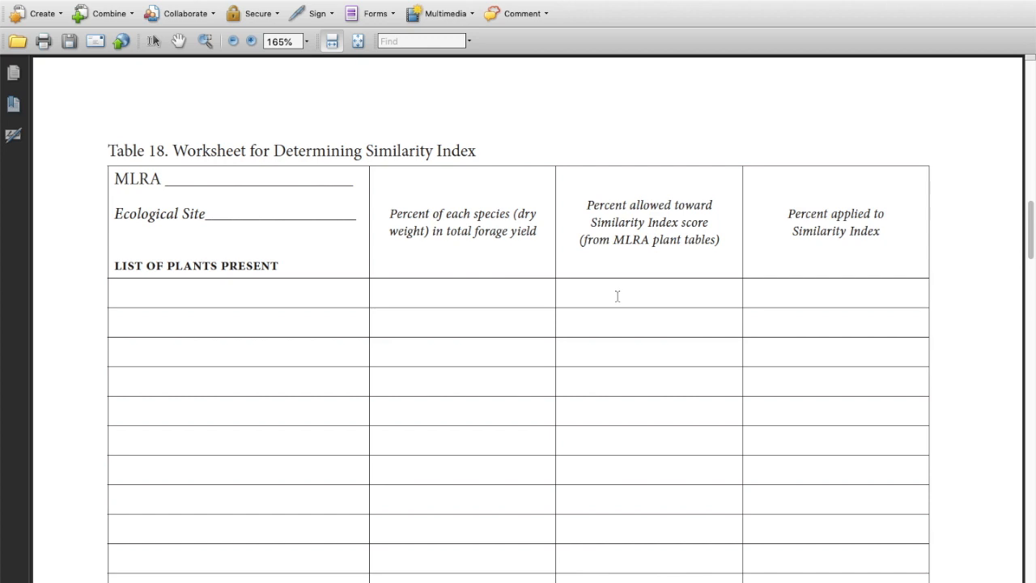
{"action": "scroll", "scroll_direction": "down", "scroll_amount": 3}
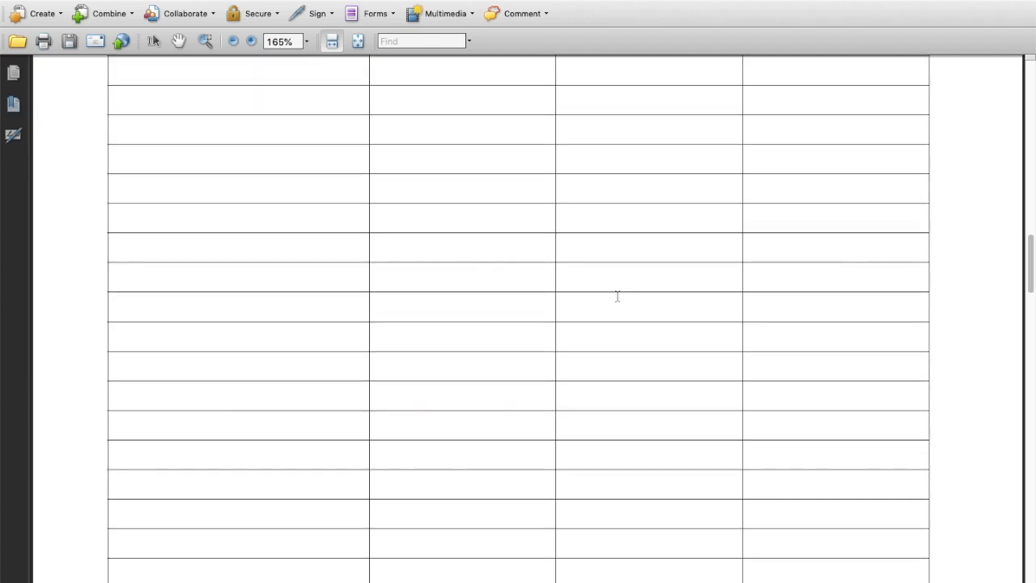
{"action": "scroll", "scroll_direction": "up", "scroll_amount": 3}
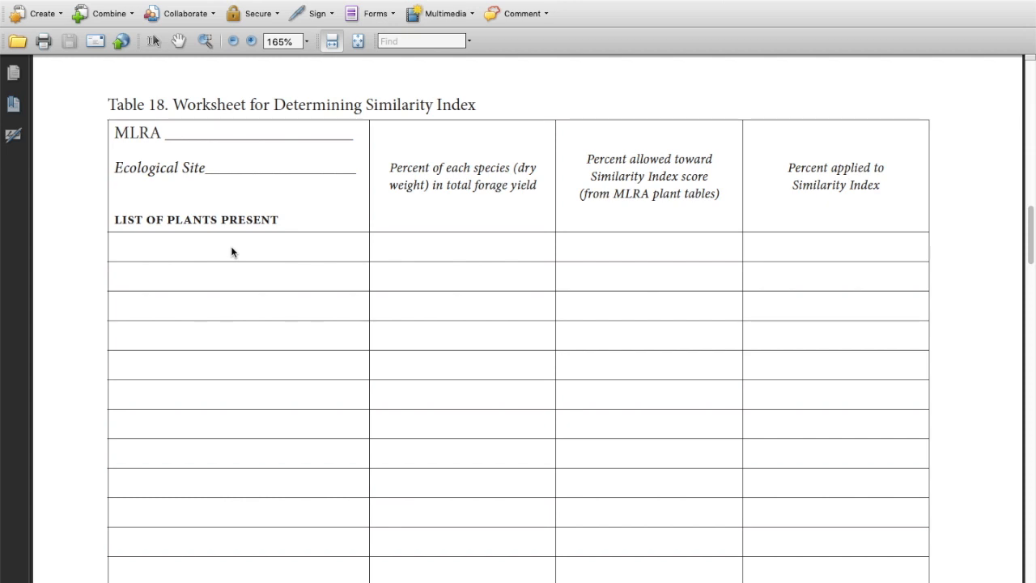
{"action": "mouse_move", "coordinate": [127, 253]}
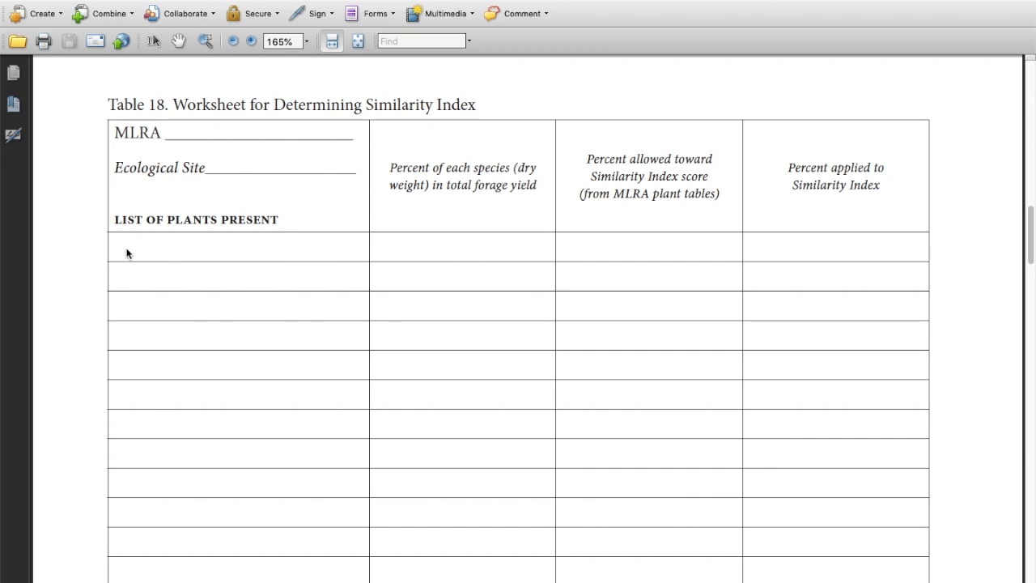
{"action": "mouse_move", "coordinate": [193, 56]}
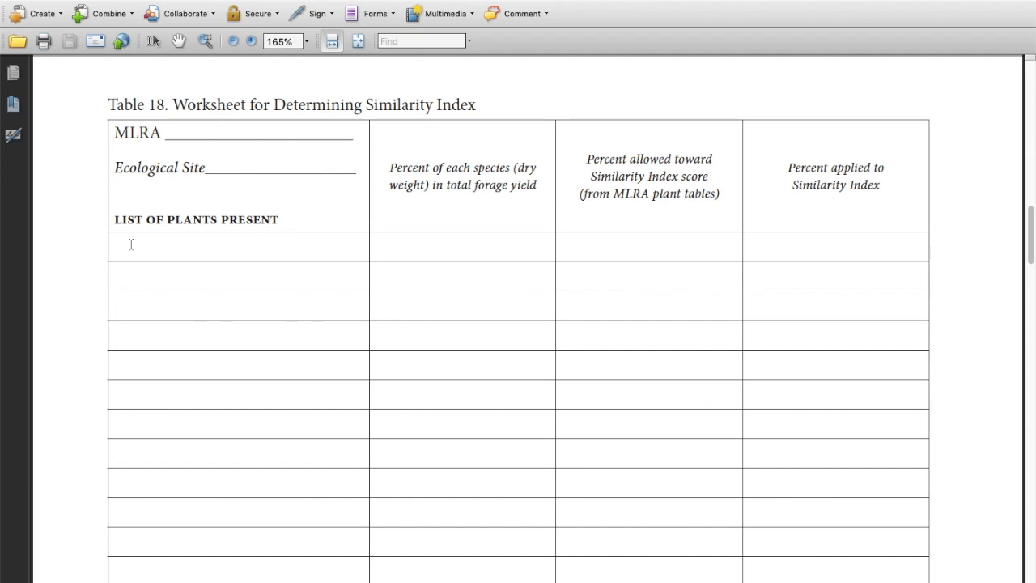
- Enter little bluestem in row 1 with 30 percent, 25 allowed and 25 applied
{"action": "left_click", "coordinate": [131, 246]}
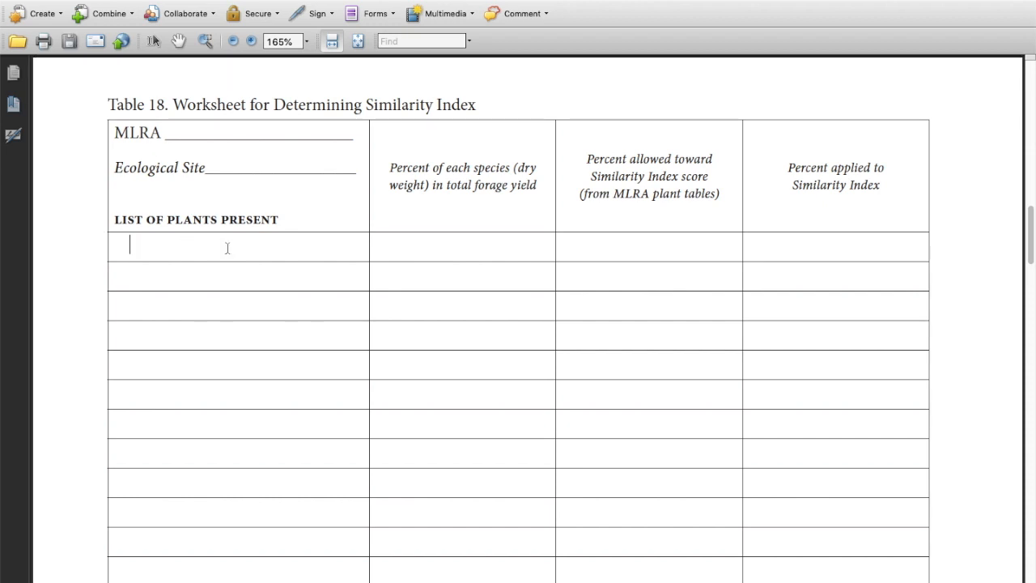
{"action": "type", "text": "little blues"}
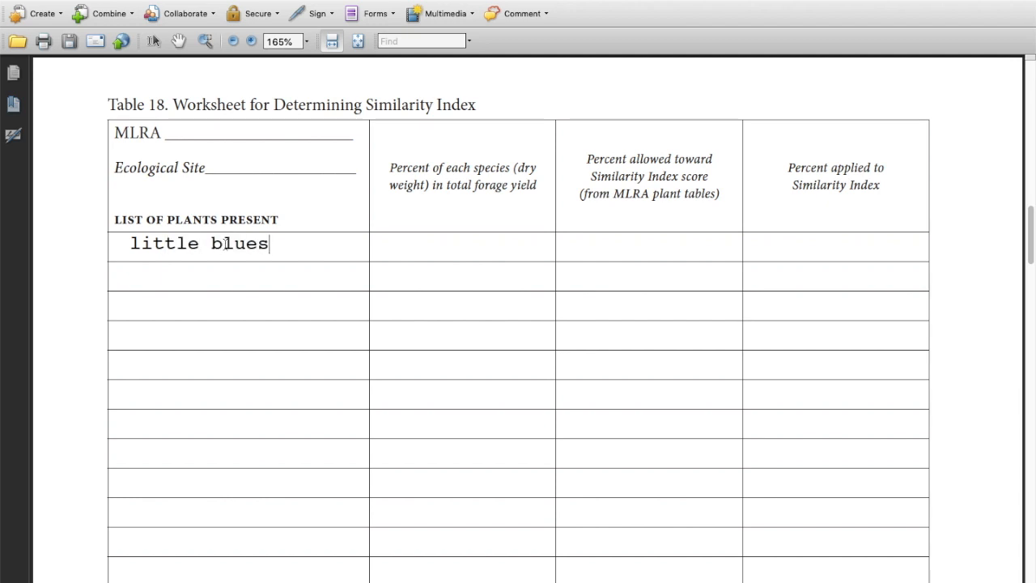
{"action": "type", "text": "tem"}
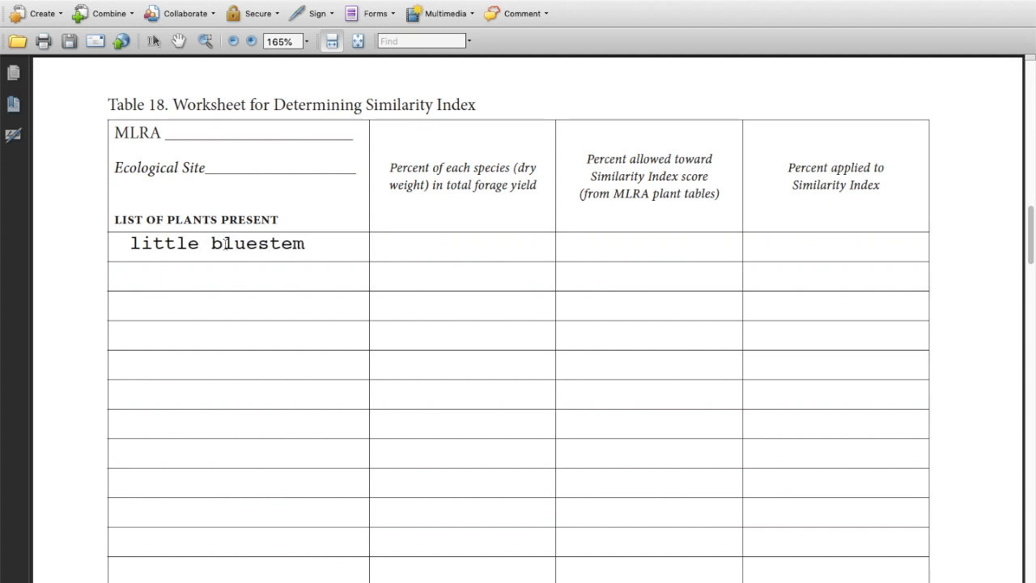
{"action": "type", "text": "30"}
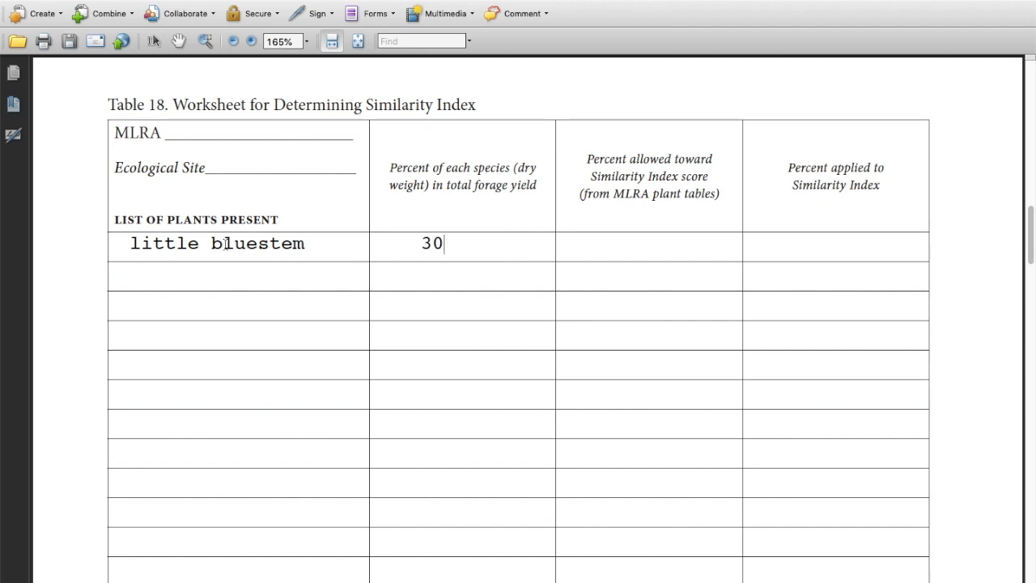
{"action": "left_click", "coordinate": [596, 244]}
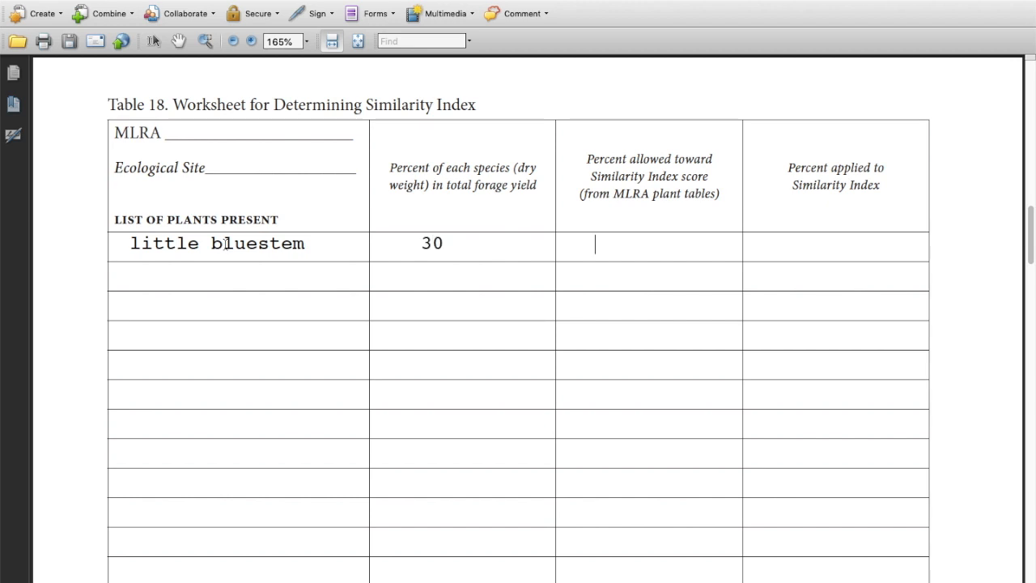
{"action": "mouse_move", "coordinate": [363, 197]}
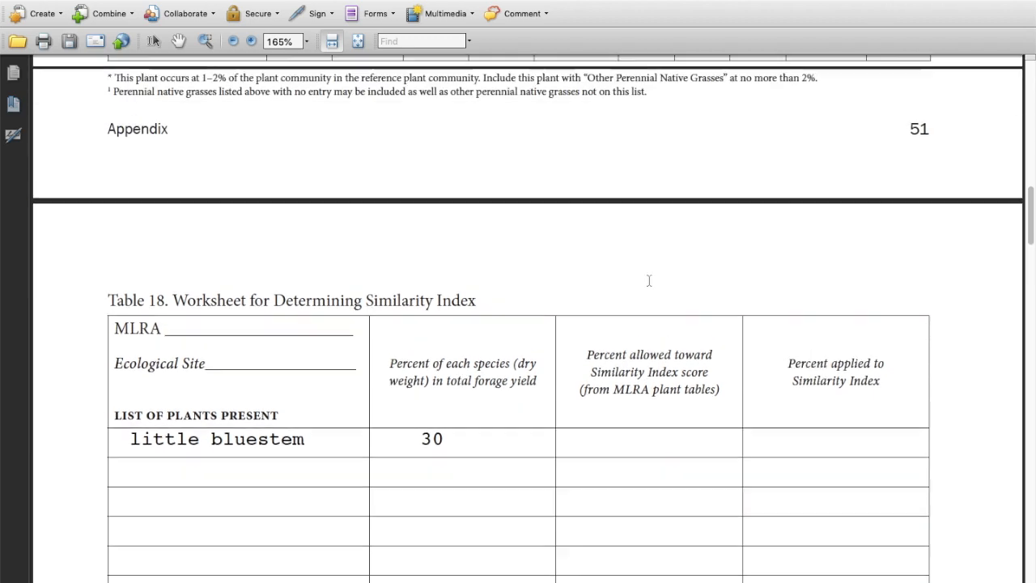
{"action": "scroll", "scroll_direction": "down", "scroll_amount": 3}
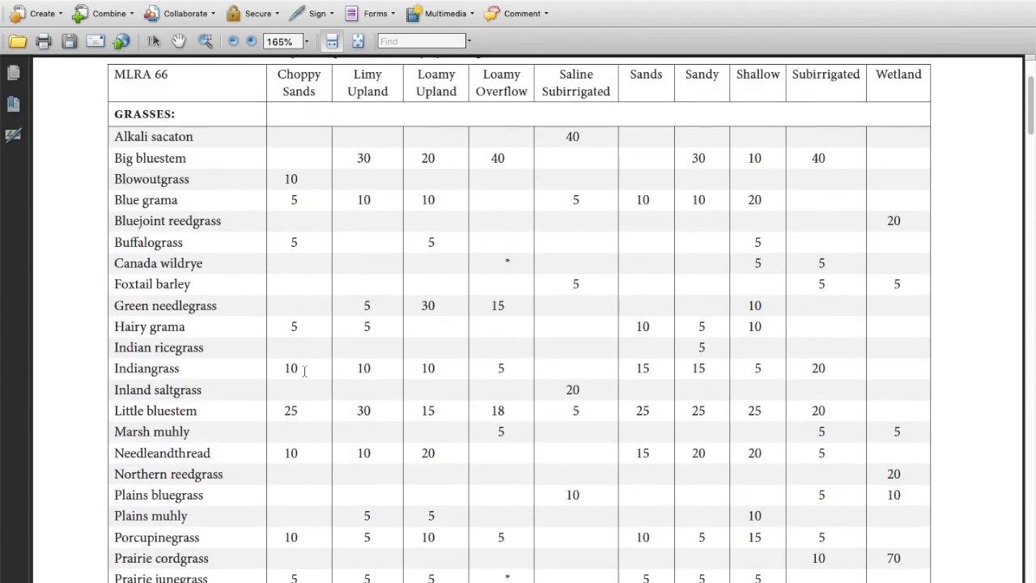
{"action": "scroll", "scroll_direction": "down", "scroll_amount": 3}
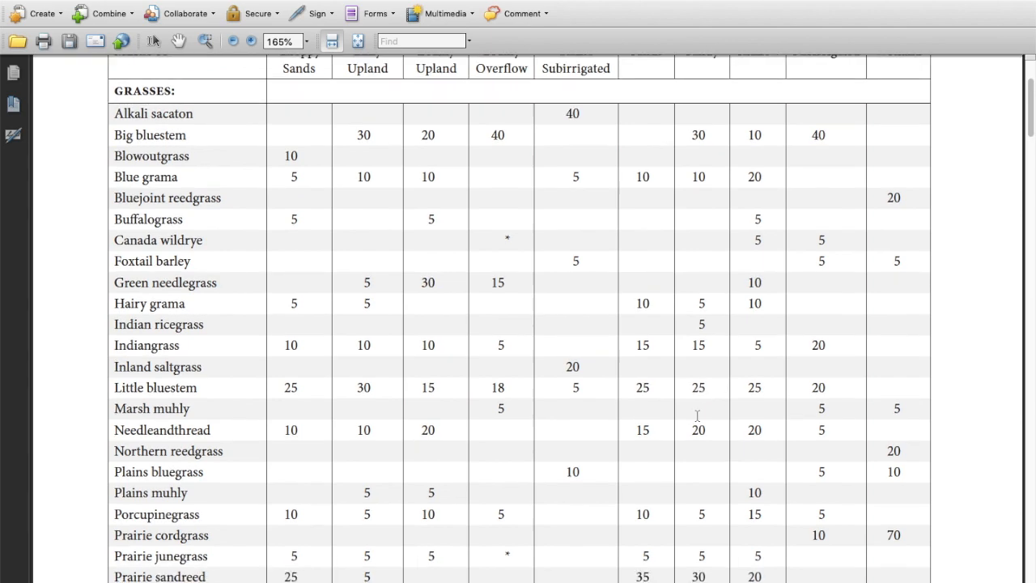
{"action": "scroll", "scroll_direction": "down", "scroll_amount": 3}
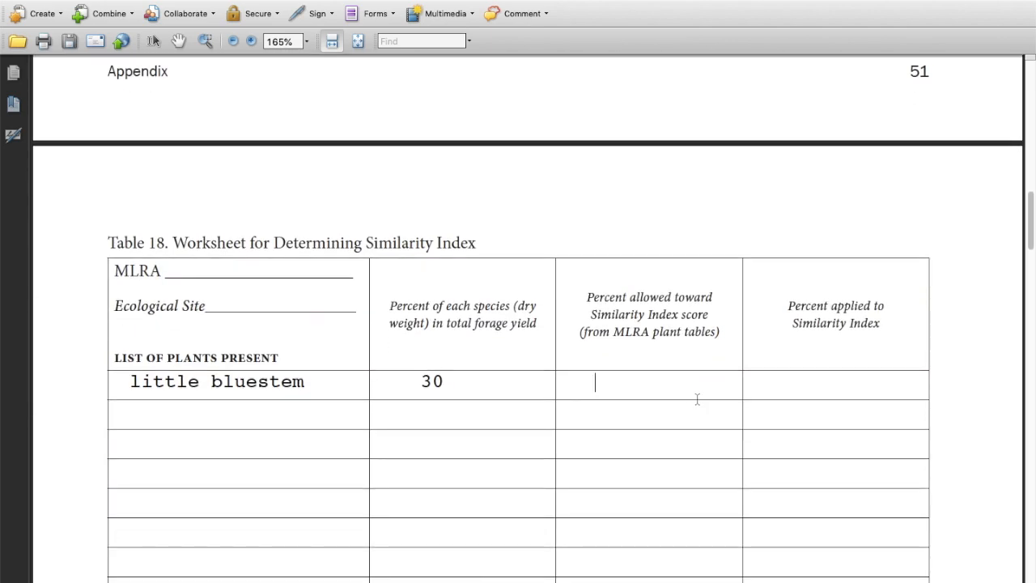
{"action": "type", "text": "25"}
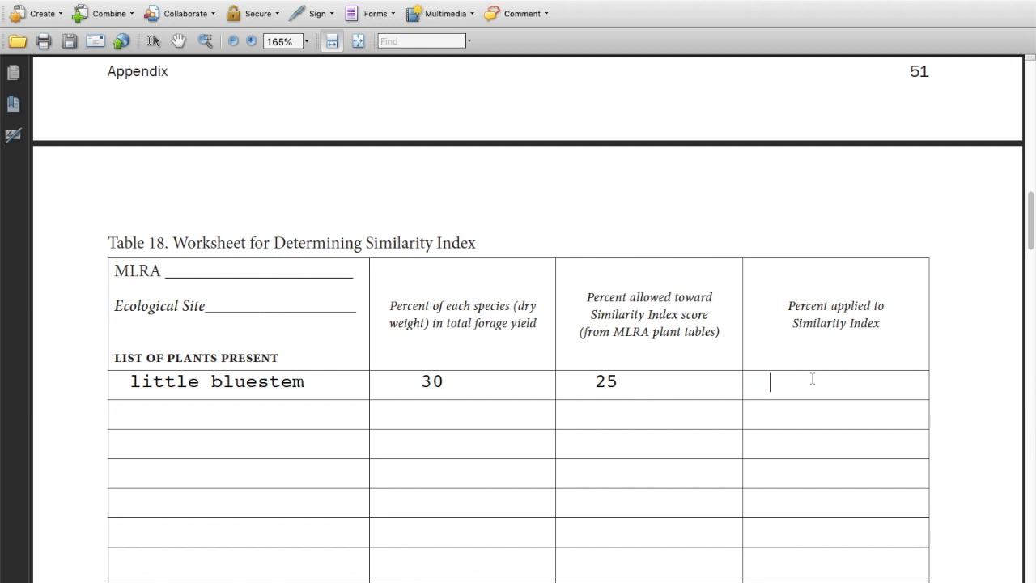
{"action": "type", "text": "25"}
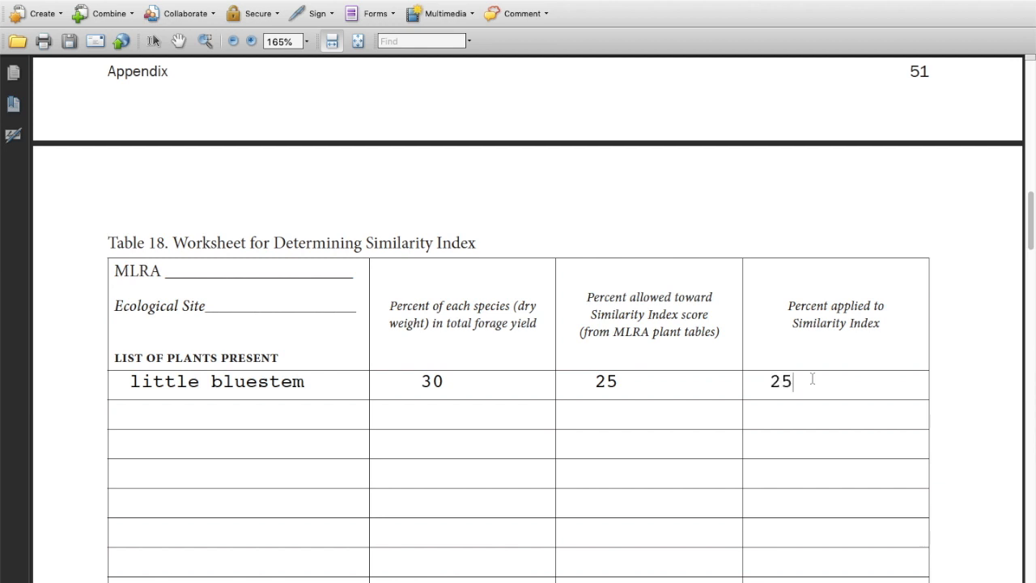
{"action": "mouse_move", "coordinate": [446, 354]}
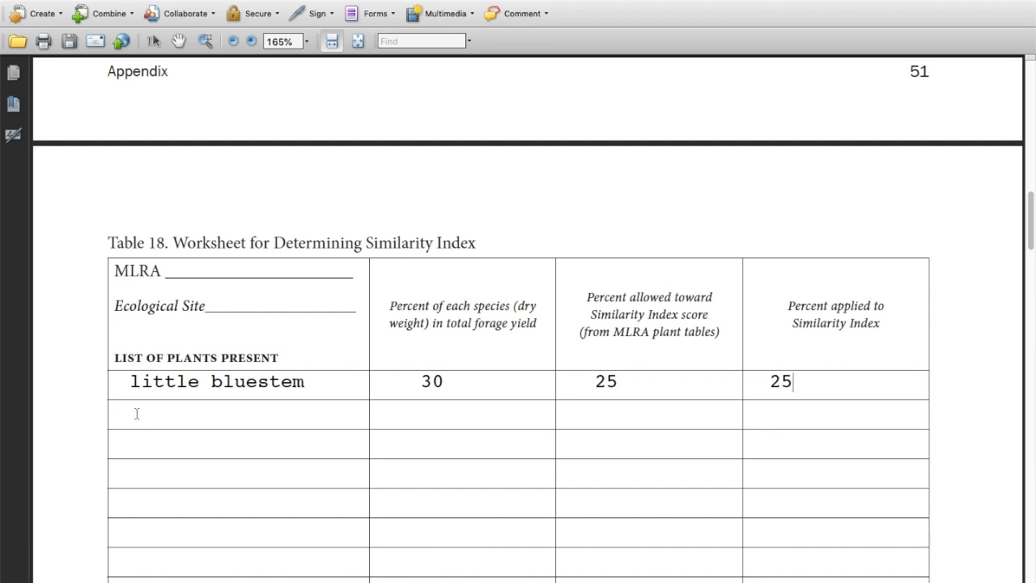
- Add NPF in row 2 with 20 percent, 10 allowed and 10 applied
{"action": "left_click", "coordinate": [162, 414]}
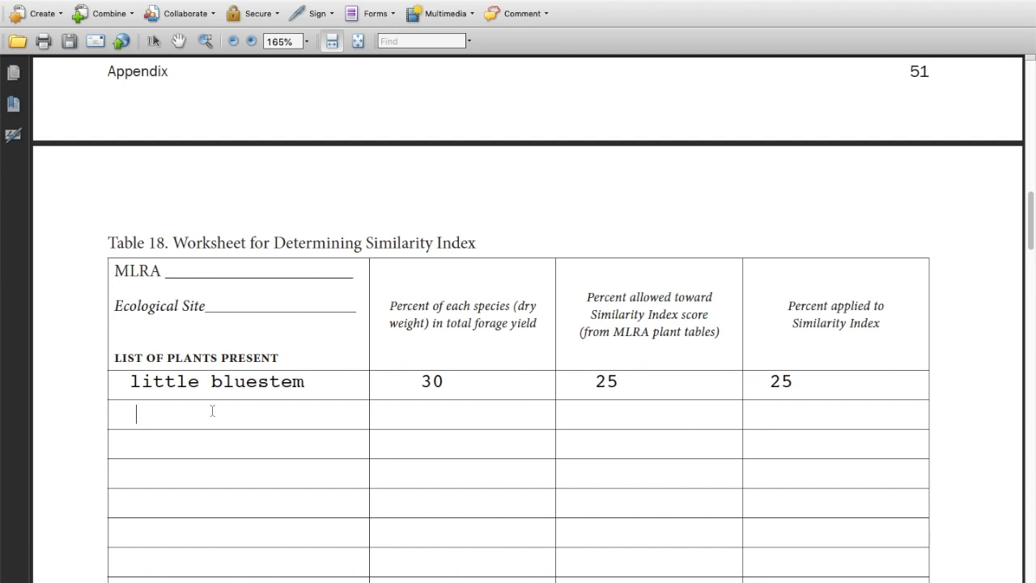
{"action": "type", "text": "NP"}
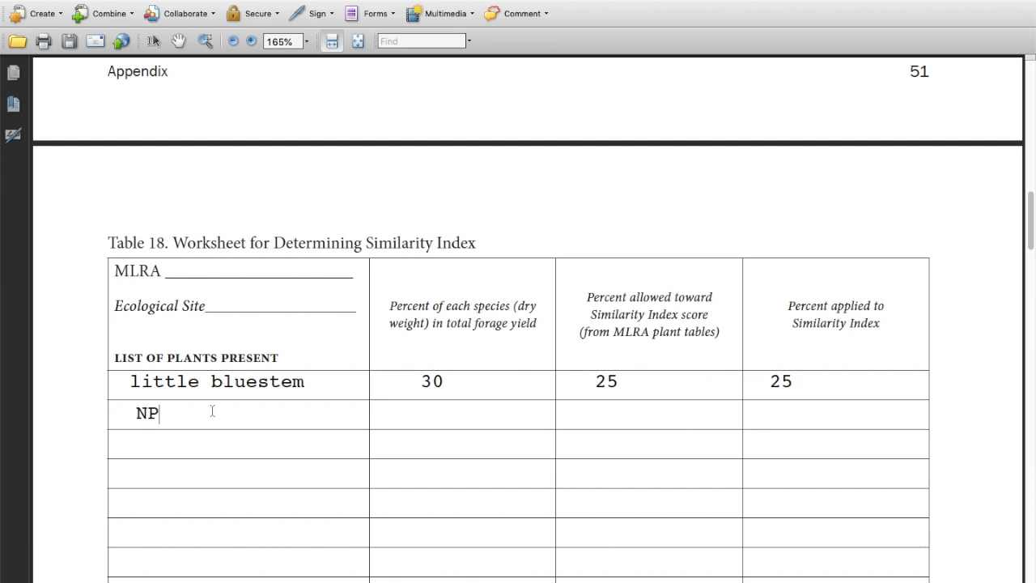
{"action": "type", "text": "F"}
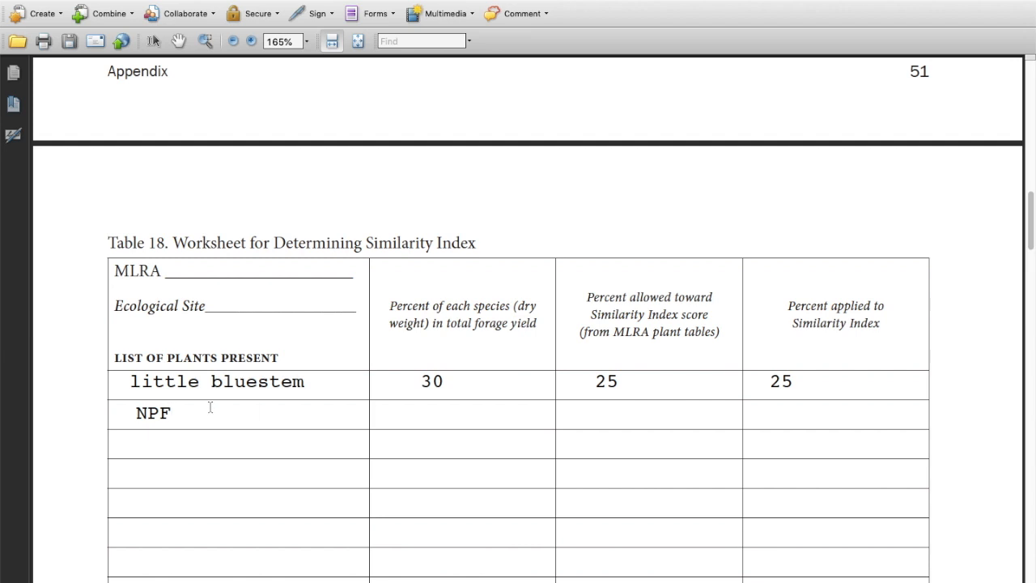
{"action": "type", "text": "20"}
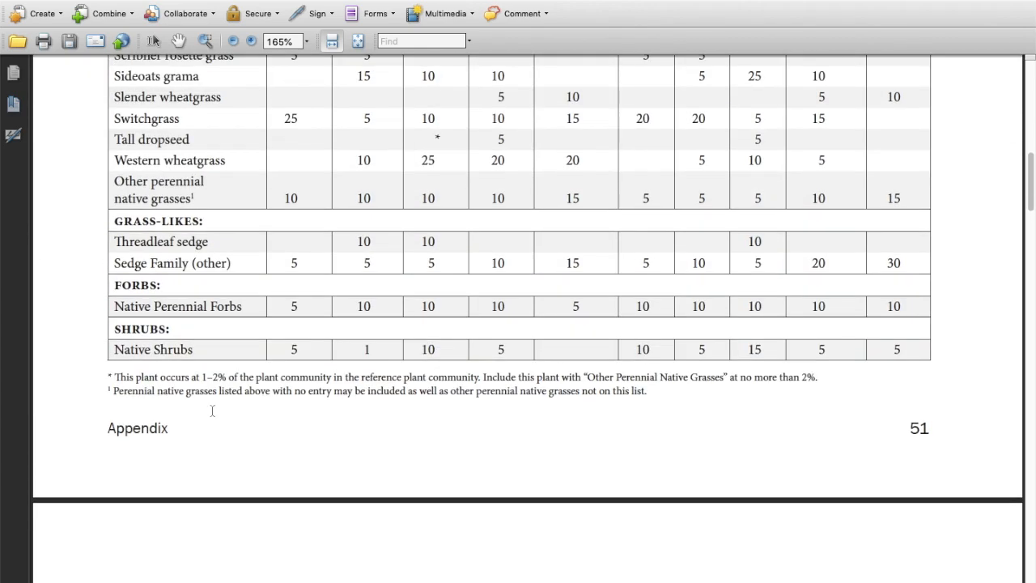
{"action": "mouse_move", "coordinate": [667, 419]}
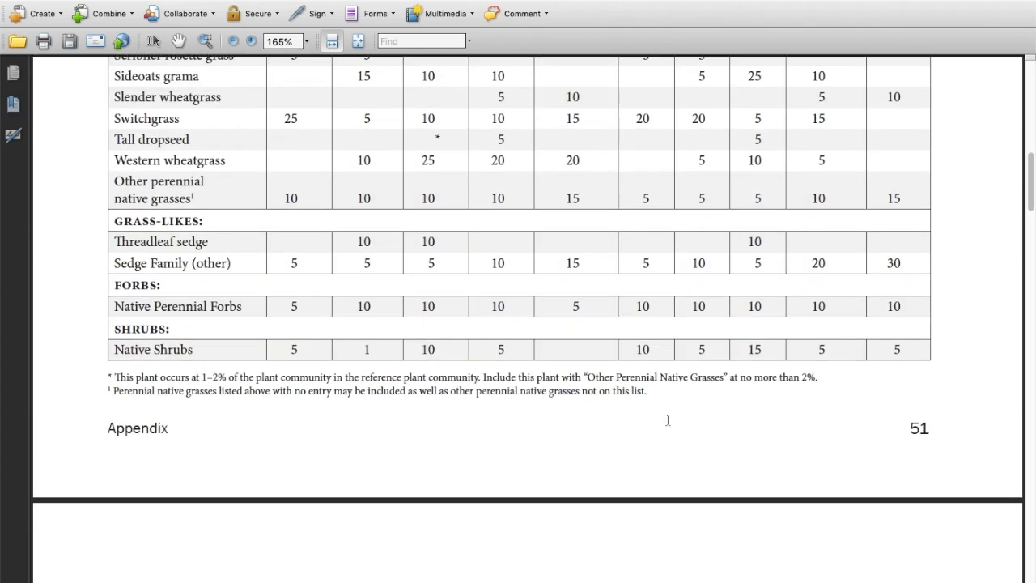
{"action": "scroll", "scroll_direction": "down", "scroll_amount": 3}
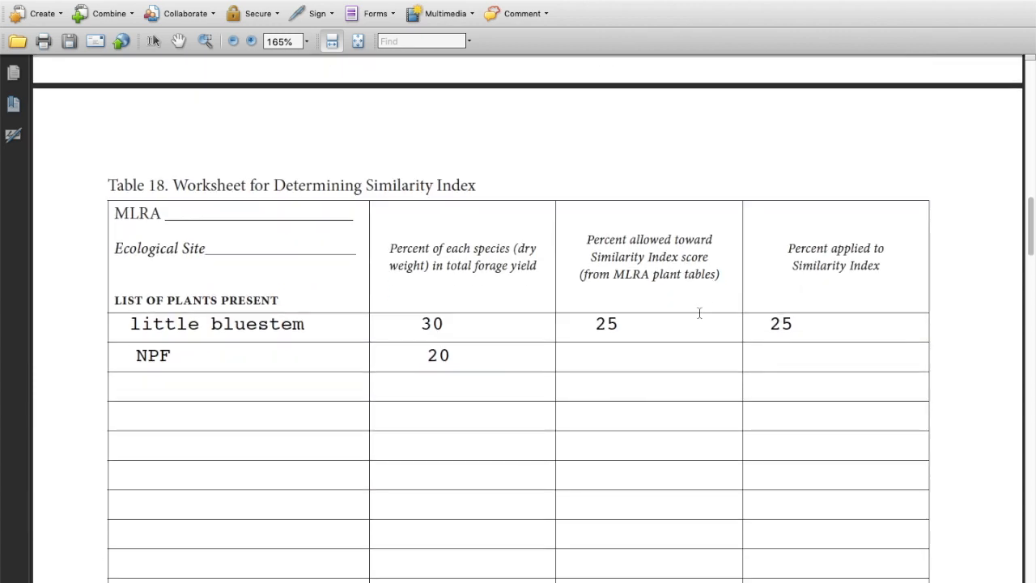
{"action": "type", "text": "10"}
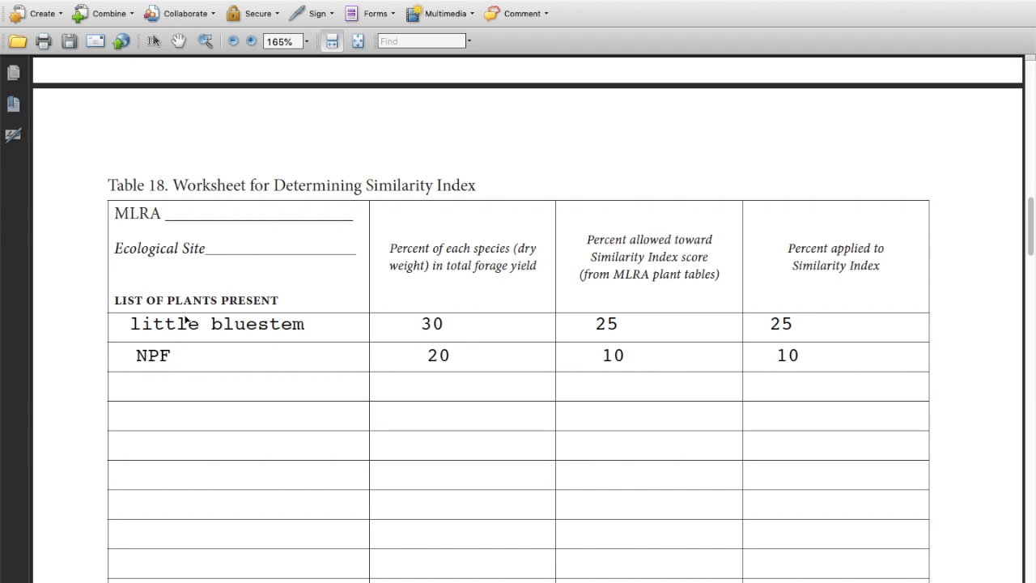
- Enter Annuals with 15 percent yield, 0 allowed and 0 applied
{"action": "type", "text": "Ann"}
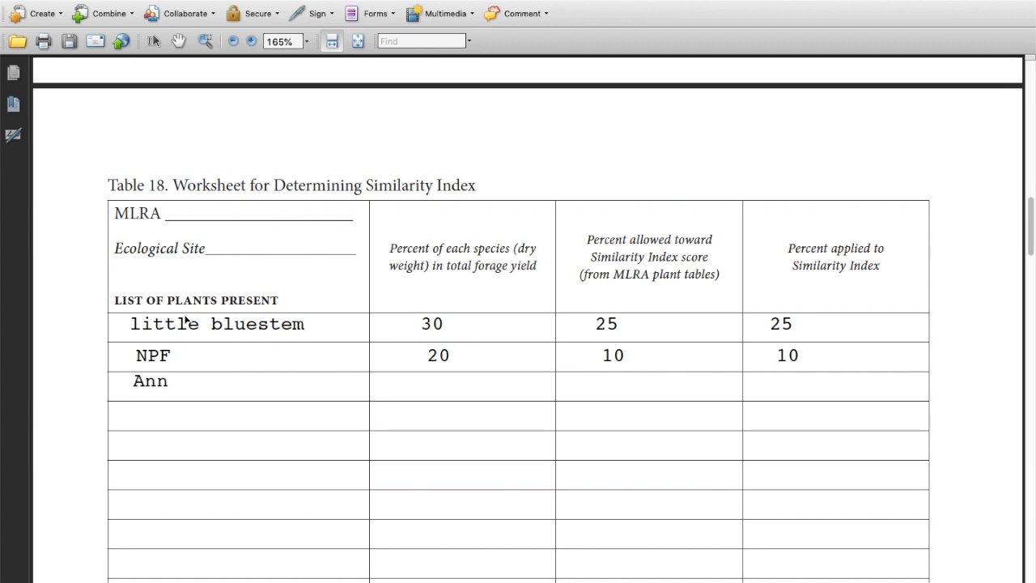
{"action": "type", "text": "uals"}
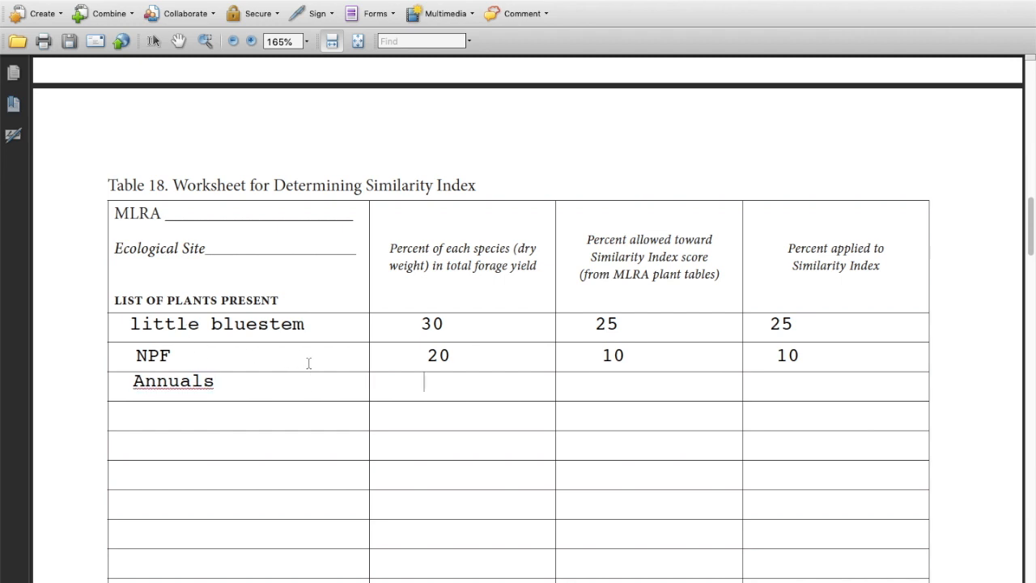
{"action": "type", "text": "15"}
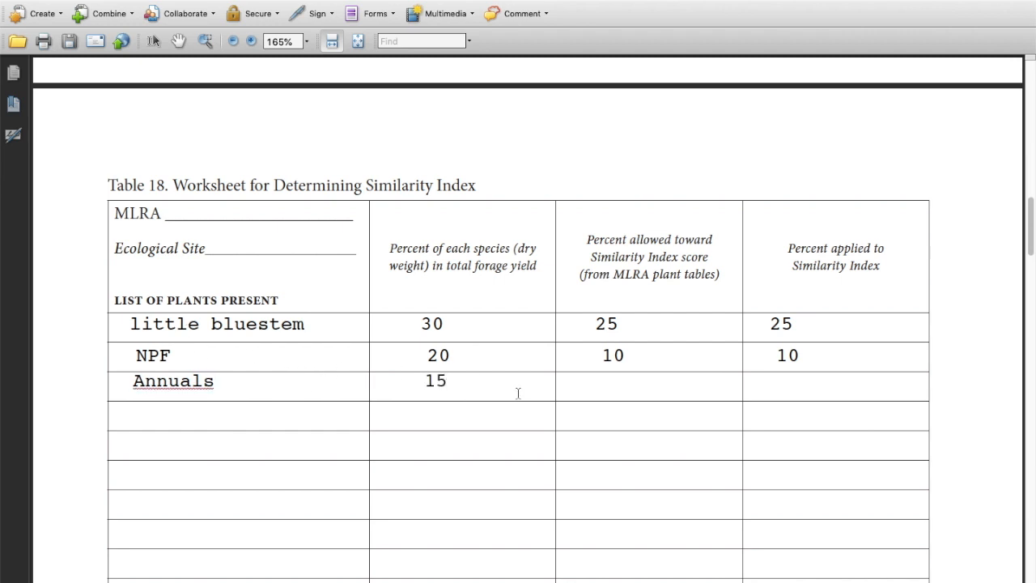
{"action": "left_click", "coordinate": [615, 386]}
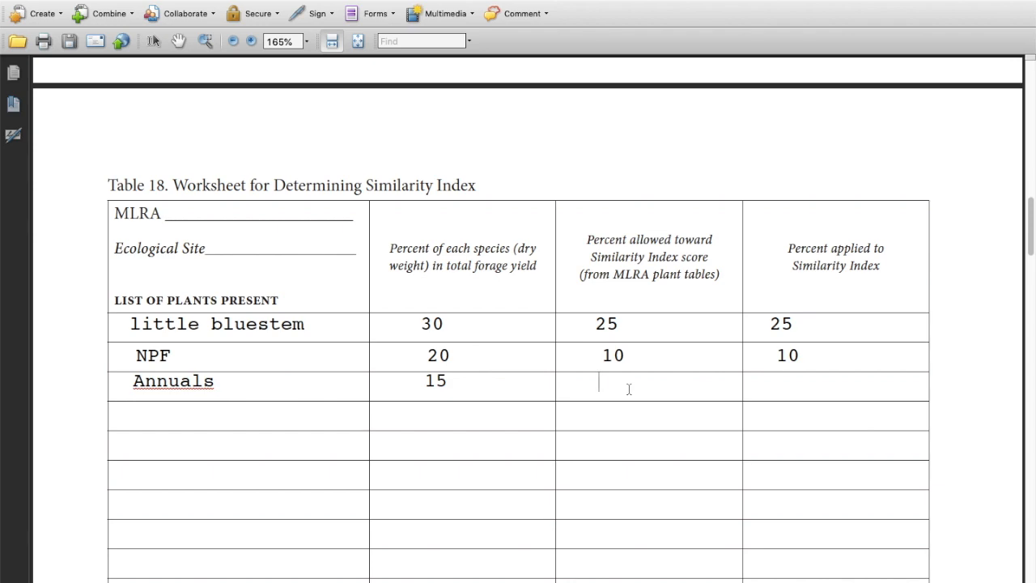
{"action": "scroll", "scroll_direction": "up", "scroll_amount": 3}
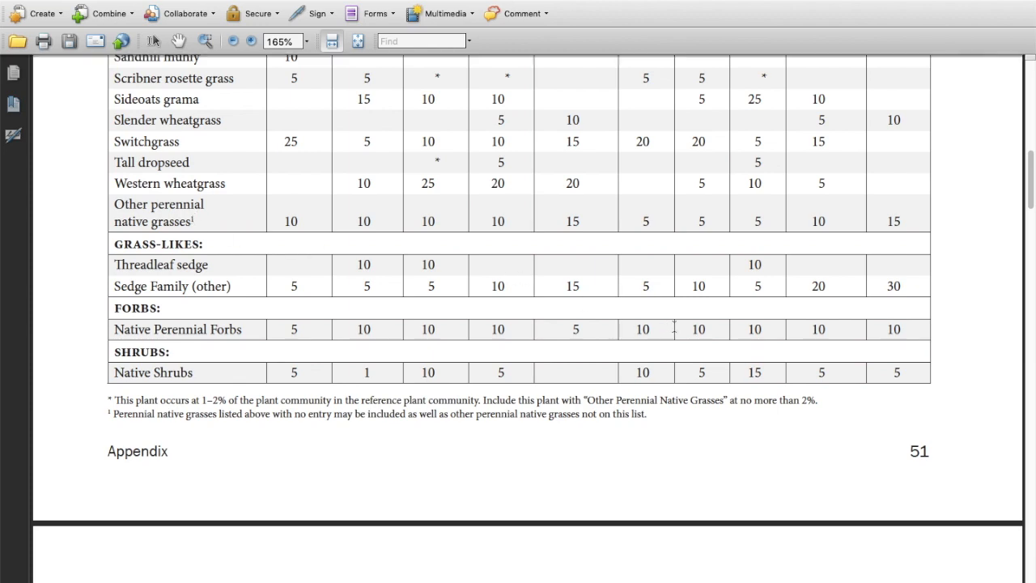
{"action": "scroll", "scroll_direction": "down", "scroll_amount": 3}
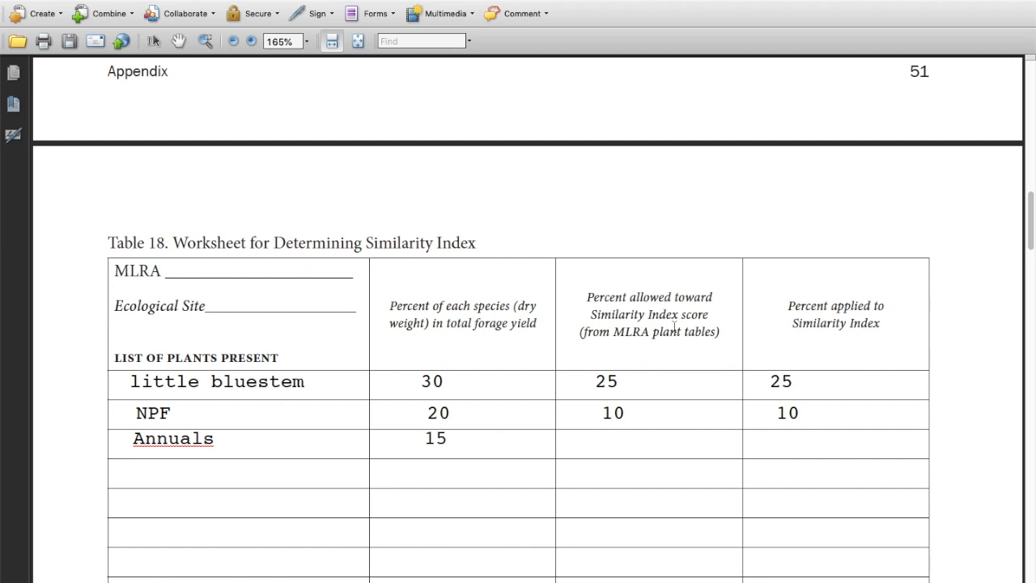
{"action": "type", "text": "0"}
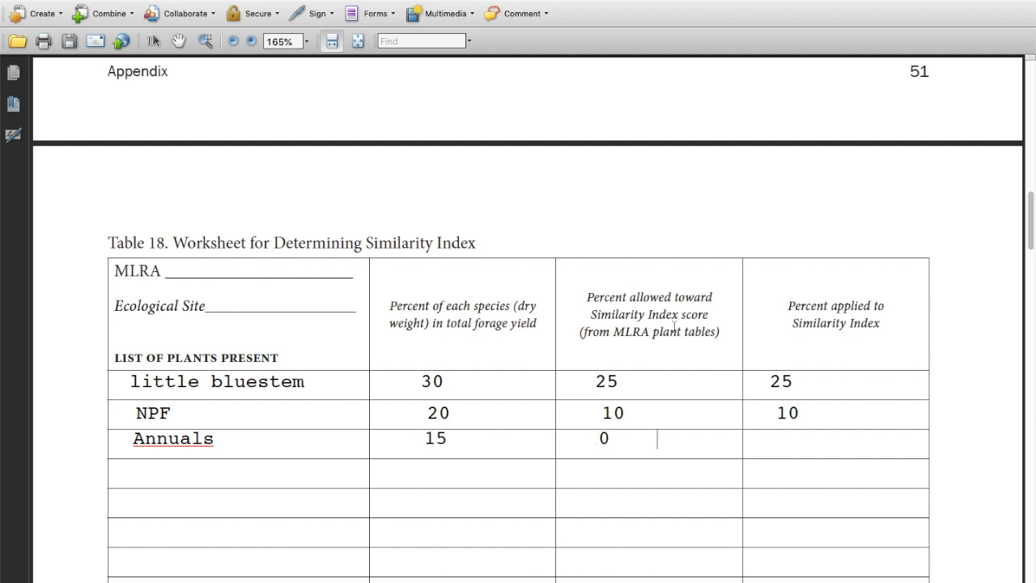
{"action": "type", "text": "0"}
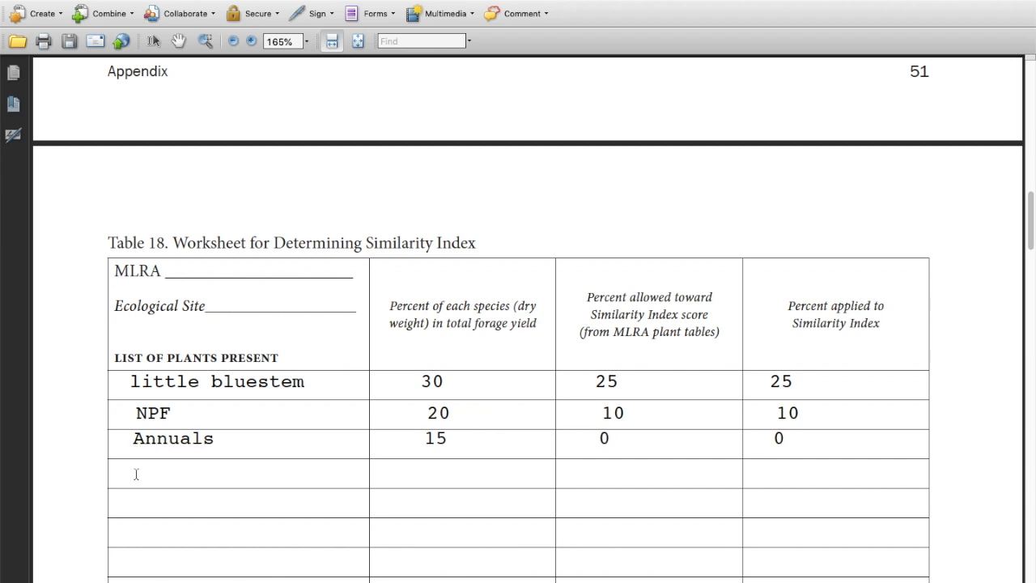
{"action": "mouse_move", "coordinate": [210, 262]}
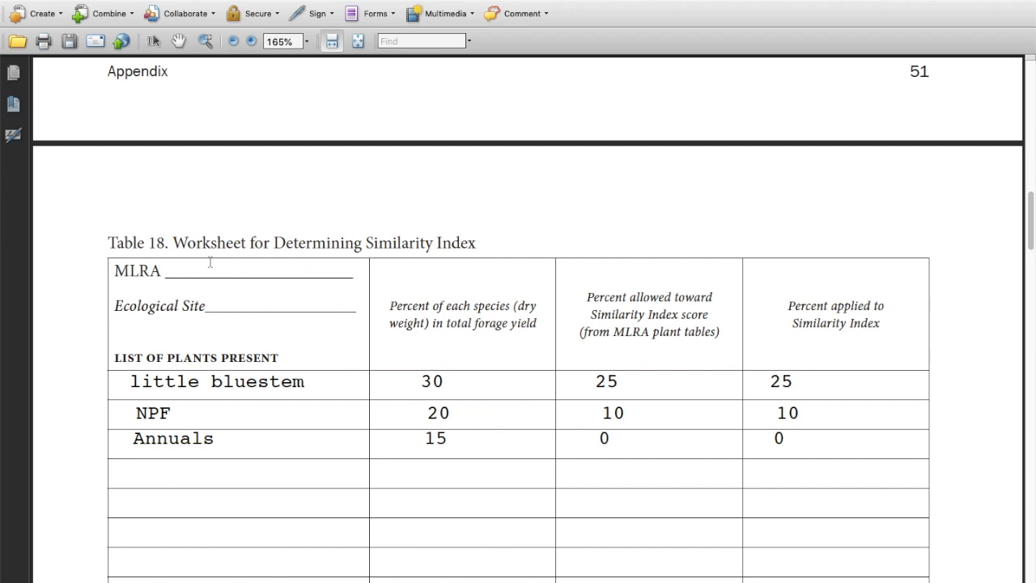
- Add Intro with 10 percent yield, checking the plant table, then 0 allowed and 0 applied
{"action": "type", "text": "Intro"}
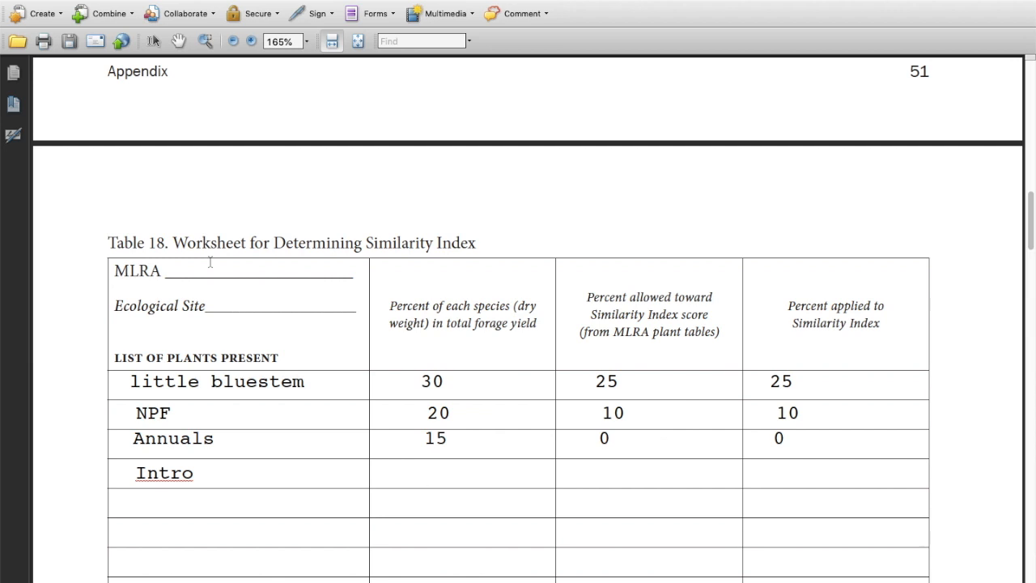
{"action": "type", "text": "10"}
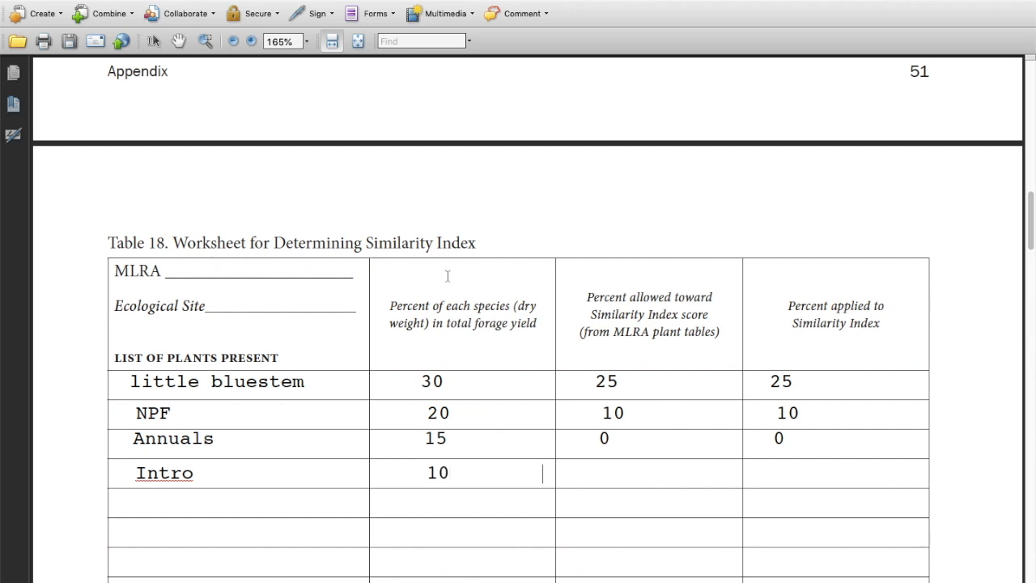
{"action": "scroll", "scroll_direction": "up", "scroll_amount": 3}
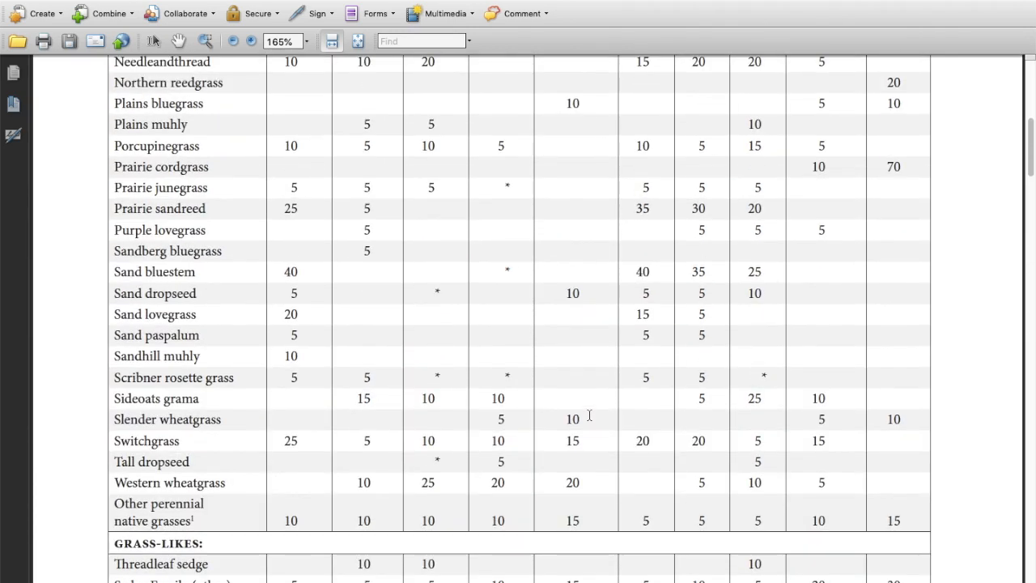
{"action": "scroll", "scroll_direction": "up", "scroll_amount": 3}
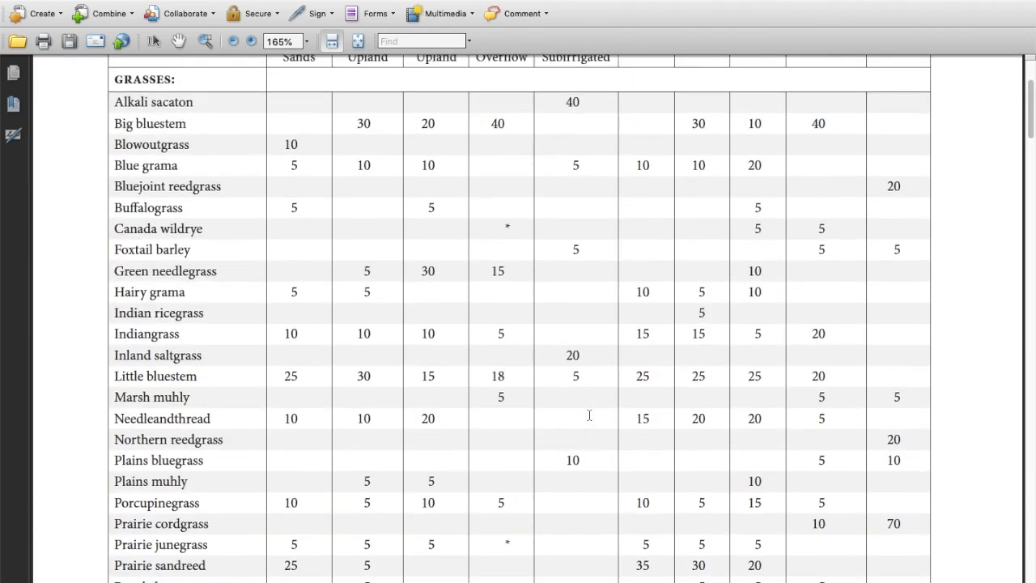
{"action": "scroll", "scroll_direction": "down", "scroll_amount": 3}
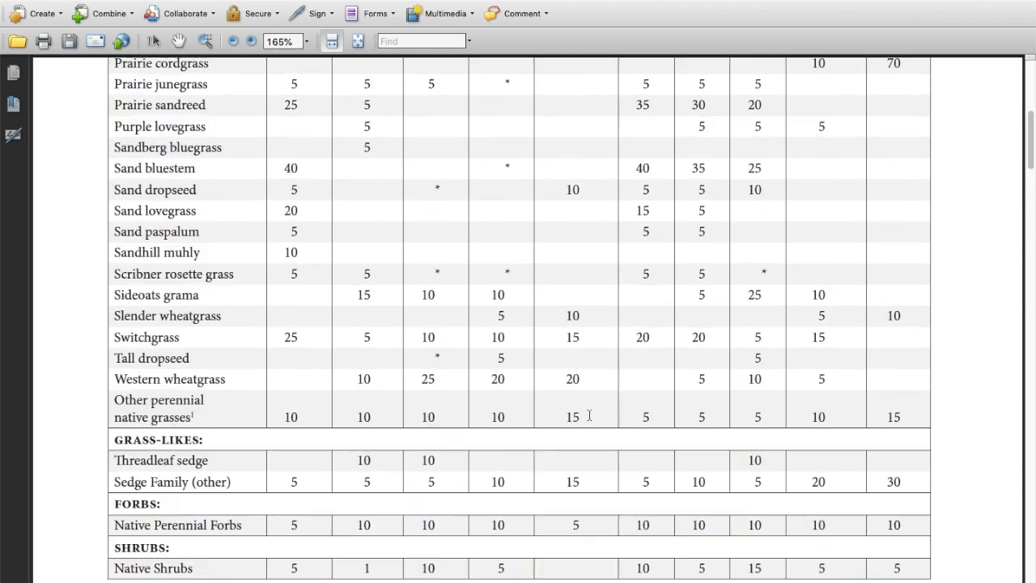
{"action": "scroll", "scroll_direction": "down", "scroll_amount": 3}
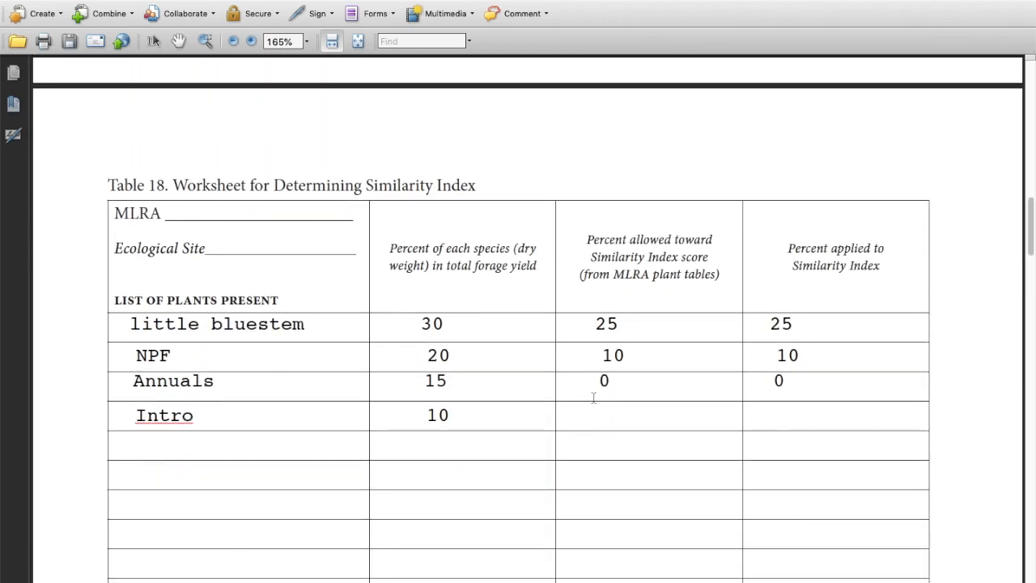
{"action": "type", "text": "0"}
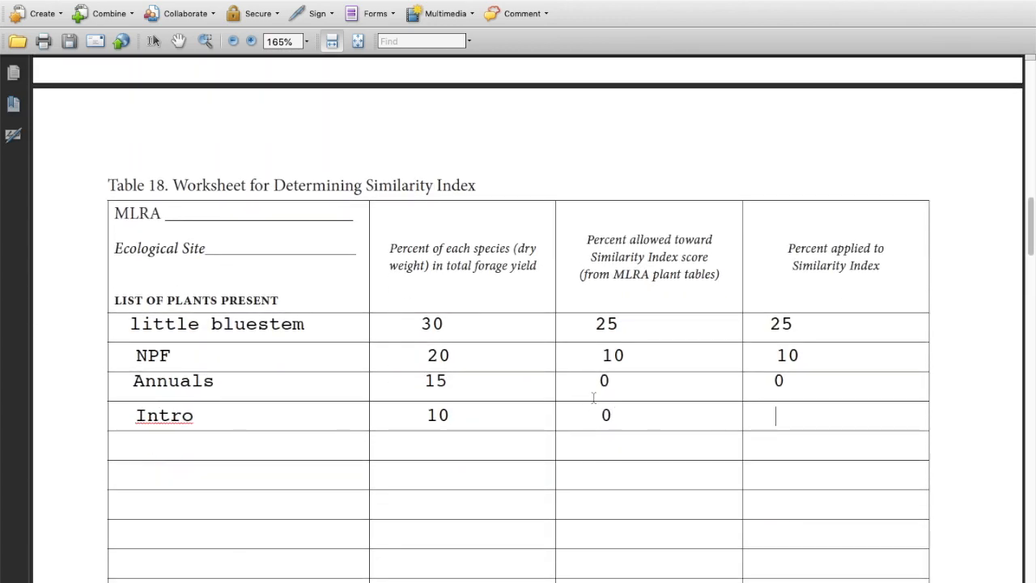
{"action": "type", "text": "0"}
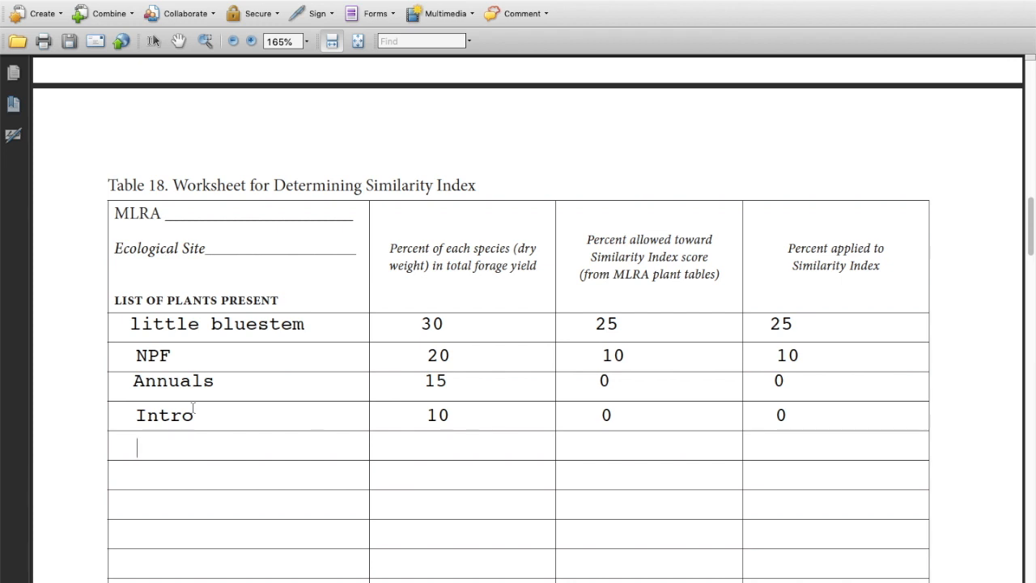
- Add worksheet rows for sideoats grama (5, 5, 5) and switchgrass (5, 20, 5)
{"action": "type", "text": "s"}
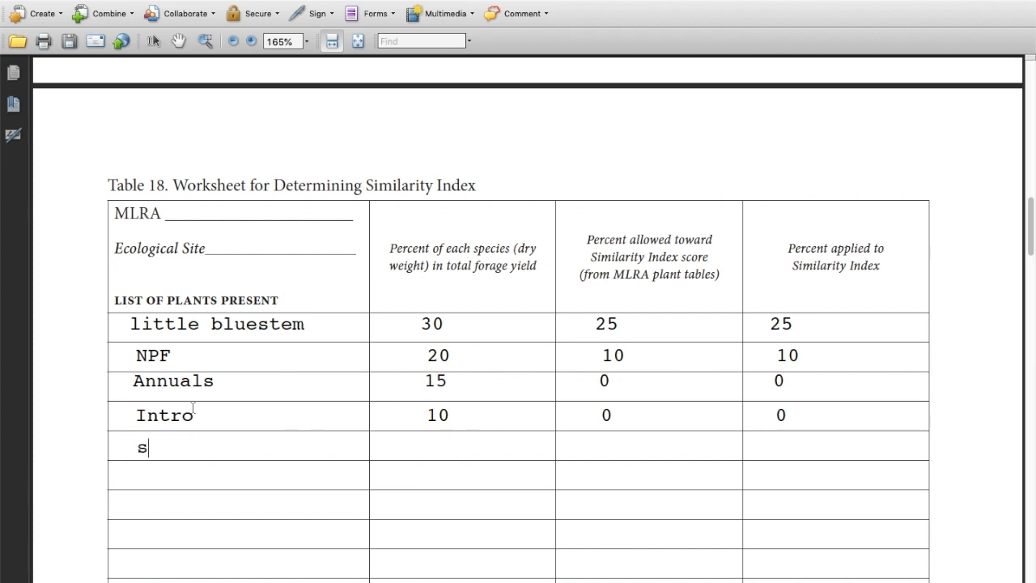
{"action": "type", "text": "ideoats grama"}
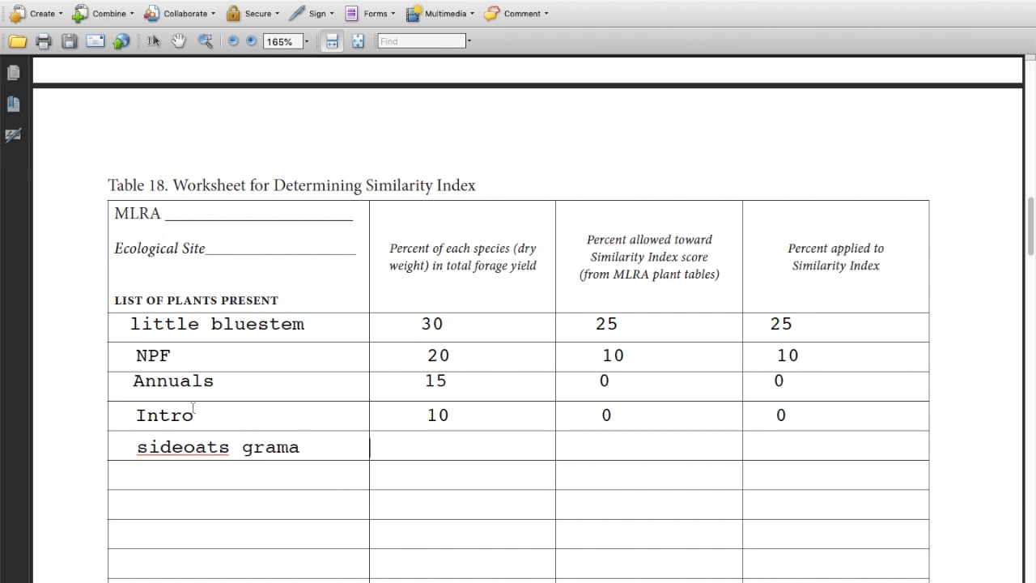
{"action": "type", "text": "5"}
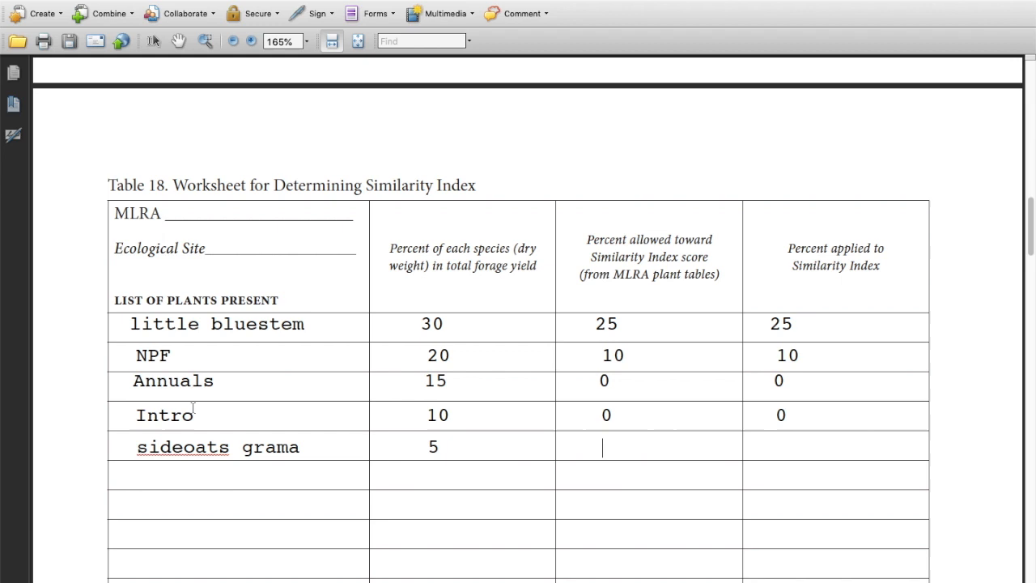
{"action": "type", "text": "5"}
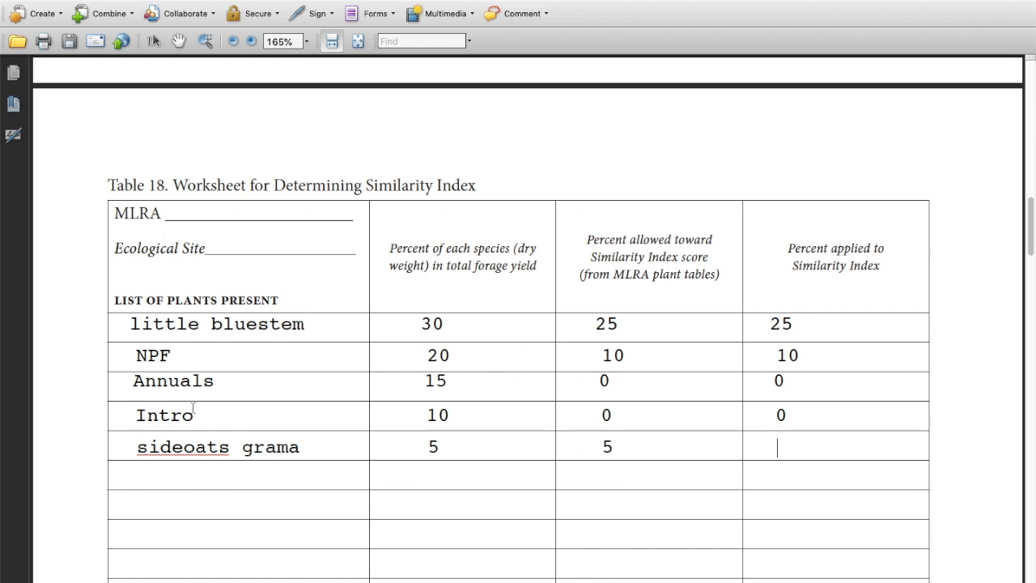
{"action": "type", "text": "5"}
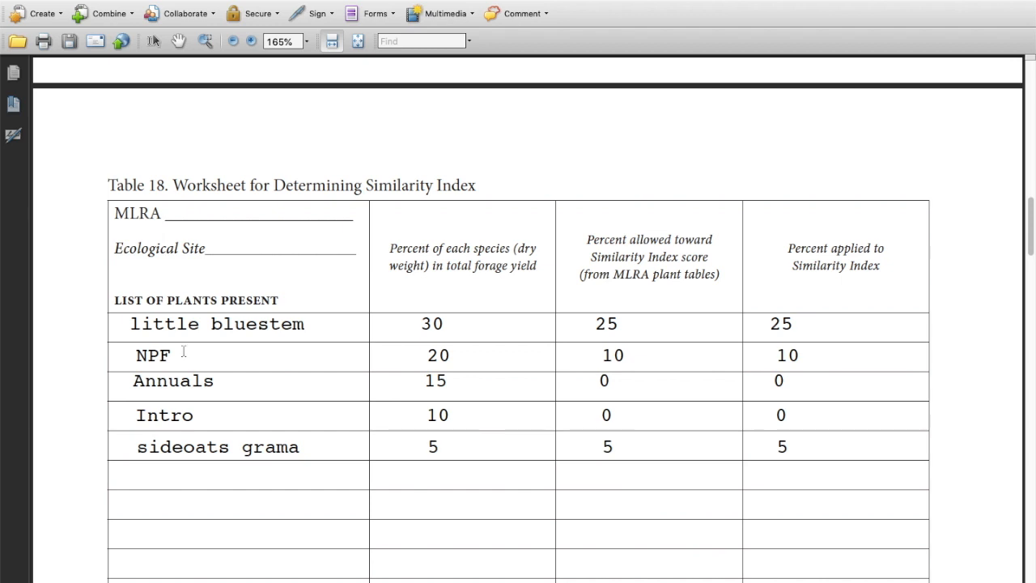
{"action": "type", "text": "switchgrass"}
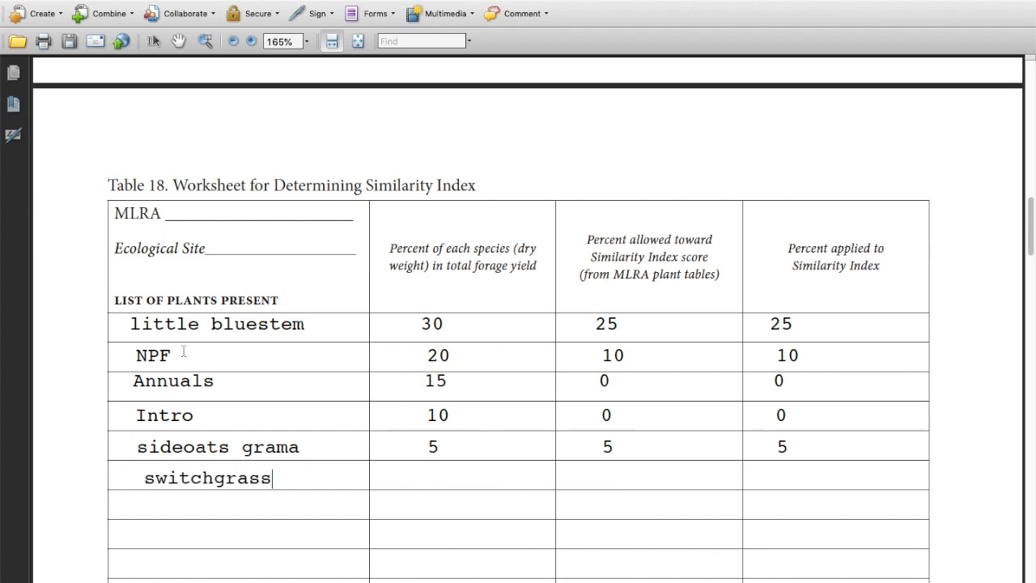
{"action": "type", "text": "5"}
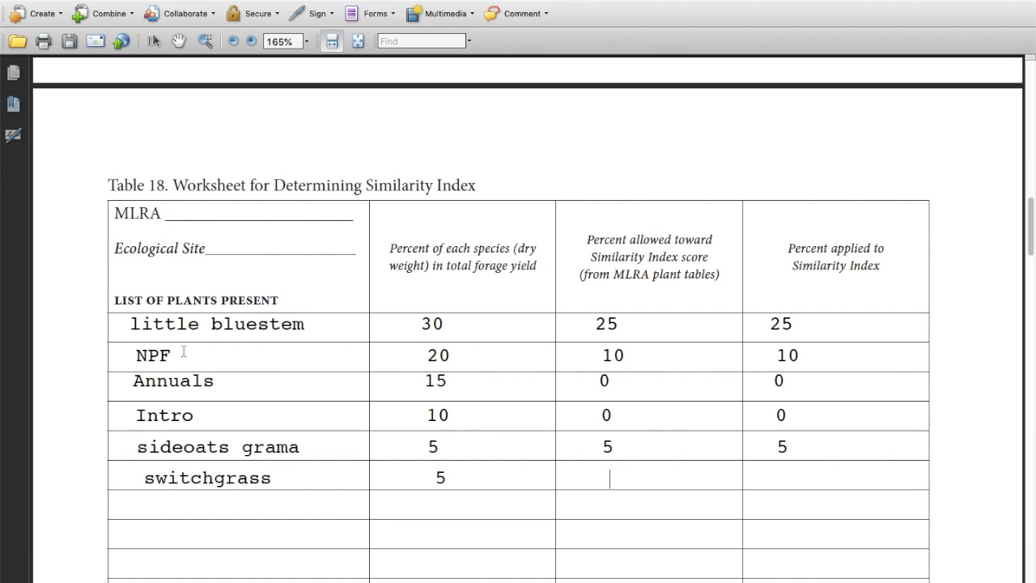
{"action": "type", "text": "20"}
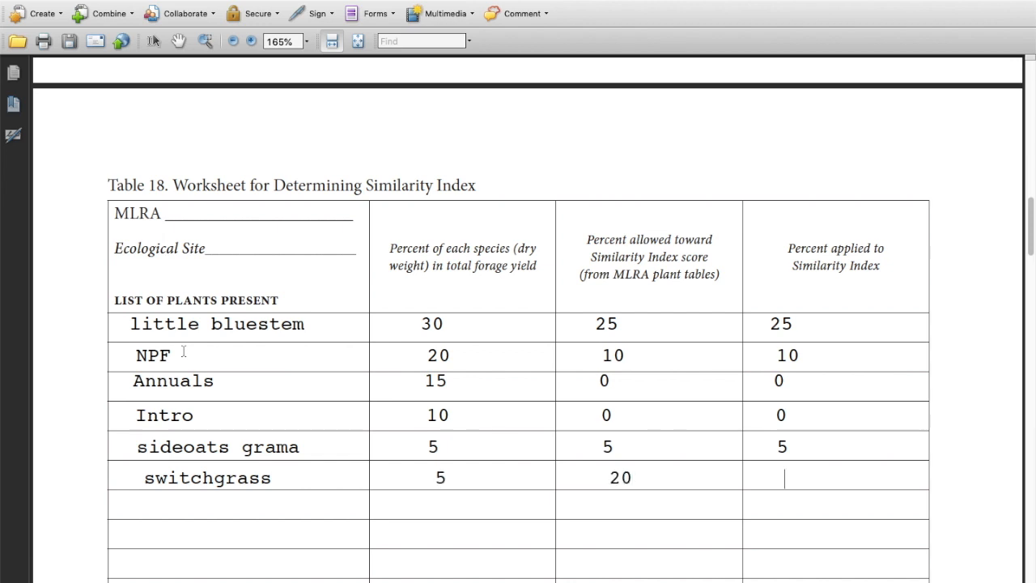
{"action": "type", "text": "5"}
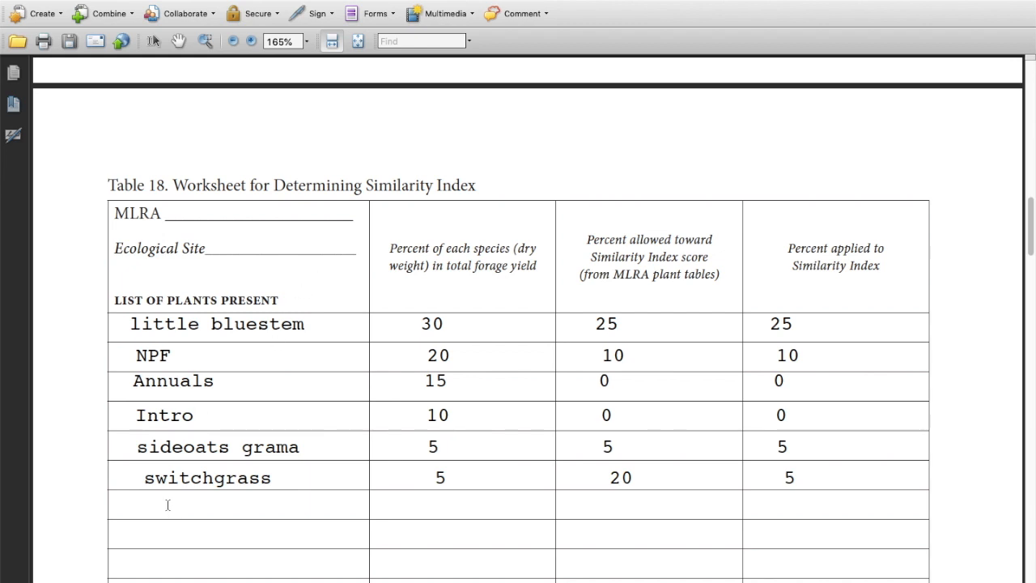
- Add blue grama (5, 10, 5) and Scribner rosette (5, 5), then enter 'sedges'
{"action": "type", "text": "blue"}
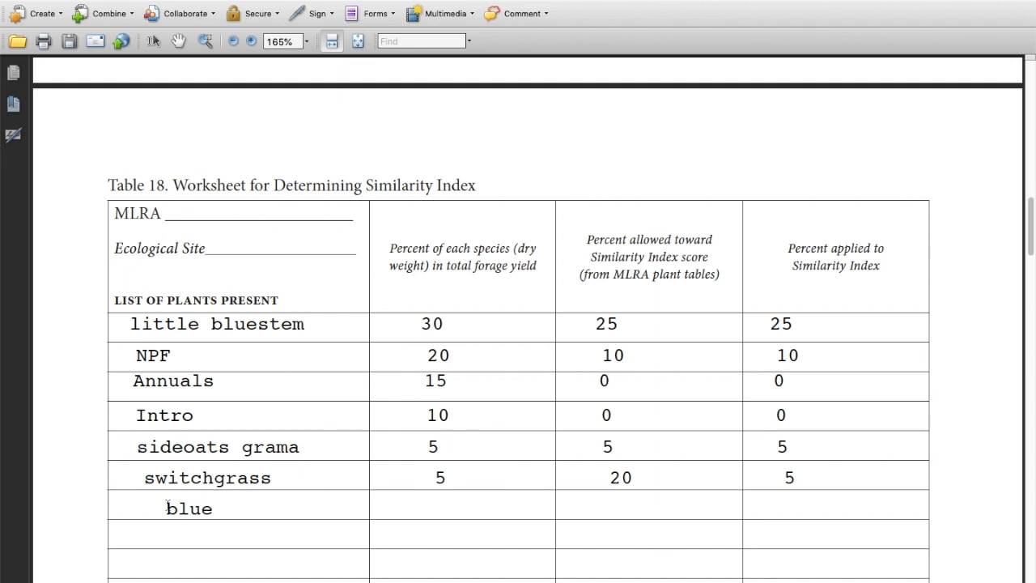
{"action": "type", "text": "grama"}
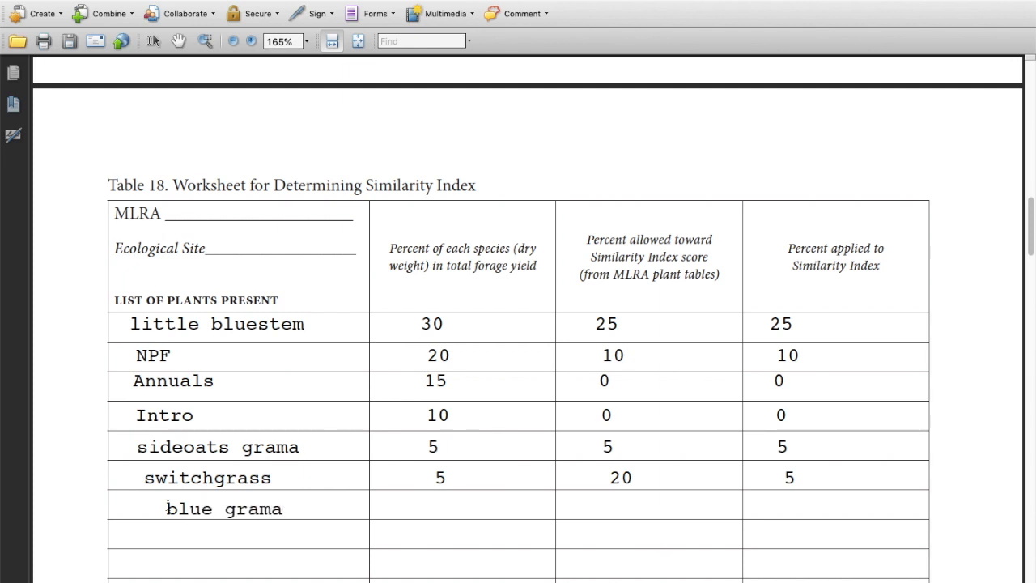
{"action": "type", "text": "5"}
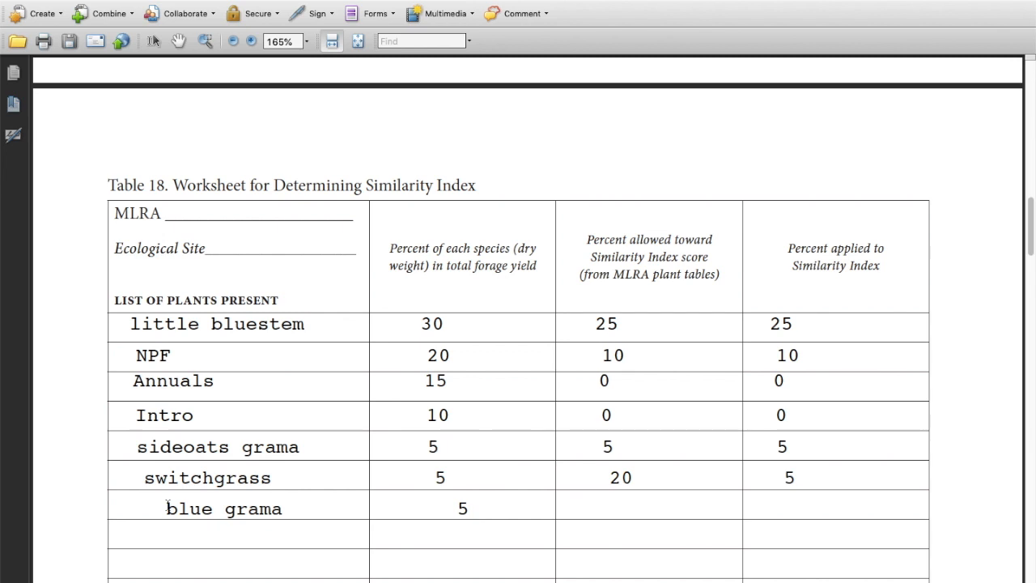
{"action": "type", "text": "10"}
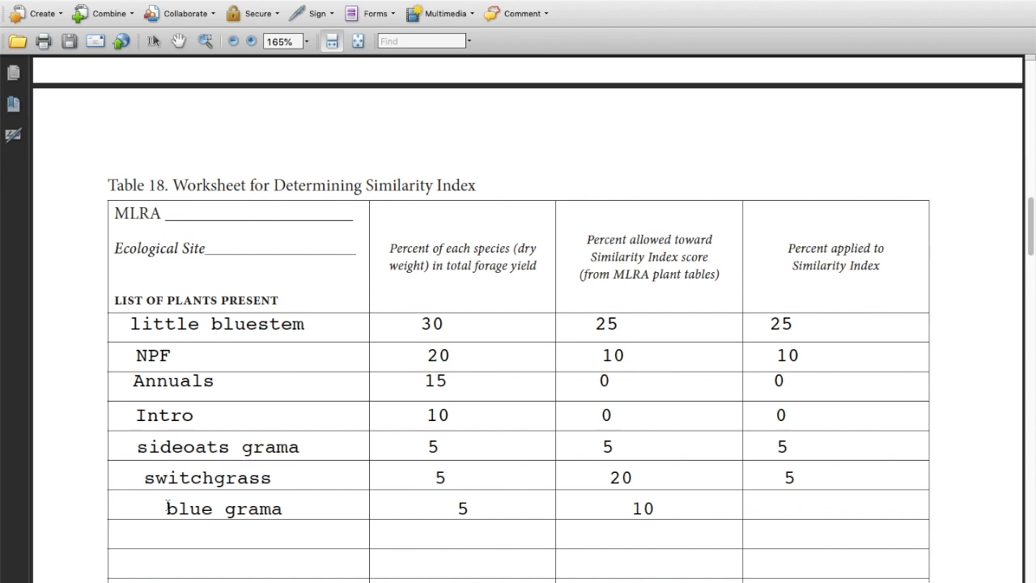
{"action": "type", "text": "5"}
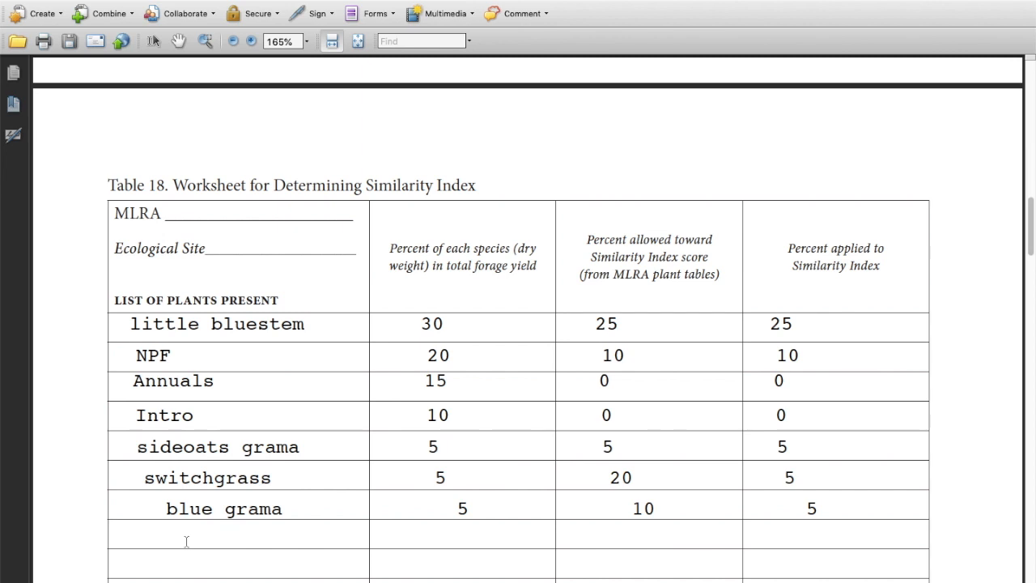
{"action": "type", "text": "Scribner r"}
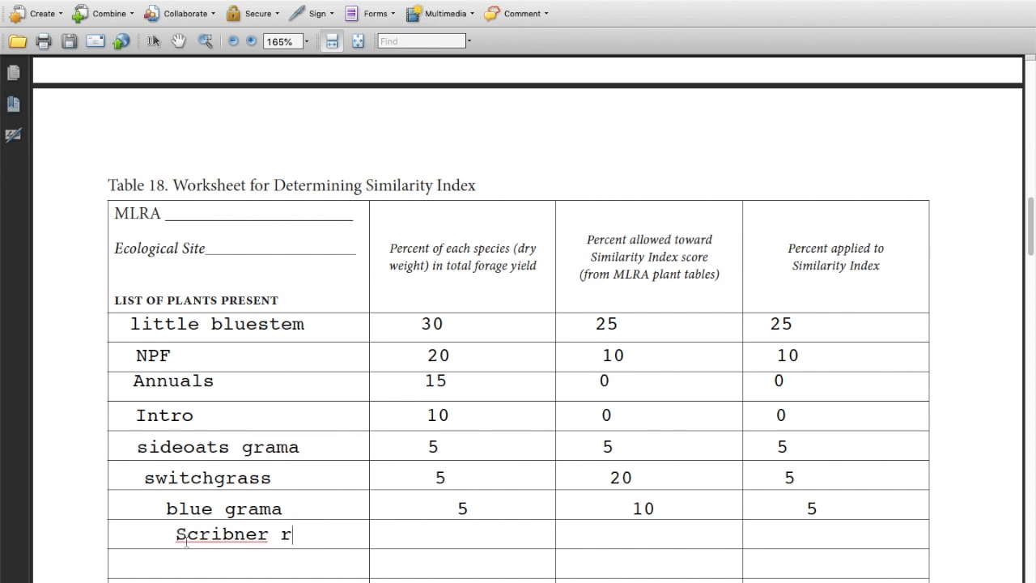
{"action": "type", "text": "osette"}
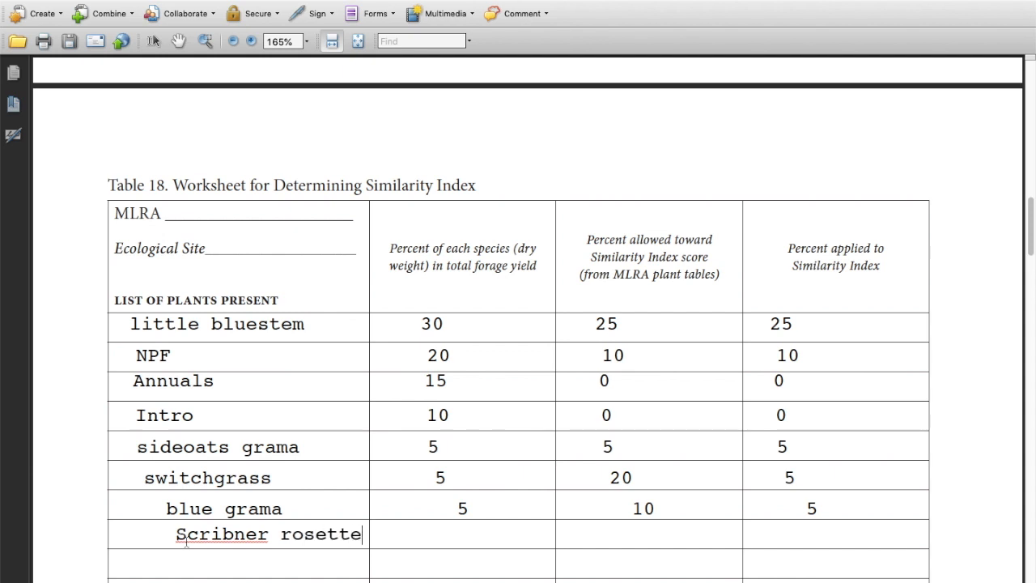
{"action": "type", "text": "5"}
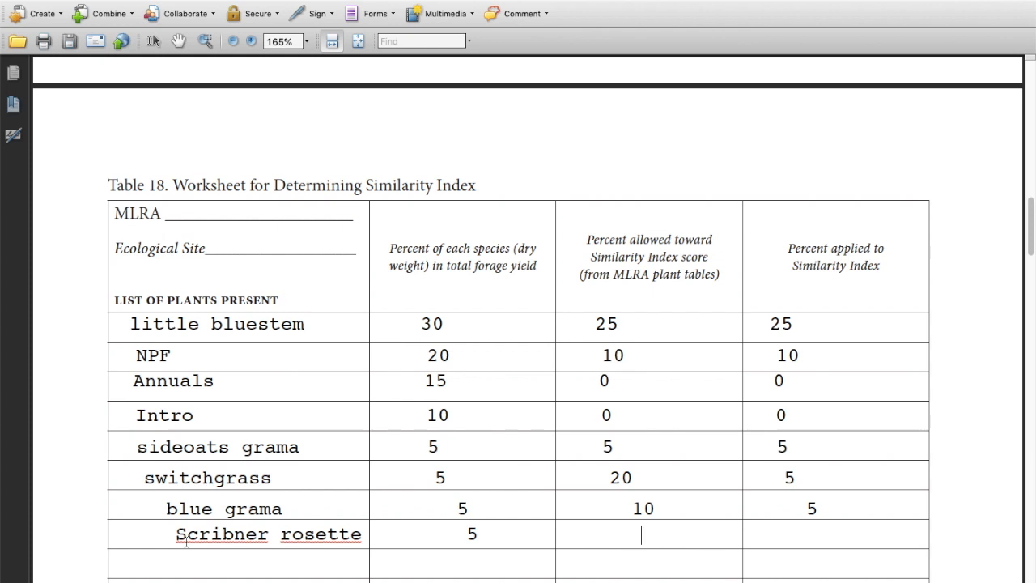
{"action": "type", "text": "5"}
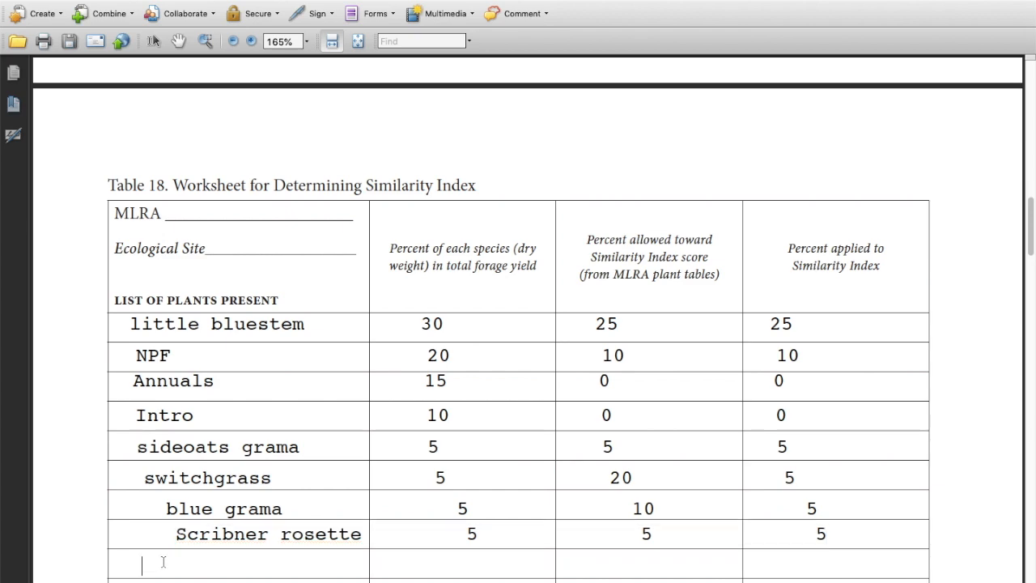
{"action": "type", "text": "sedges"}
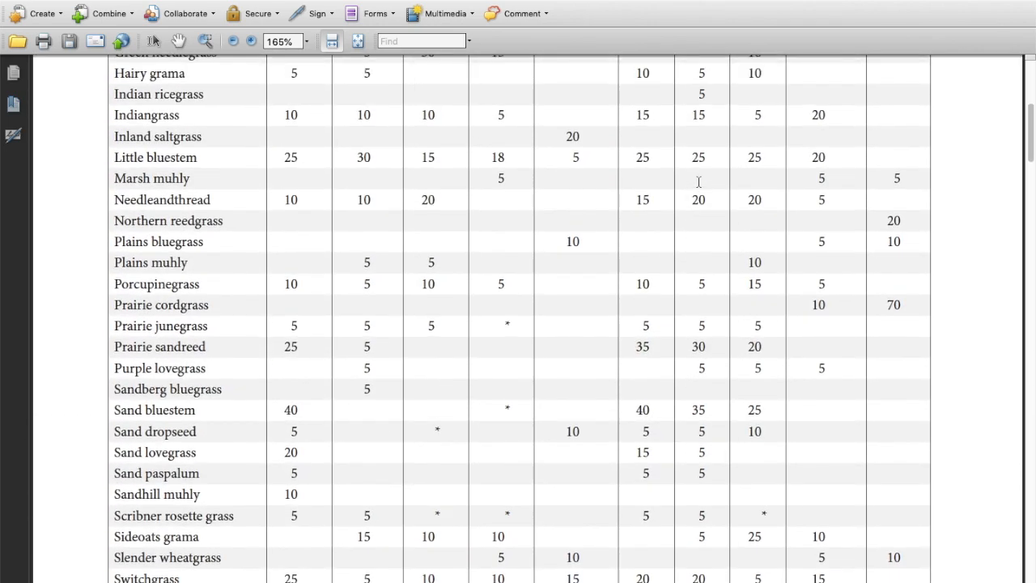
- Check Table 6's Sandy column, enter 5, 10, 5 for sedges and total 60
{"action": "scroll", "scroll_direction": "down", "scroll_amount": 3}
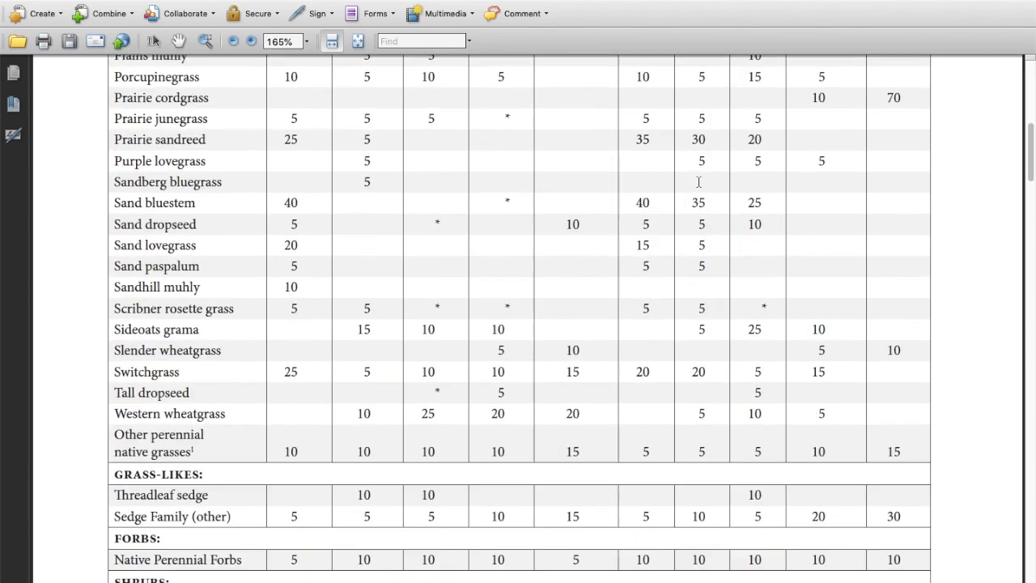
{"action": "scroll", "scroll_direction": "down", "scroll_amount": 3}
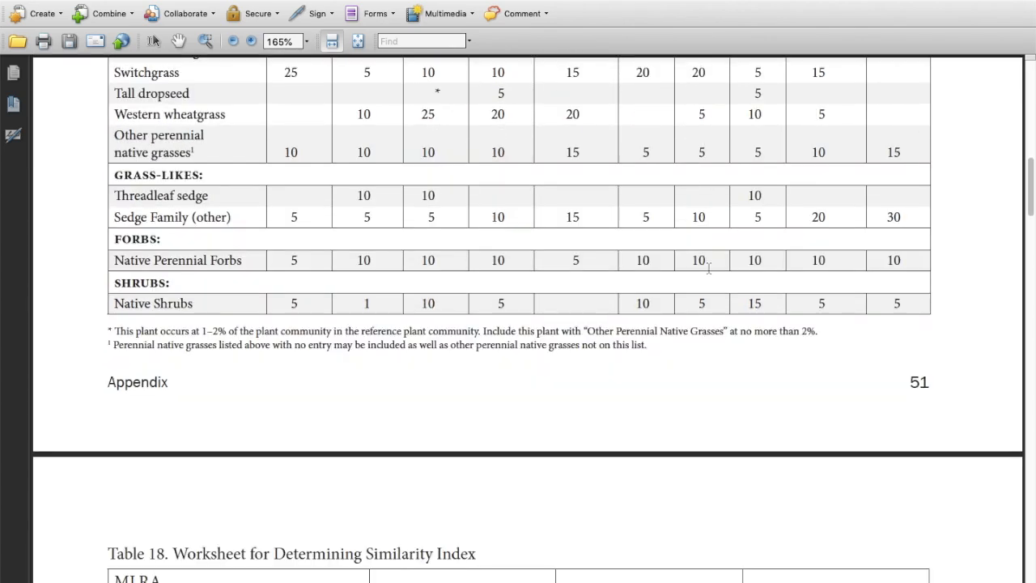
{"action": "scroll", "scroll_direction": "down", "scroll_amount": 3}
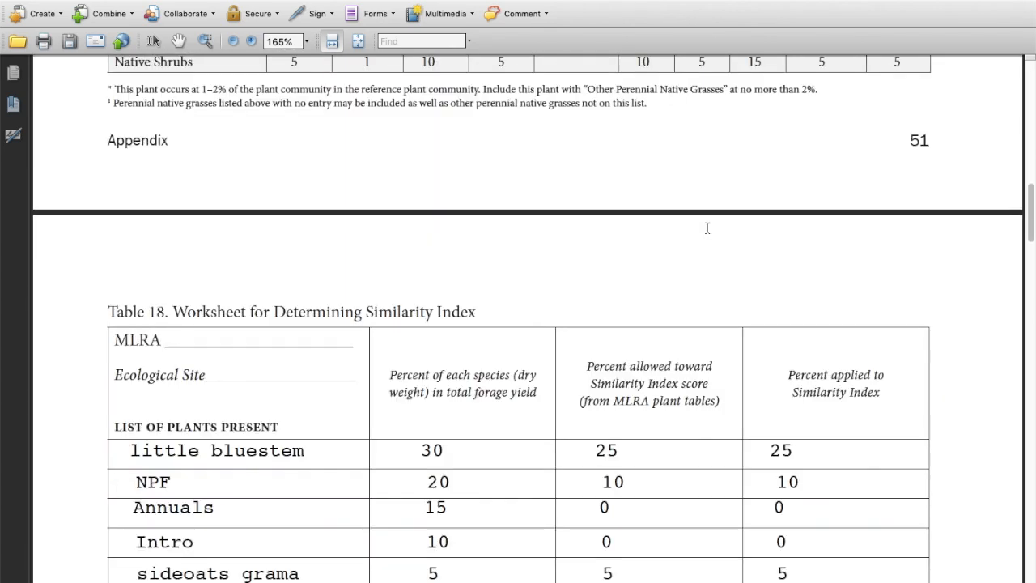
{"action": "scroll", "scroll_direction": "down", "scroll_amount": 3}
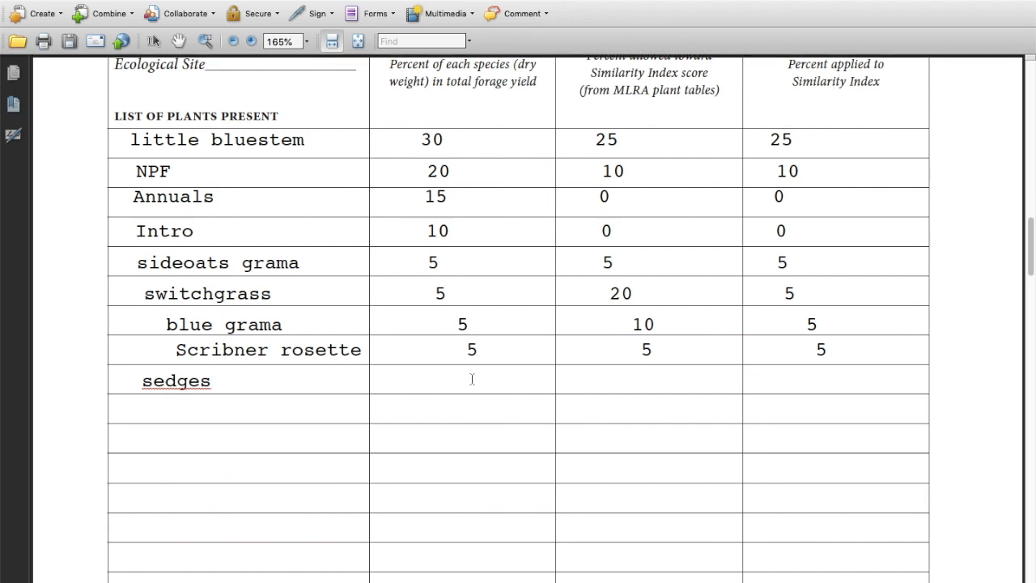
{"action": "type", "text": "5"}
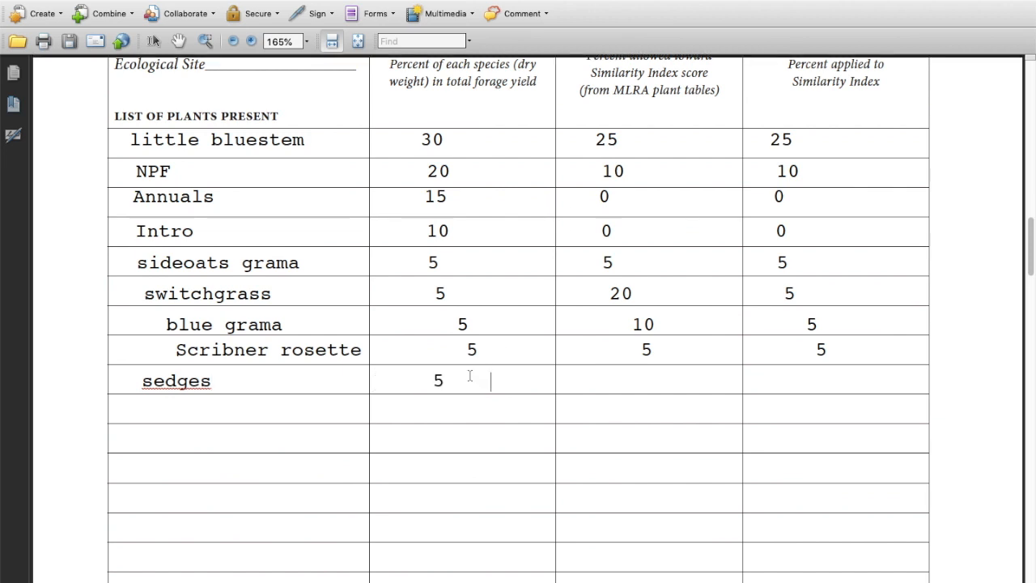
{"action": "type", "text": "10"}
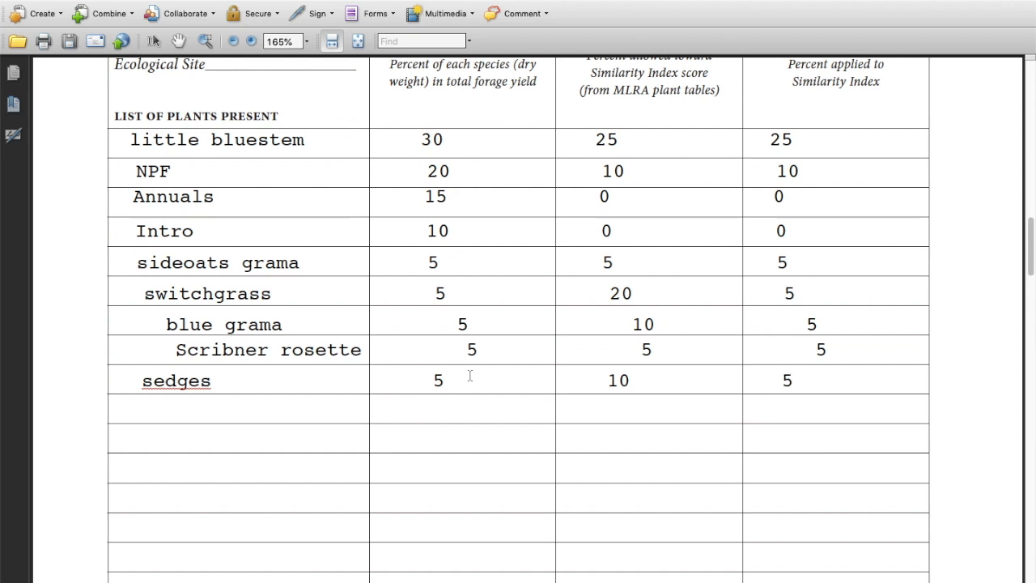
{"action": "scroll", "scroll_direction": "down", "scroll_amount": 3}
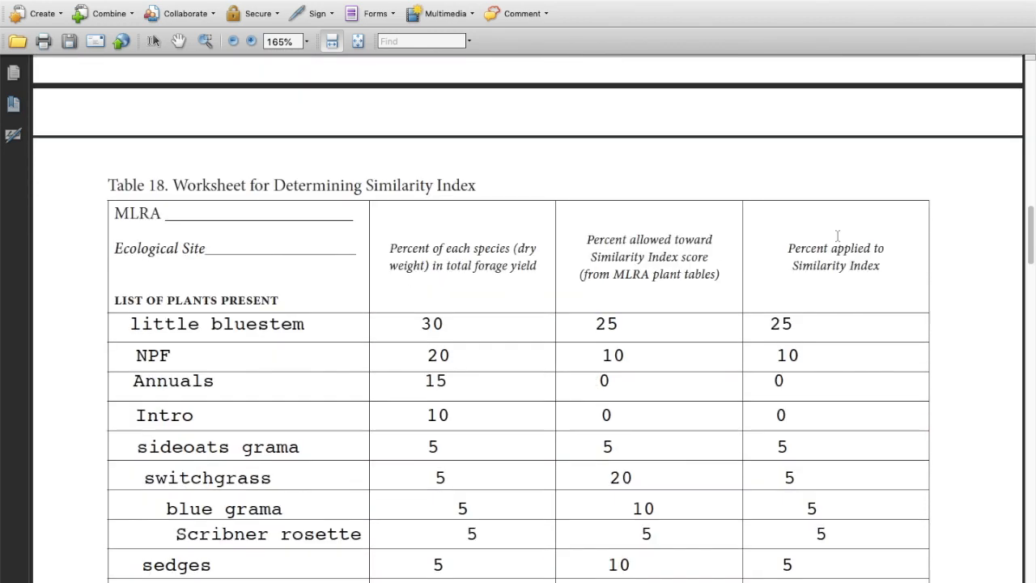
{"action": "scroll", "scroll_direction": "down", "scroll_amount": 3}
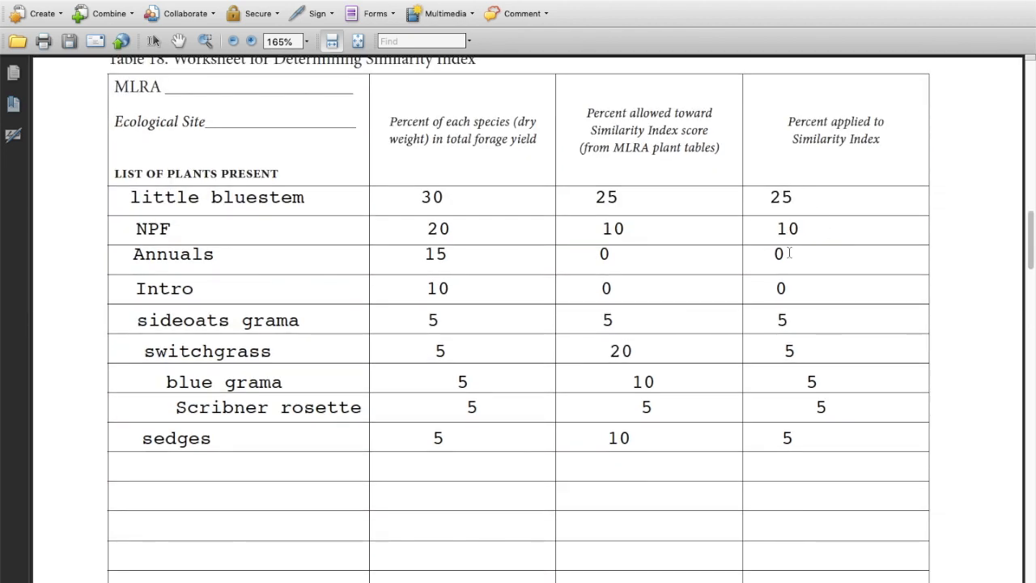
{"action": "mouse_move", "coordinate": [845, 253]}
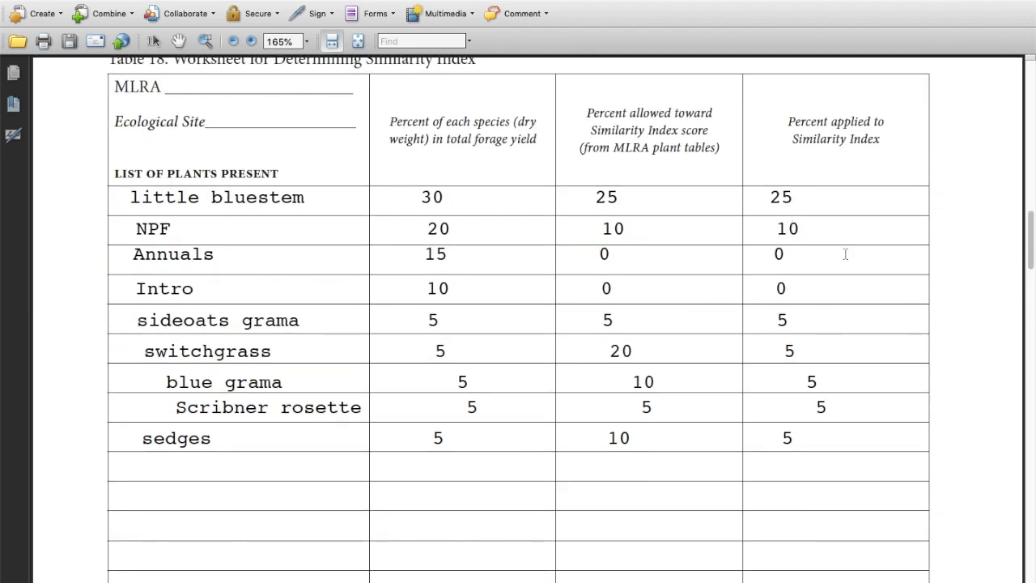
{"action": "type", "text": "60"}
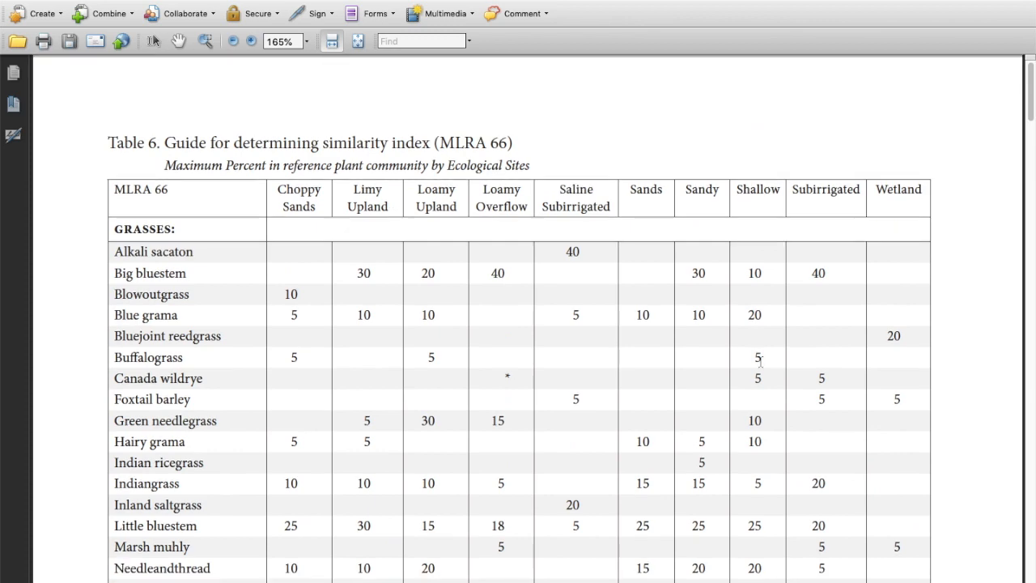
- Enter 'Sandy' as the Station 5 site on Card C with a 60% similarity index
{"action": "scroll", "scroll_direction": "down", "scroll_amount": 3}
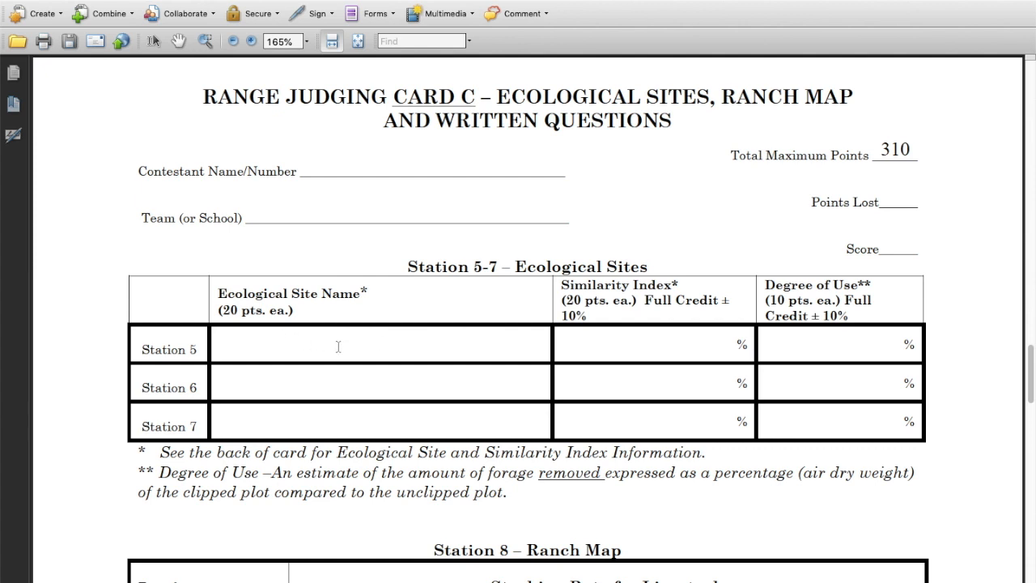
{"action": "type", "text": "Sa"}
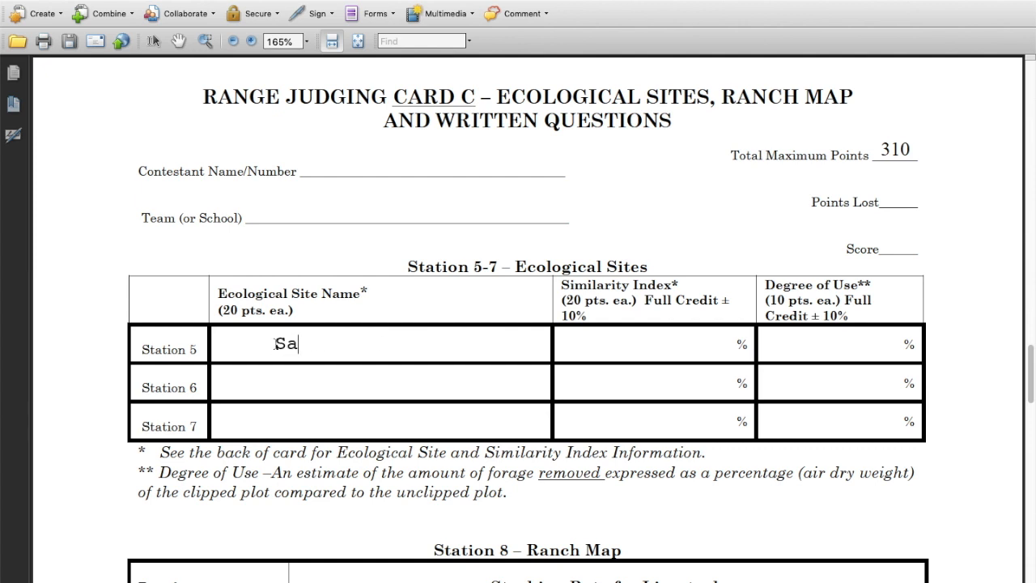
{"action": "type", "text": "ndy"}
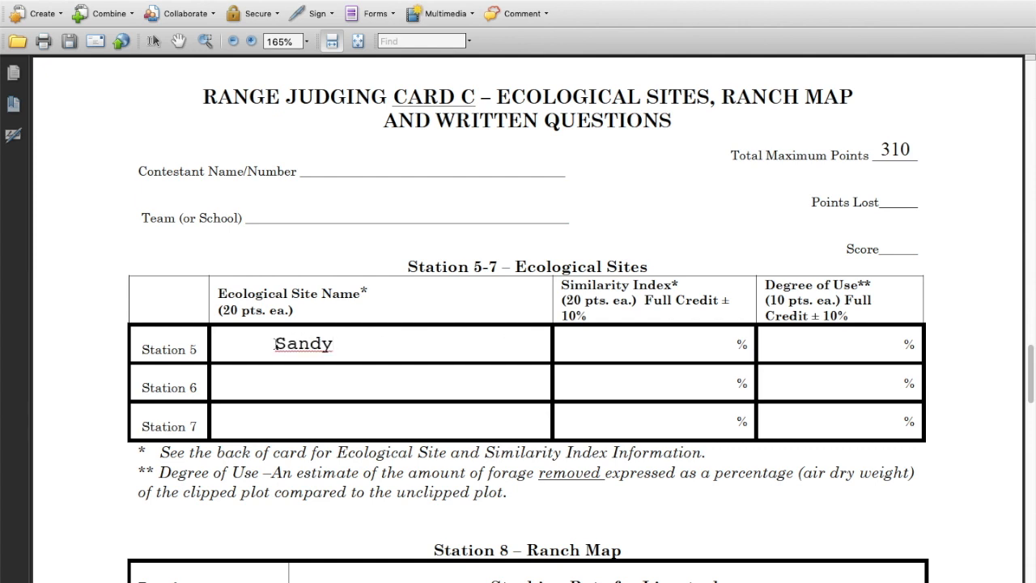
{"action": "left_click", "coordinate": [615, 343]}
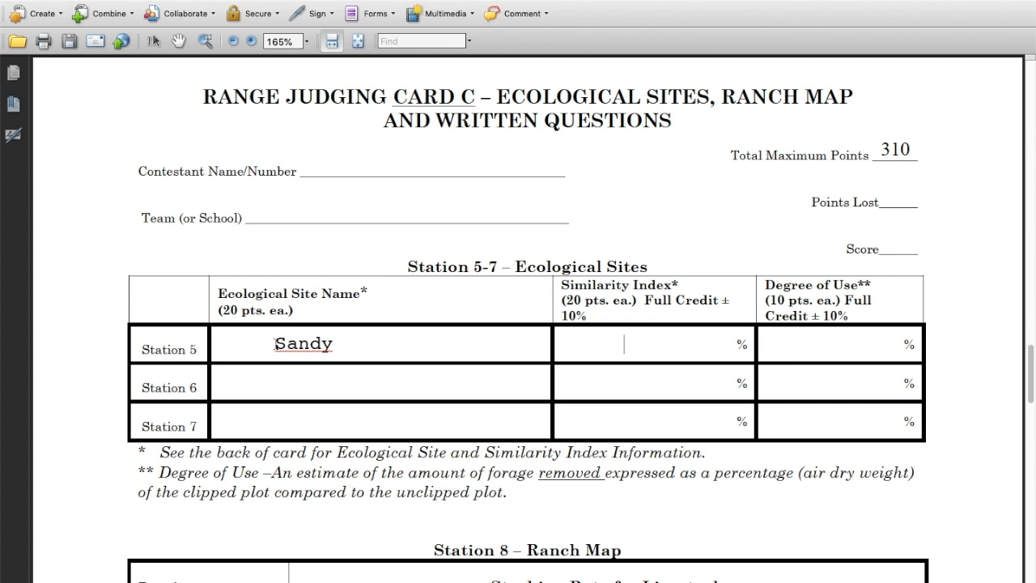
{"action": "type", "text": "60"}
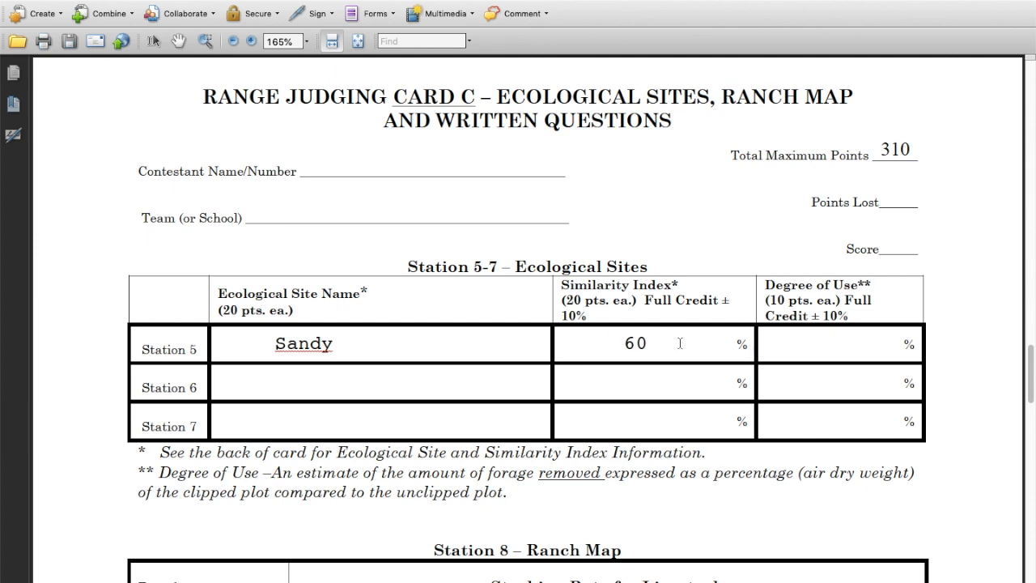
{"action": "scroll", "scroll_direction": "down", "scroll_amount": 3}
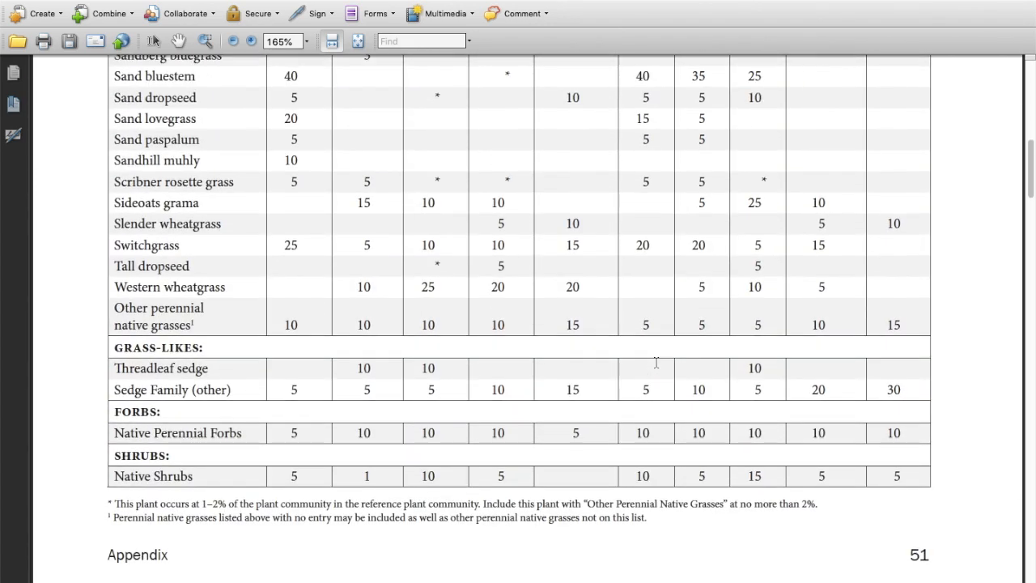
{"action": "scroll", "scroll_direction": "down", "scroll_amount": 3}
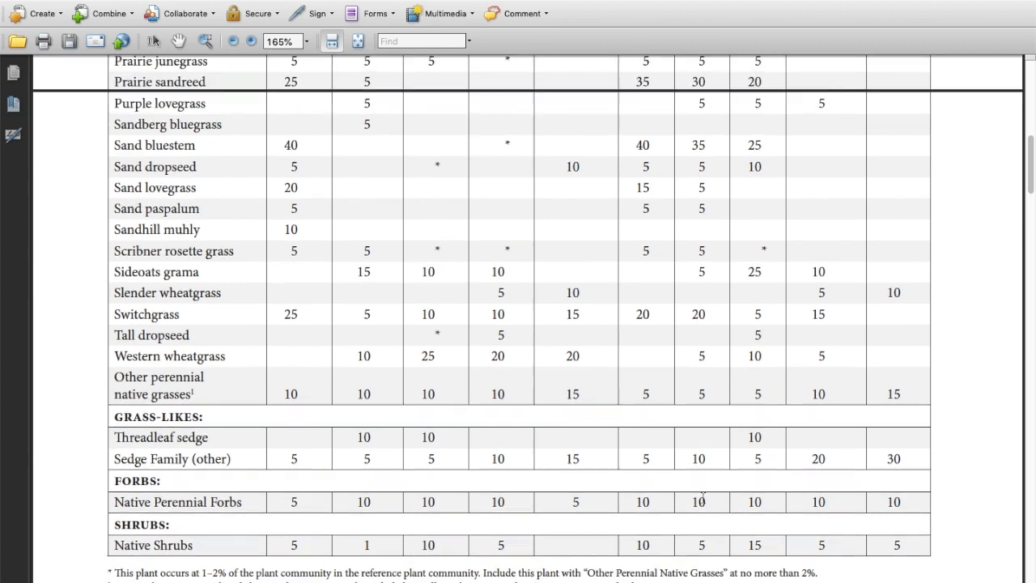
{"action": "scroll", "scroll_direction": "up", "scroll_amount": 3}
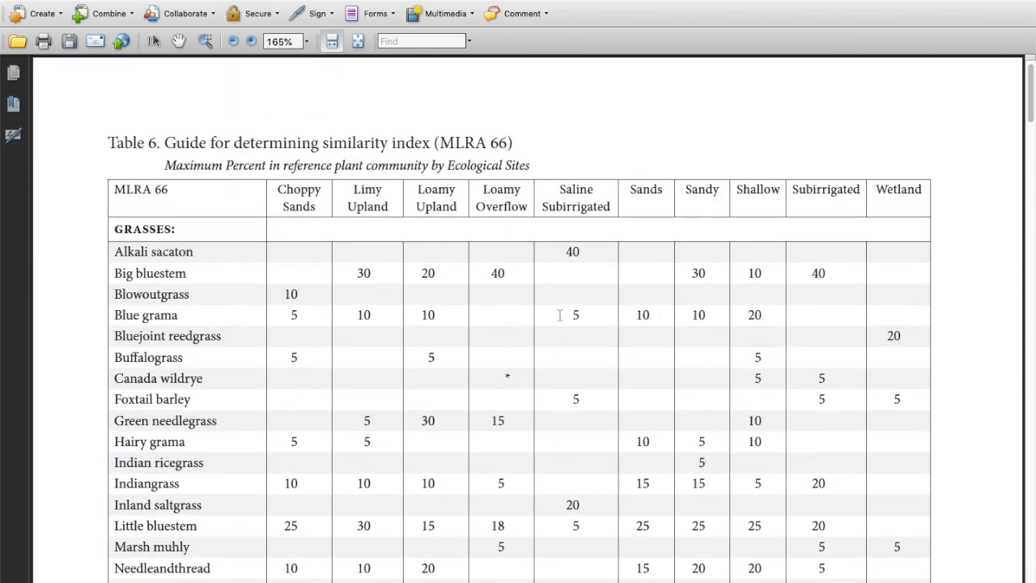
{"action": "scroll", "scroll_direction": "down", "scroll_amount": 3}
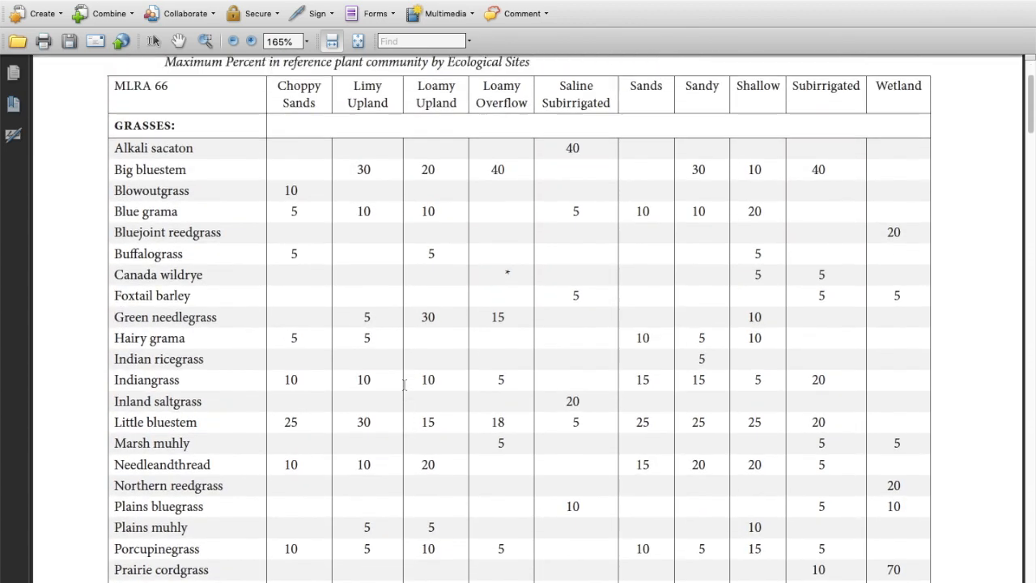
{"action": "scroll", "scroll_direction": "up", "scroll_amount": 3}
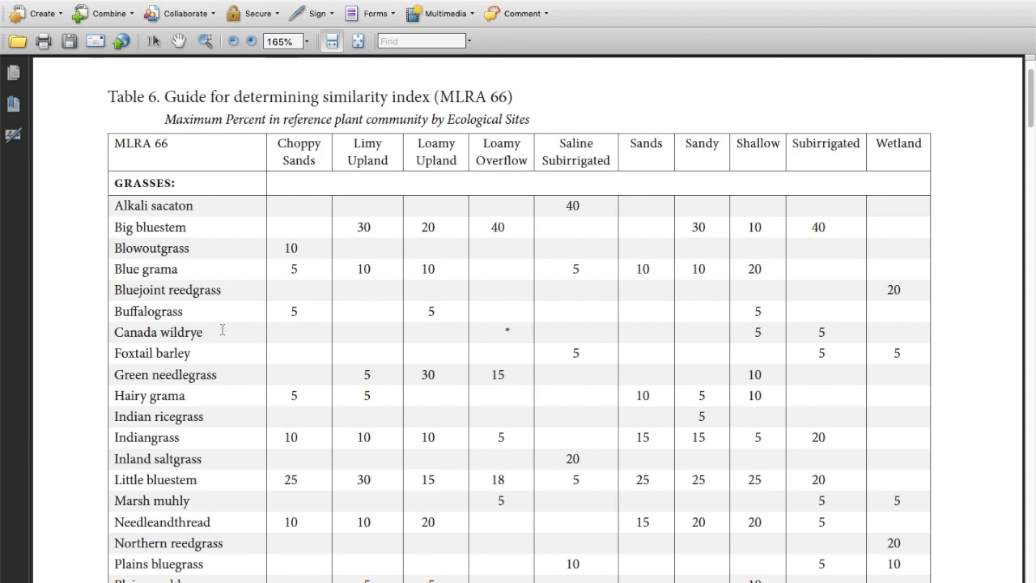
{"action": "scroll", "scroll_direction": "down", "scroll_amount": 3}
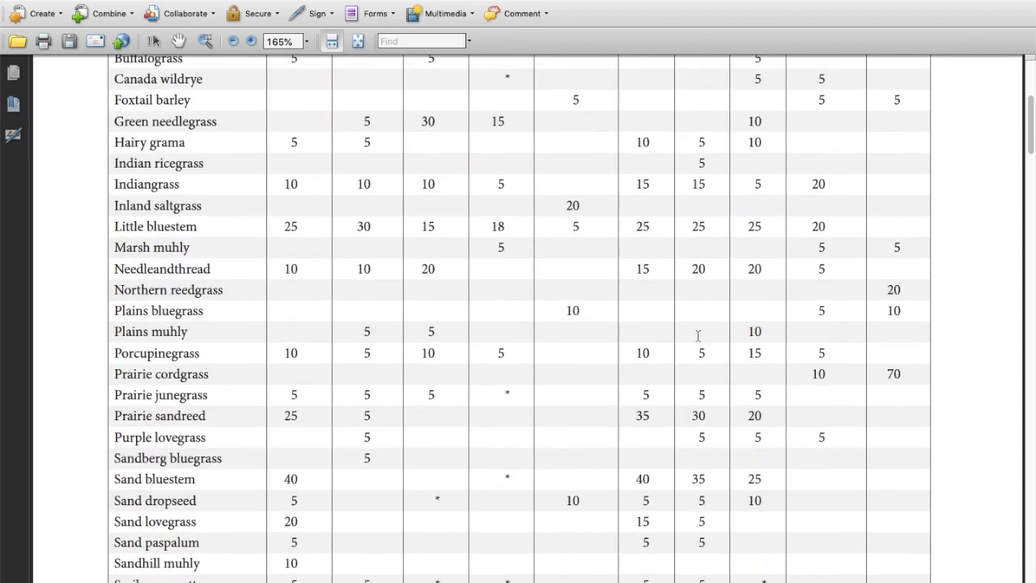
{"action": "scroll", "scroll_direction": "down", "scroll_amount": 3}
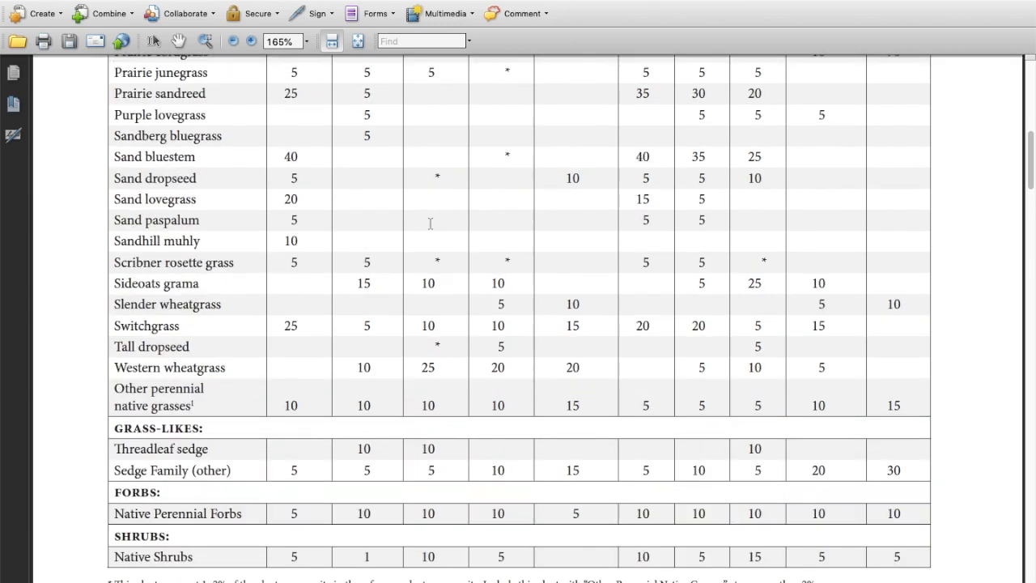
{"action": "scroll", "scroll_direction": "up", "scroll_amount": 3}
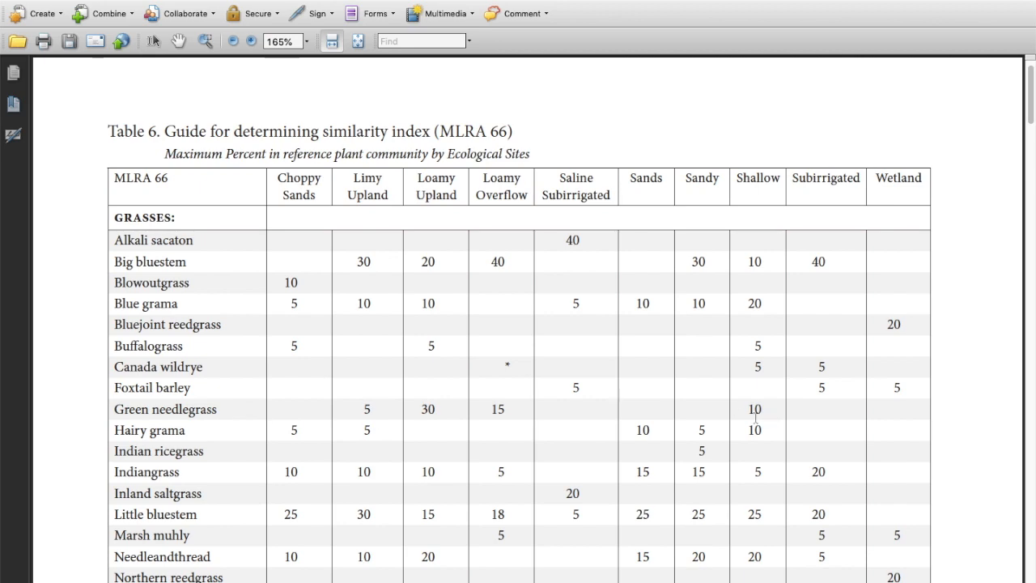
{"action": "scroll", "scroll_direction": "down", "scroll_amount": 3}
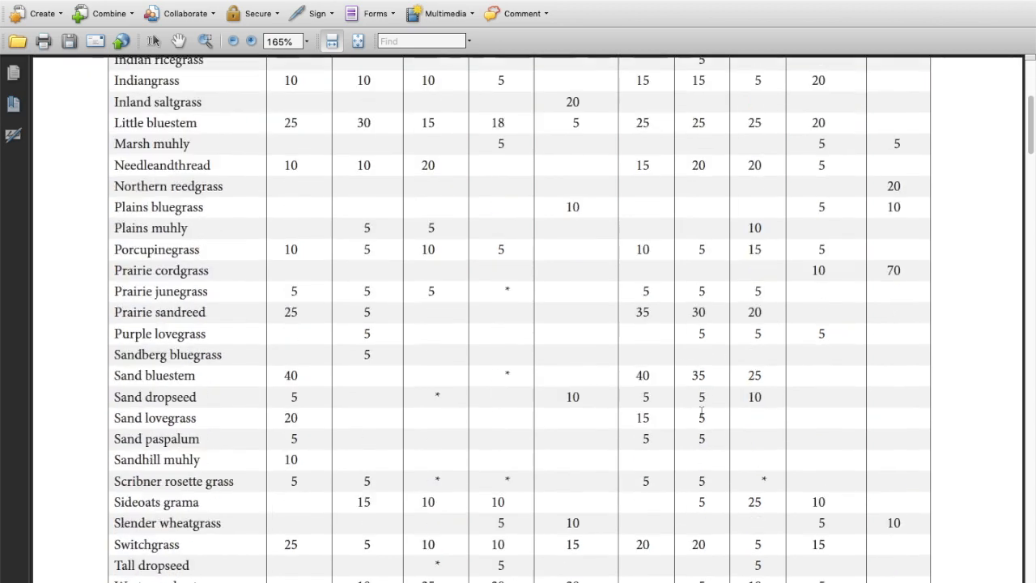
{"action": "scroll", "scroll_direction": "down", "scroll_amount": 3}
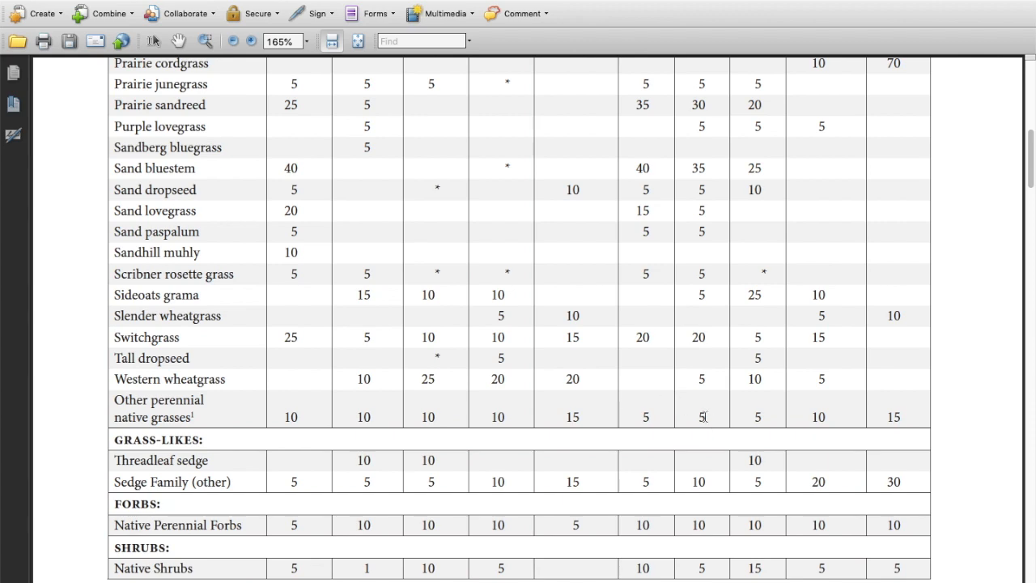
{"action": "scroll", "scroll_direction": "down", "scroll_amount": 3}
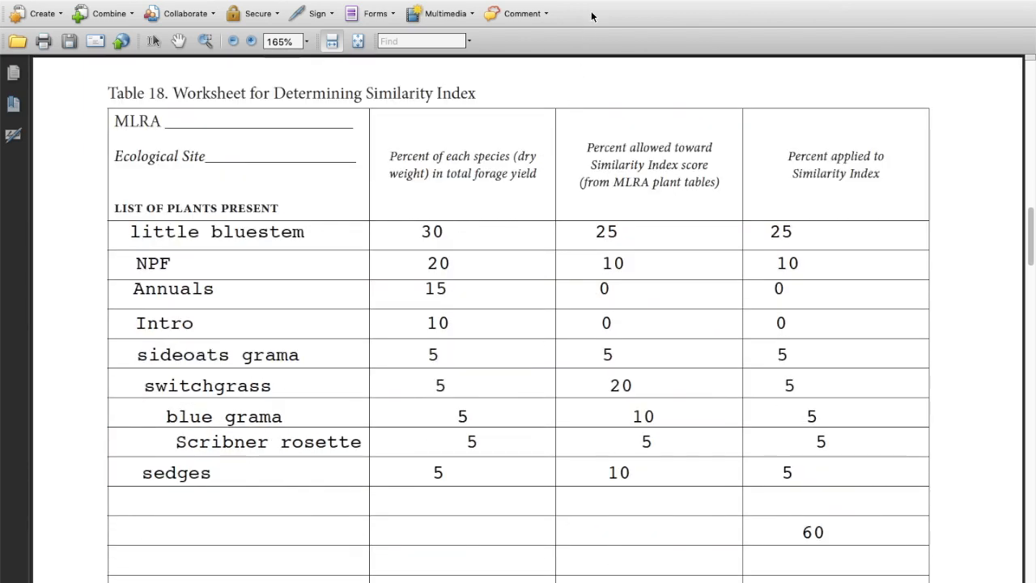
{"action": "mouse_move", "coordinate": [573, 52]}
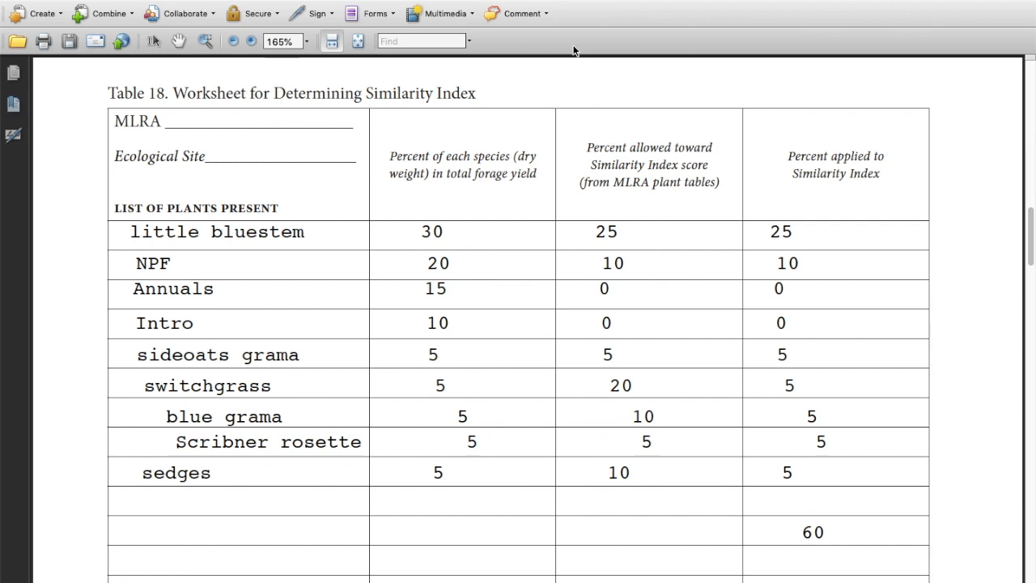
- Scroll down to Table 18 showing the nine plant entries and the 60 total
{"action": "scroll", "scroll_direction": "down", "scroll_amount": 3}
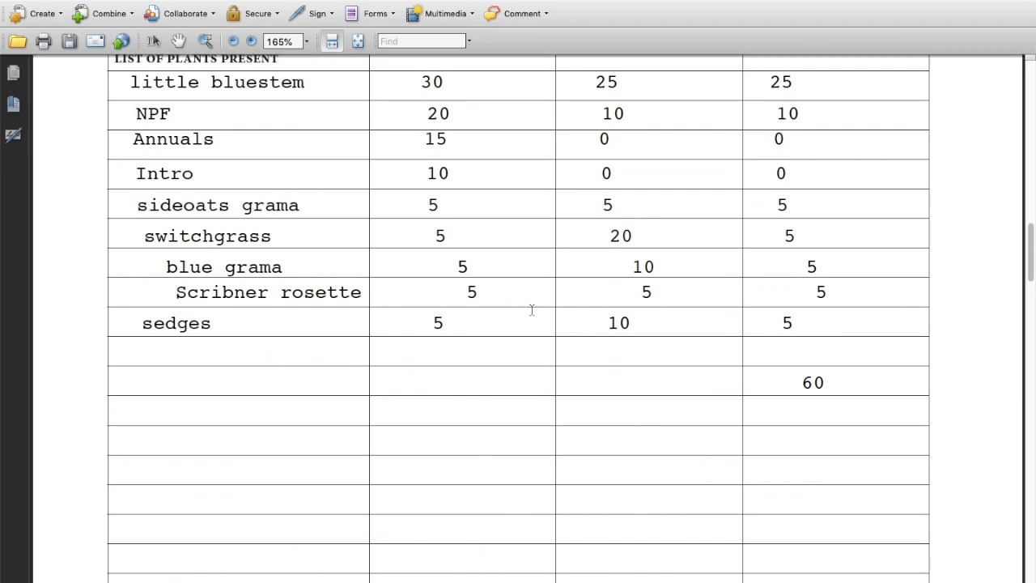